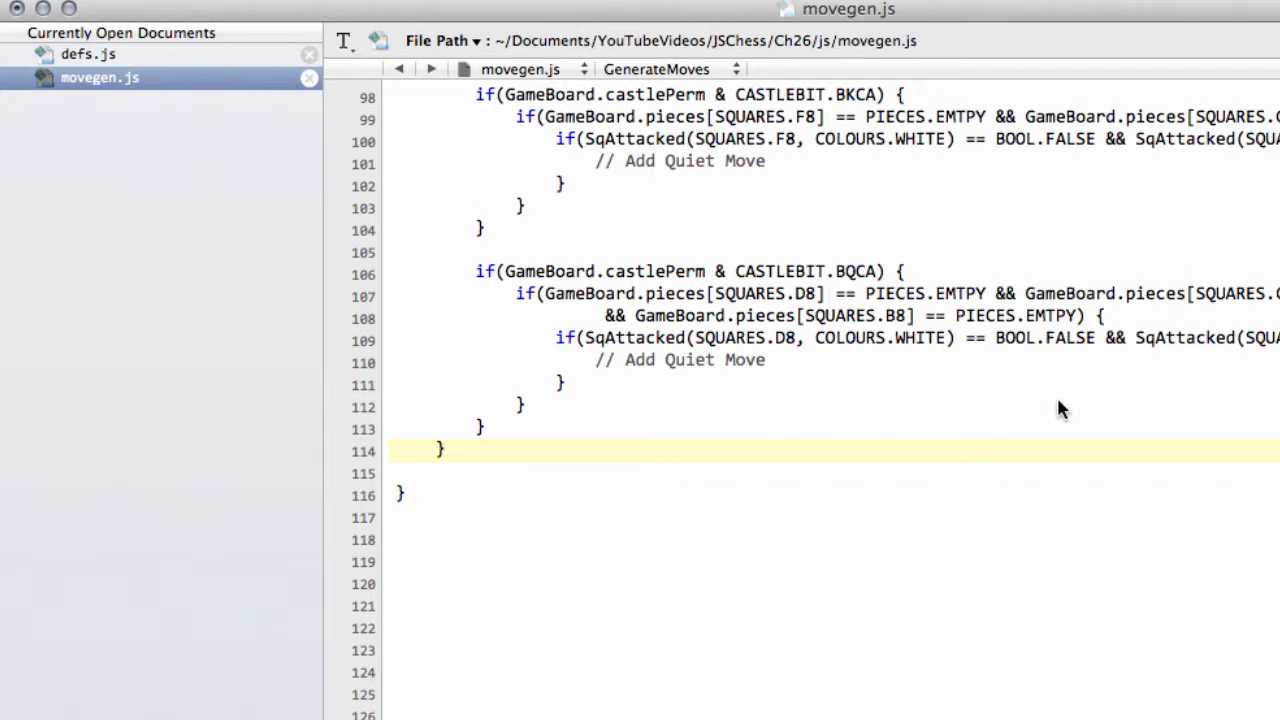
pyautogui.moveTo(110, 64)
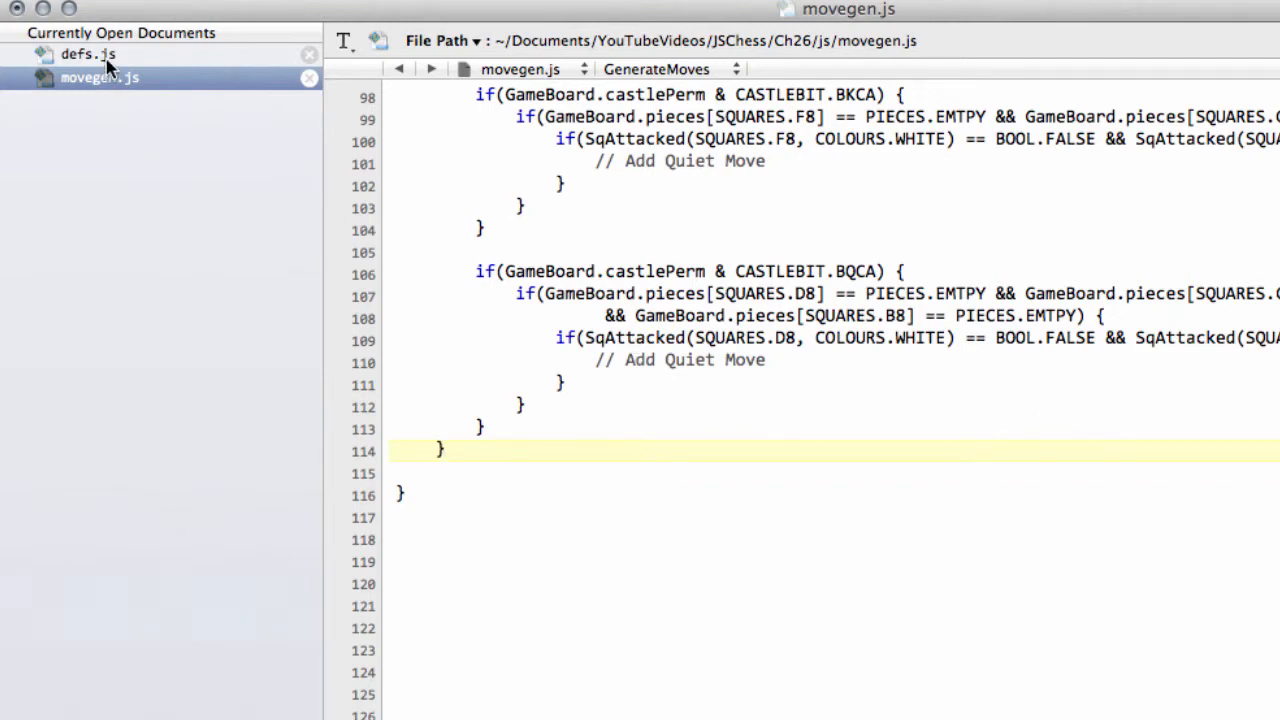
# Step: Review the DirNum through LoopNonSlideIndex tables in defs.js, then return to movegen.js
pyautogui.click(88, 54)
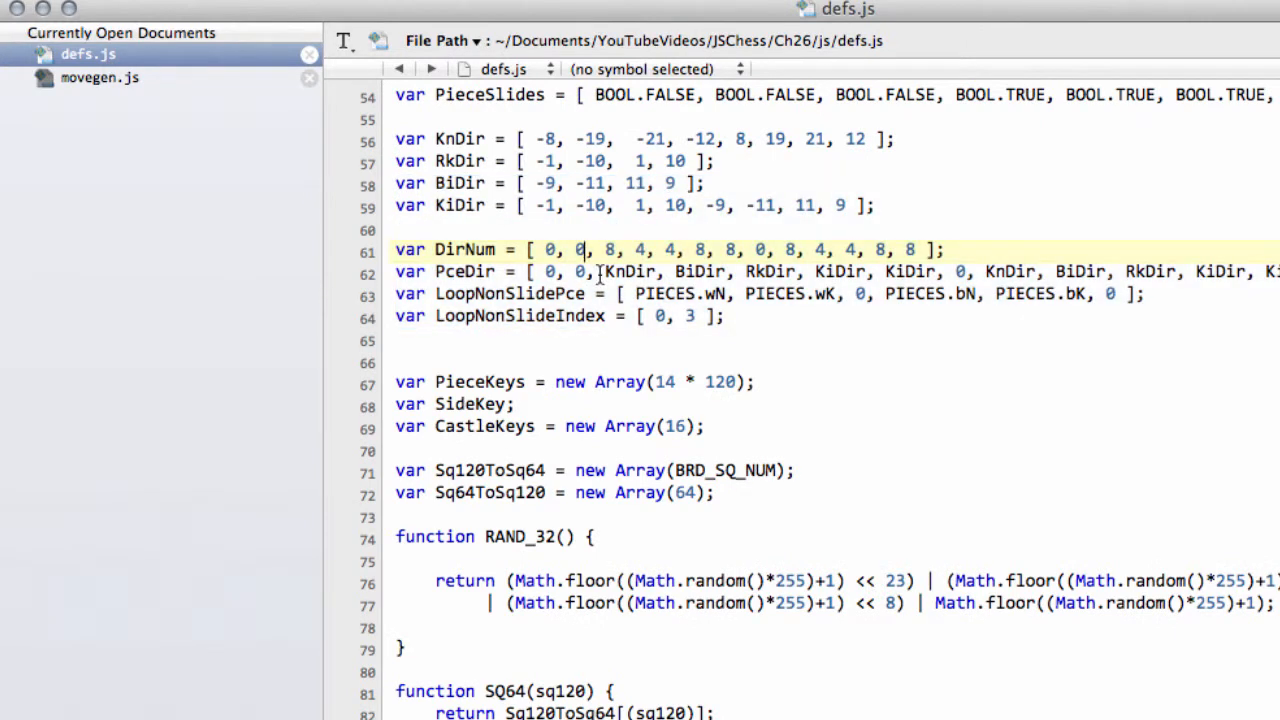
pyautogui.moveTo(394, 250); pyautogui.dragTo(724, 316)
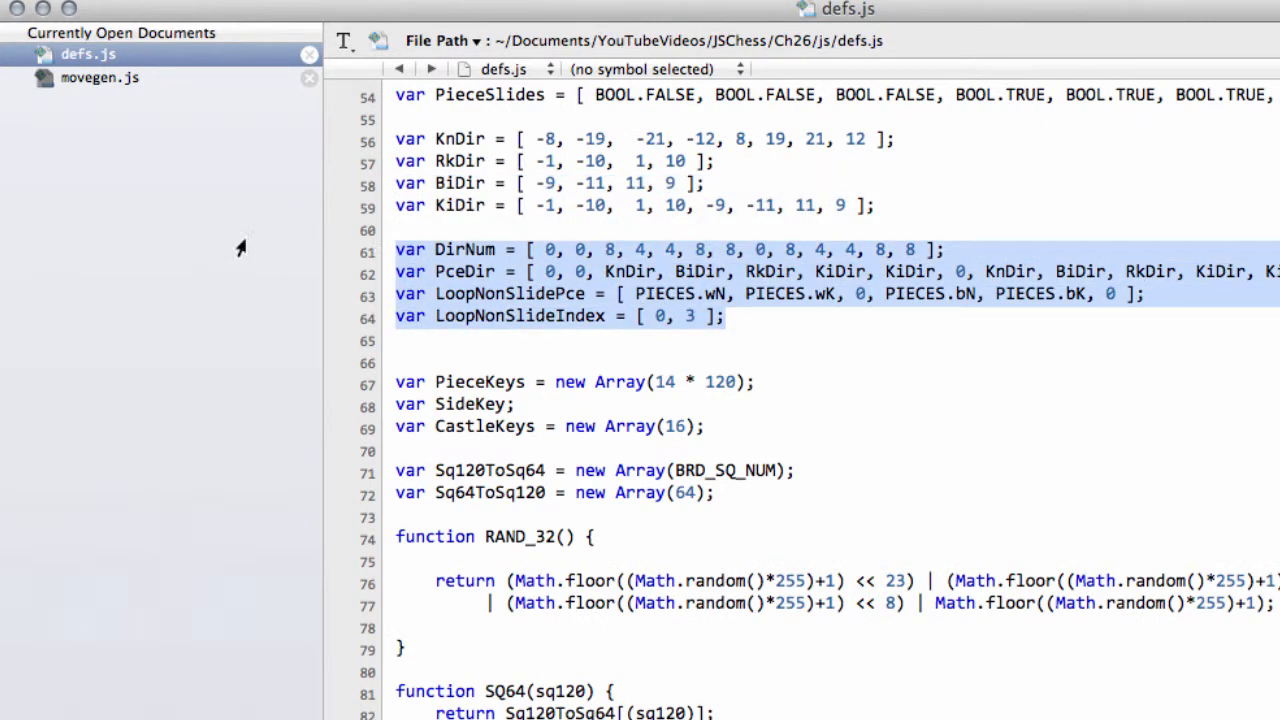
pyautogui.click(100, 76)
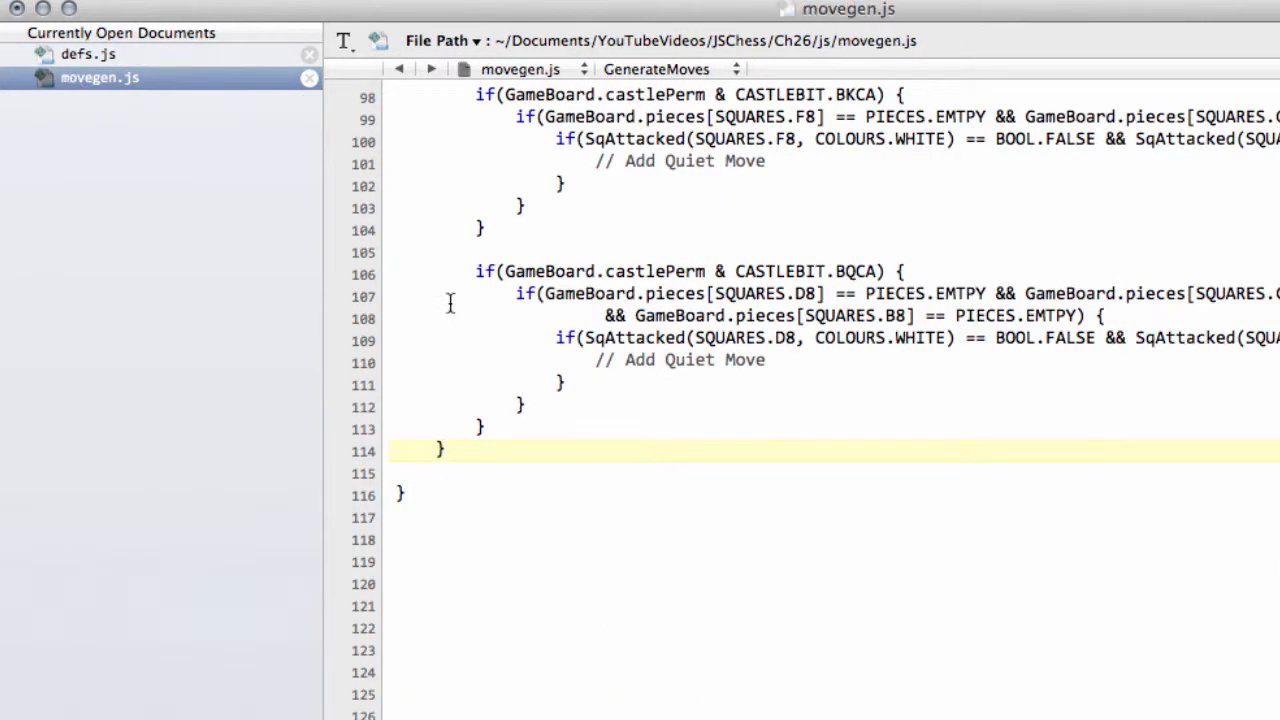
# Step: Place the cursor after the castling block in GenerateMoves and open a new line
pyautogui.click(616, 398)
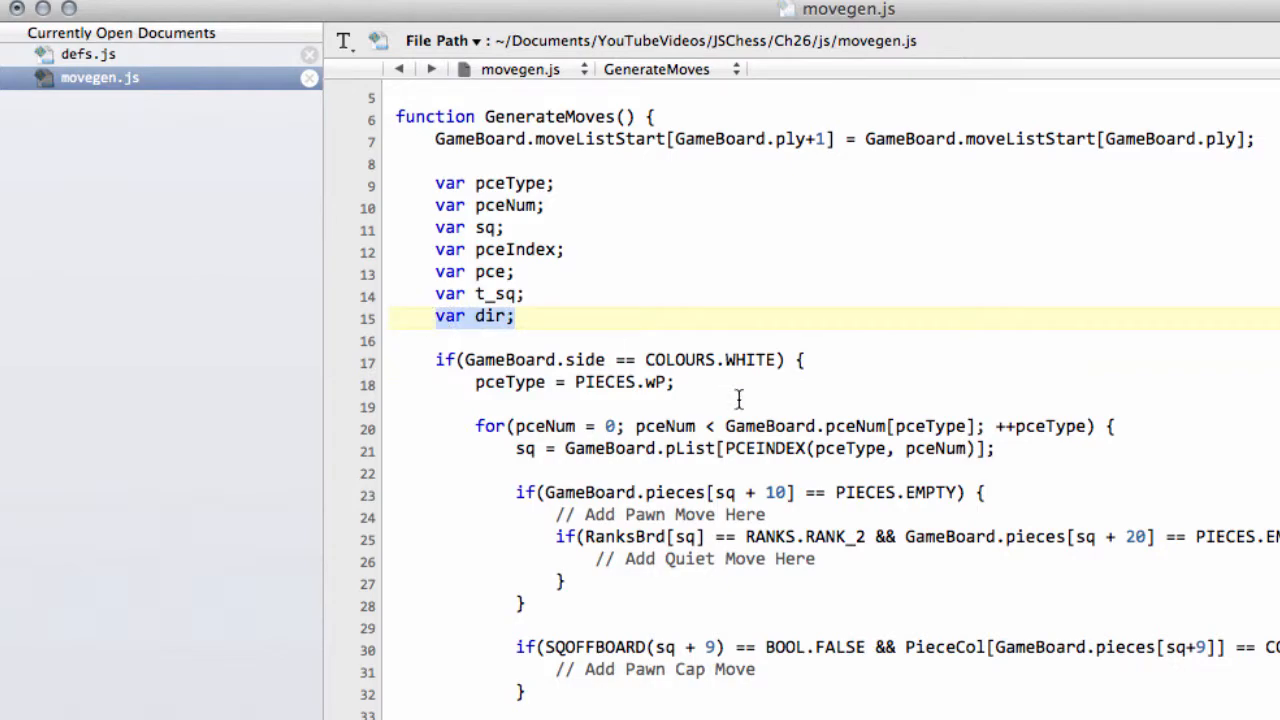
pyautogui.scroll(-3)
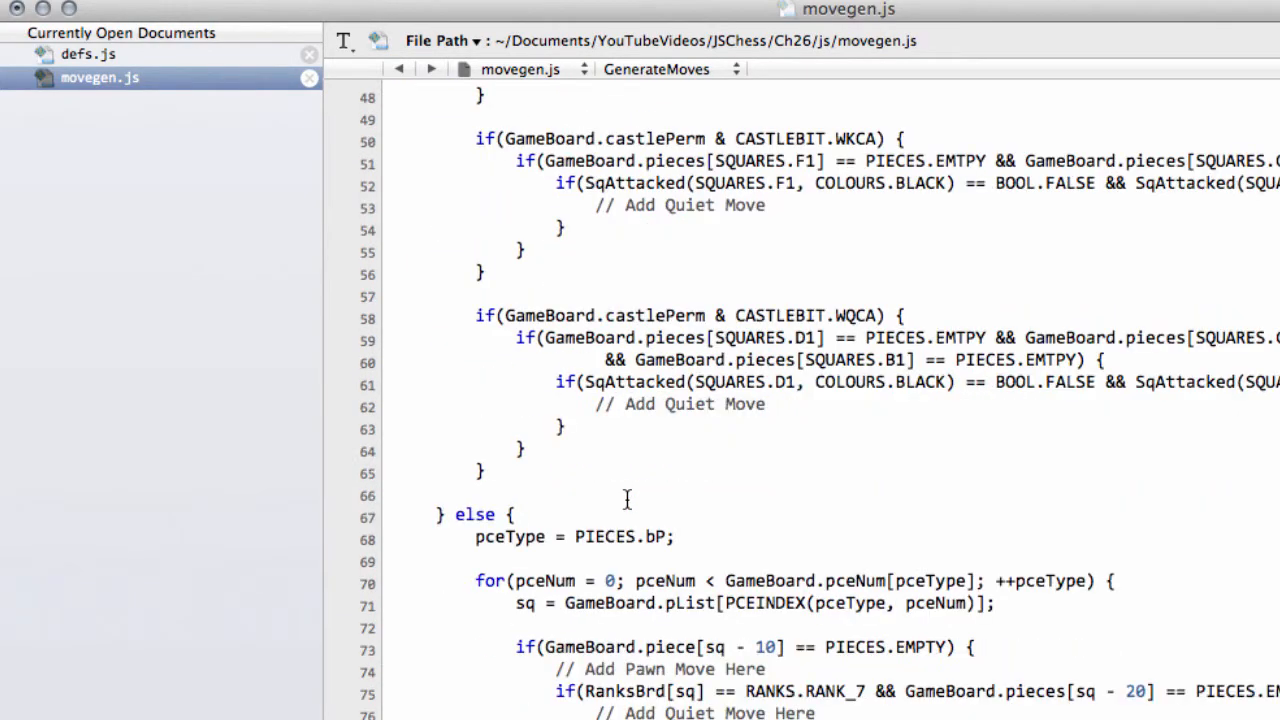
pyautogui.scroll(-3)
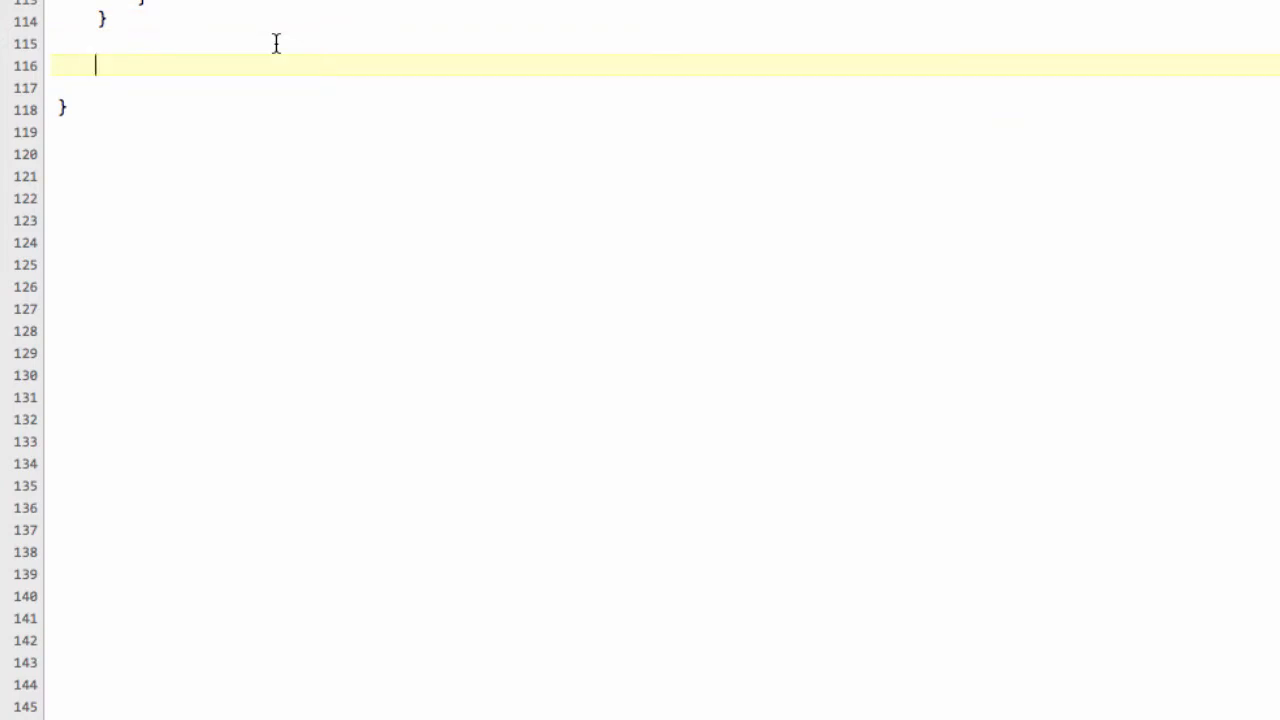
# Step: Write pceIndex = LoopNonSlideIndex[GameBoard.side]; at the end of GenerateMoves
pyautogui.write('peInde')
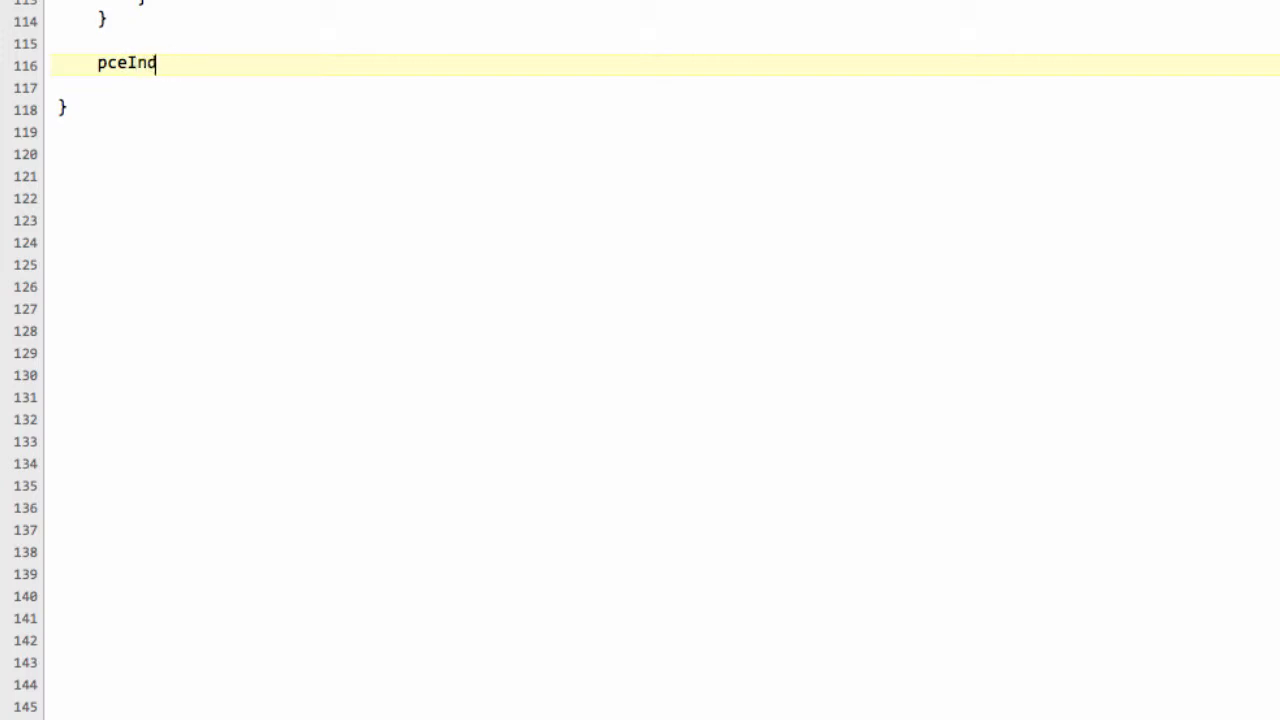
pyautogui.write('ex')
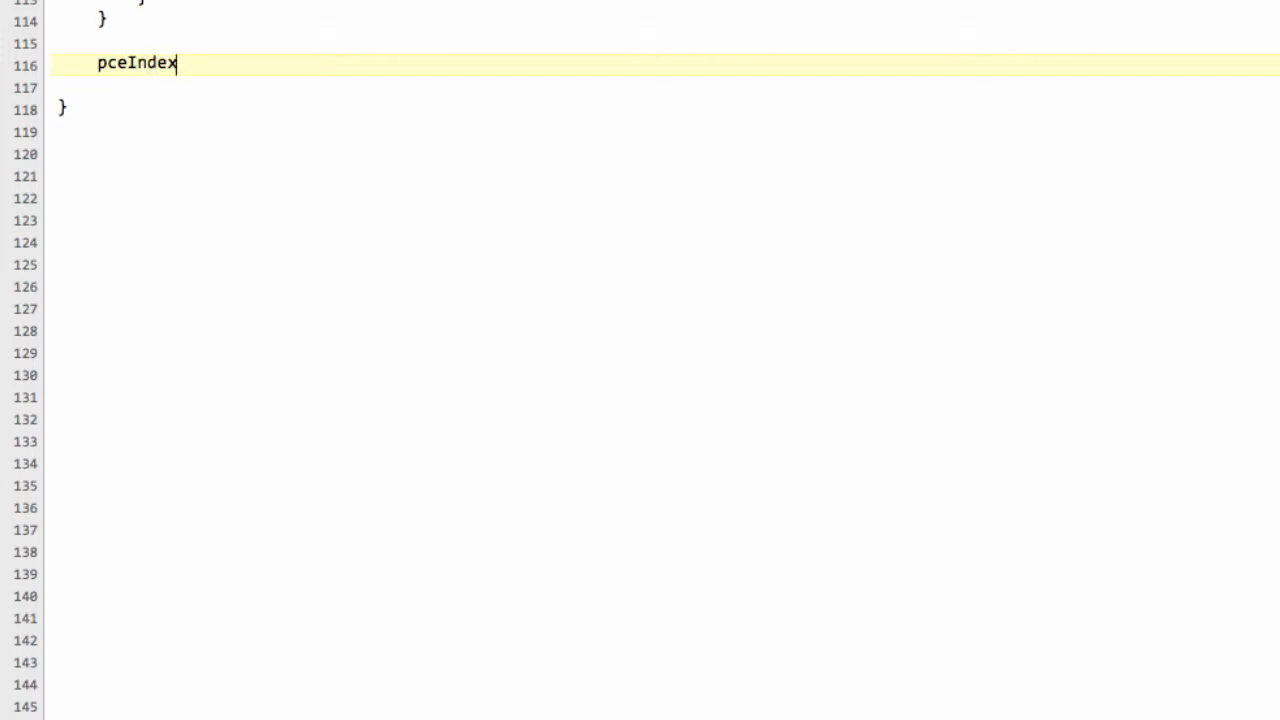
pyautogui.write('= Loop')
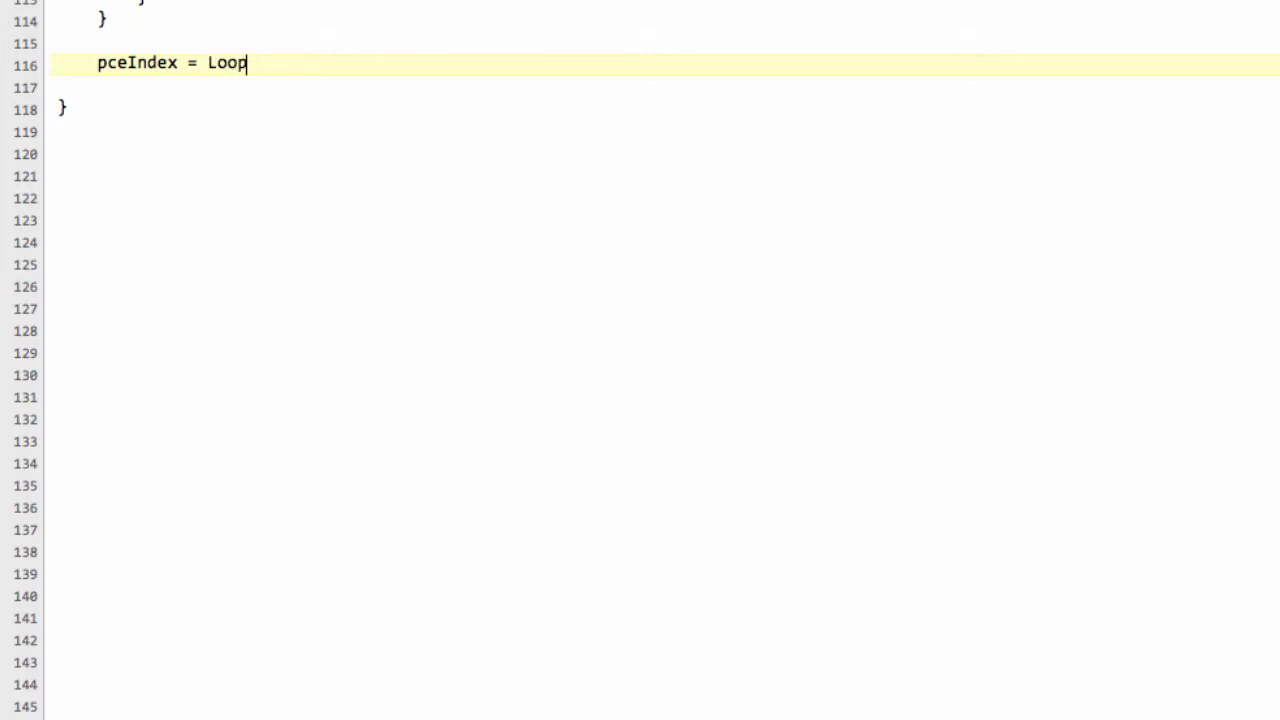
pyautogui.write('NonD')
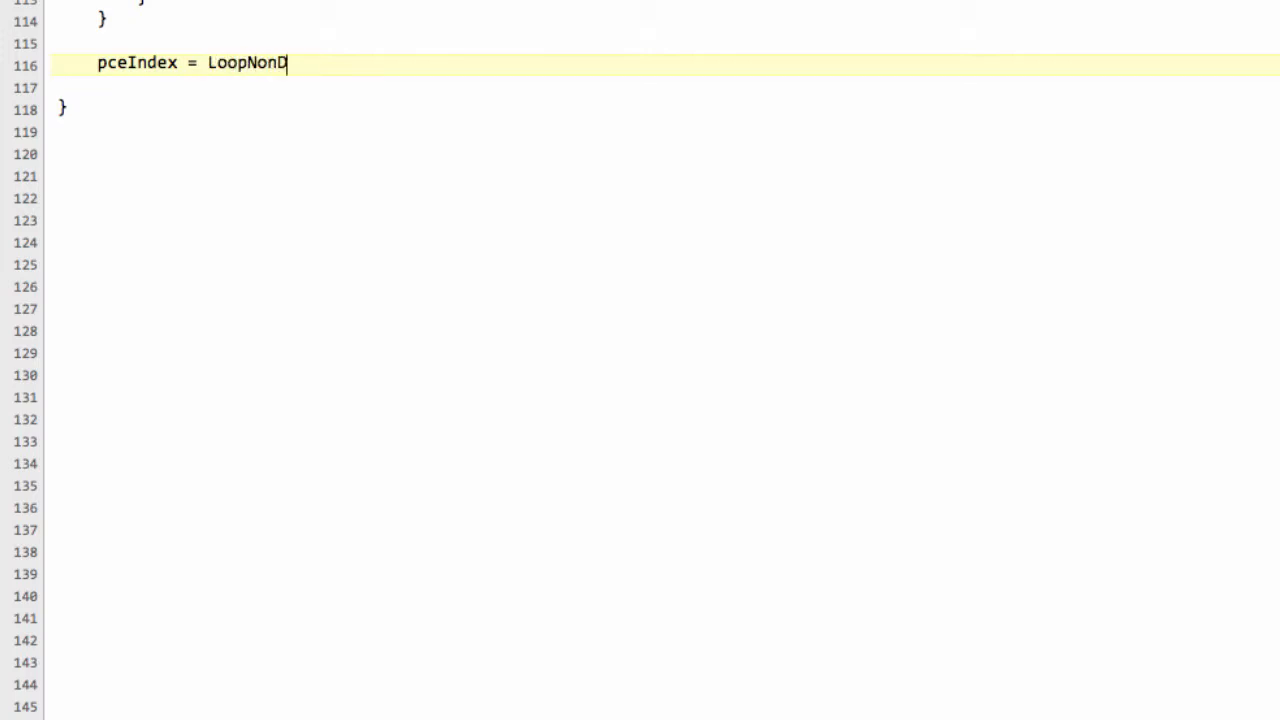
pyautogui.write('Slide')
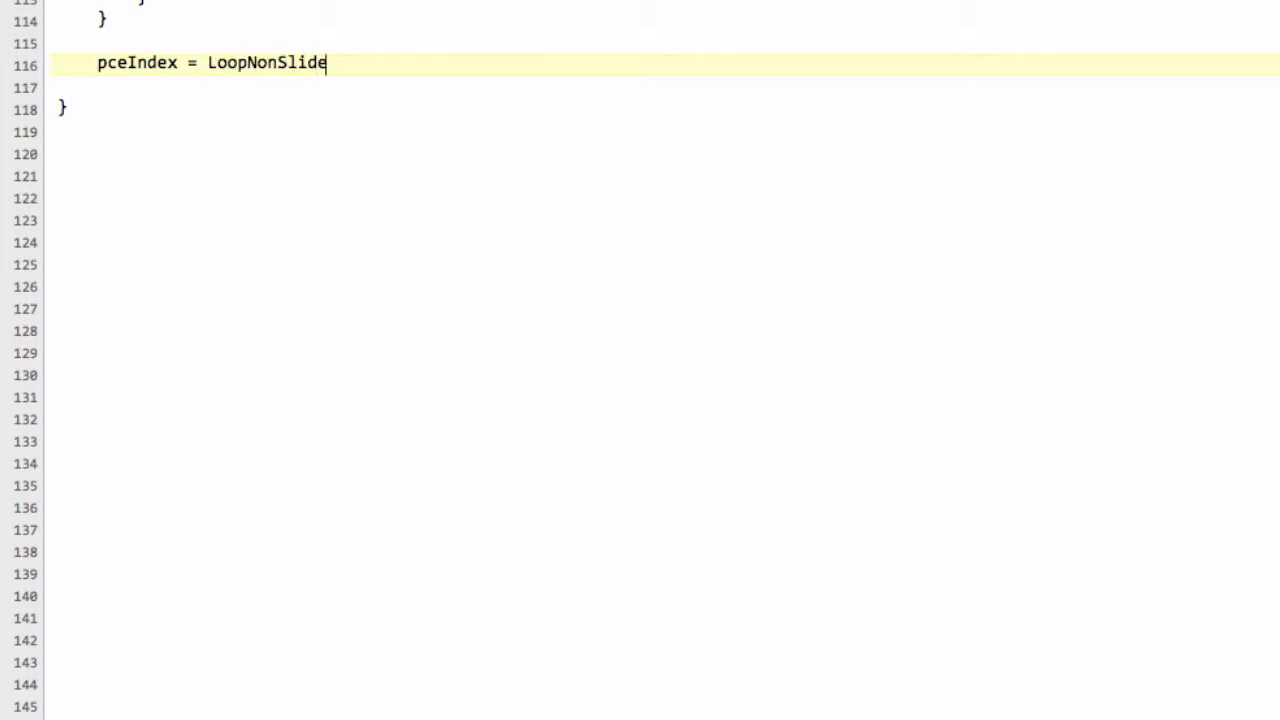
pyautogui.write('Inde')
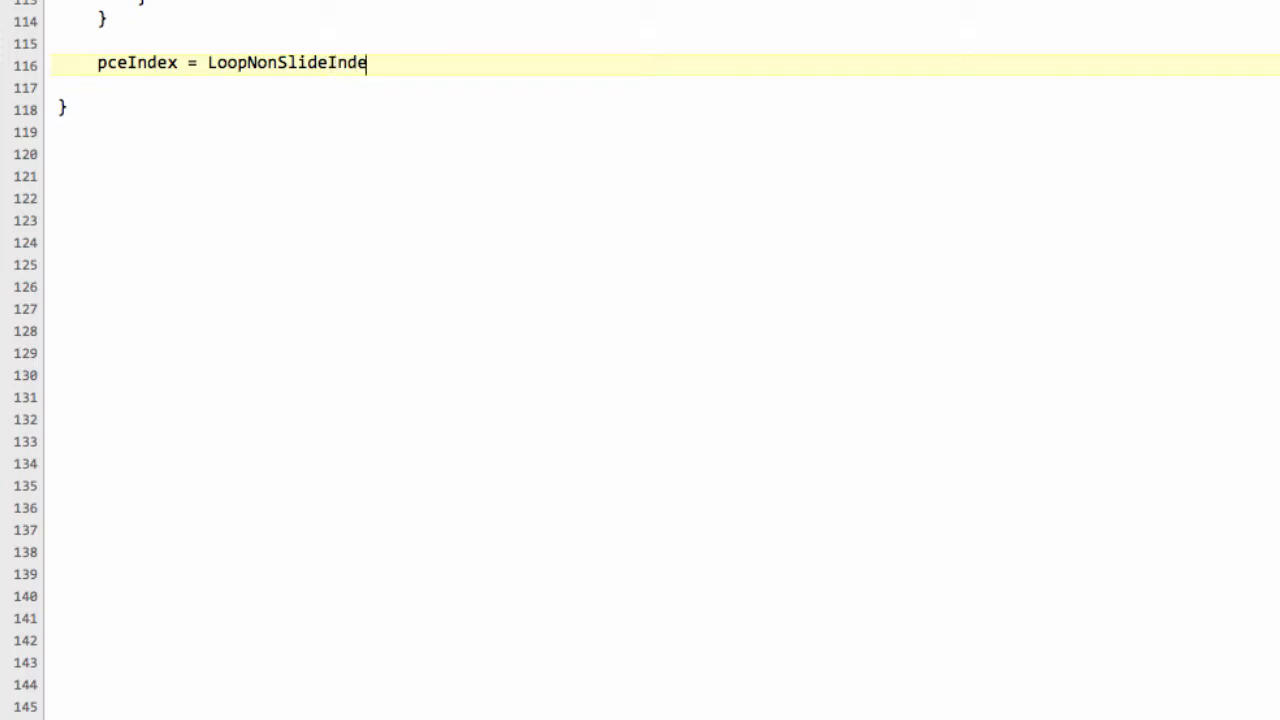
pyautogui.write('x[]')
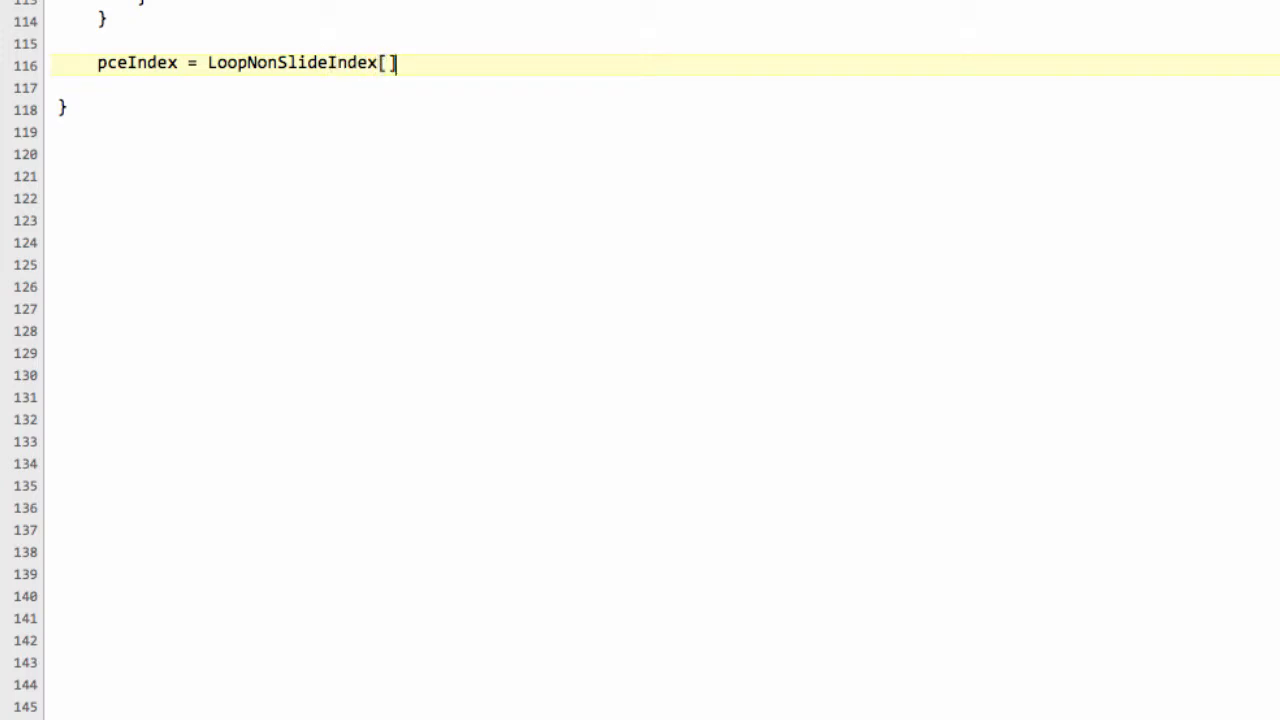
pyautogui.write('GameBoard')
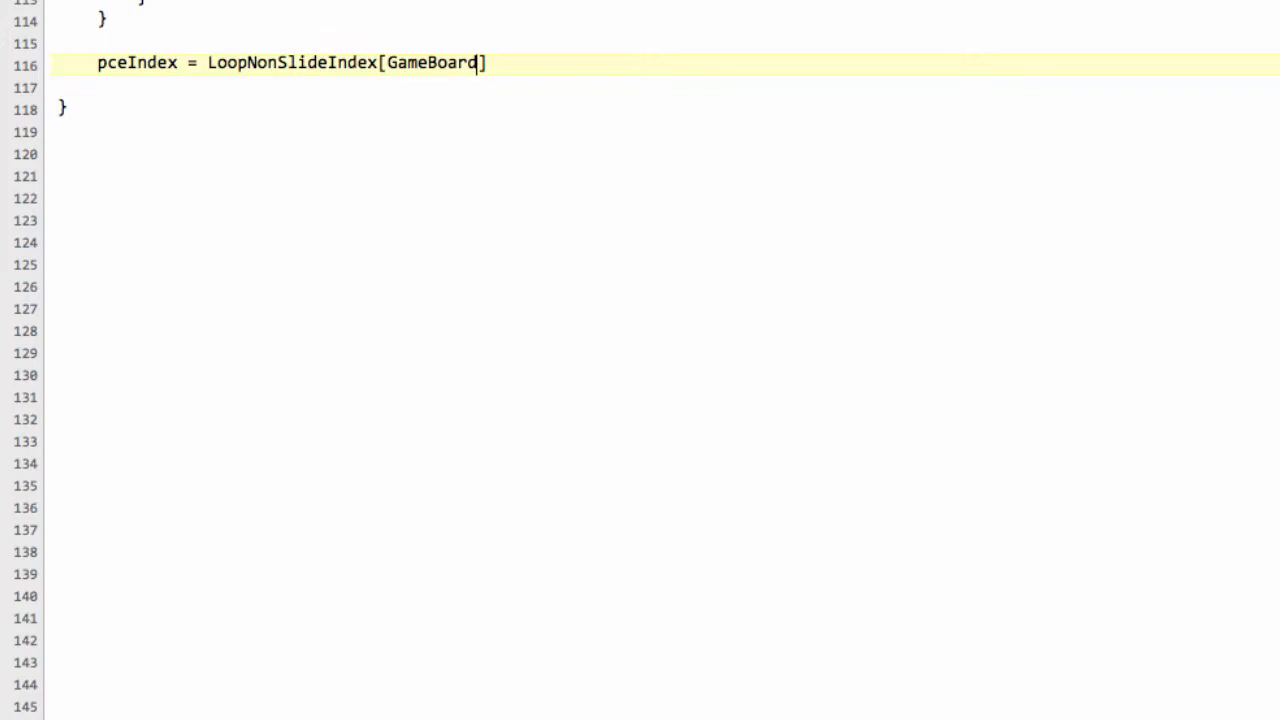
pyautogui.write('.side')
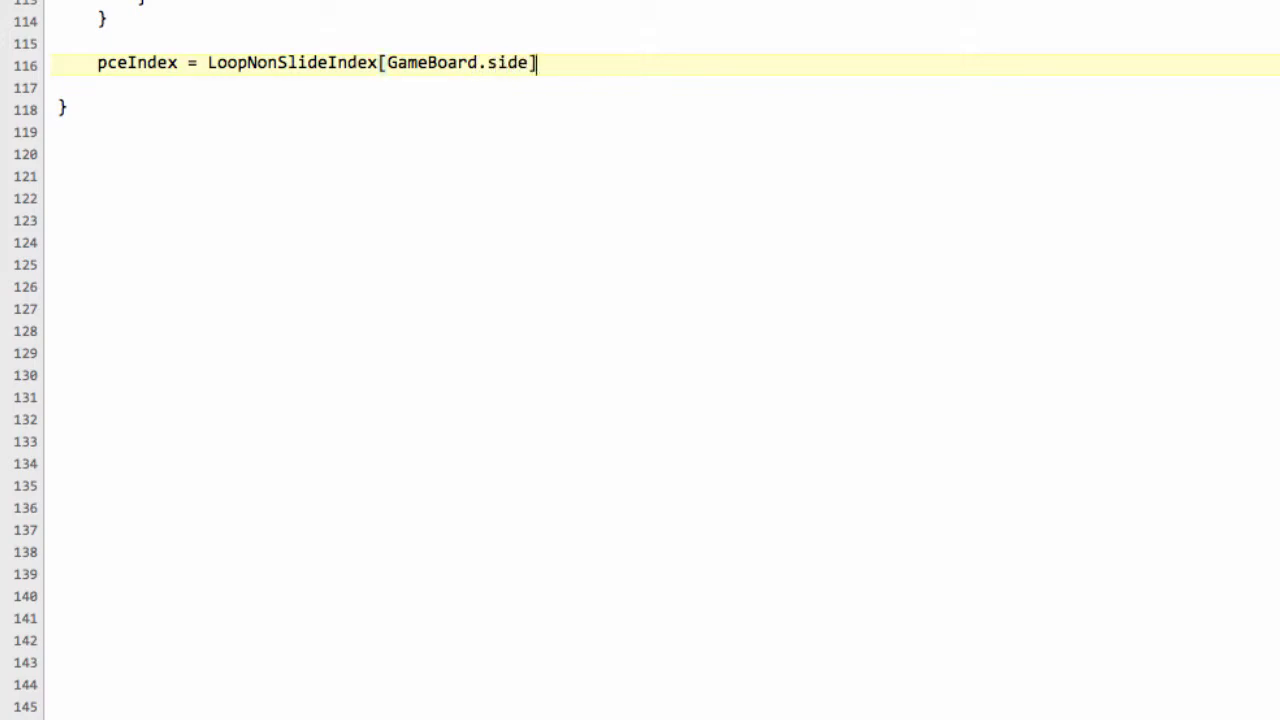
pyautogui.write(';')
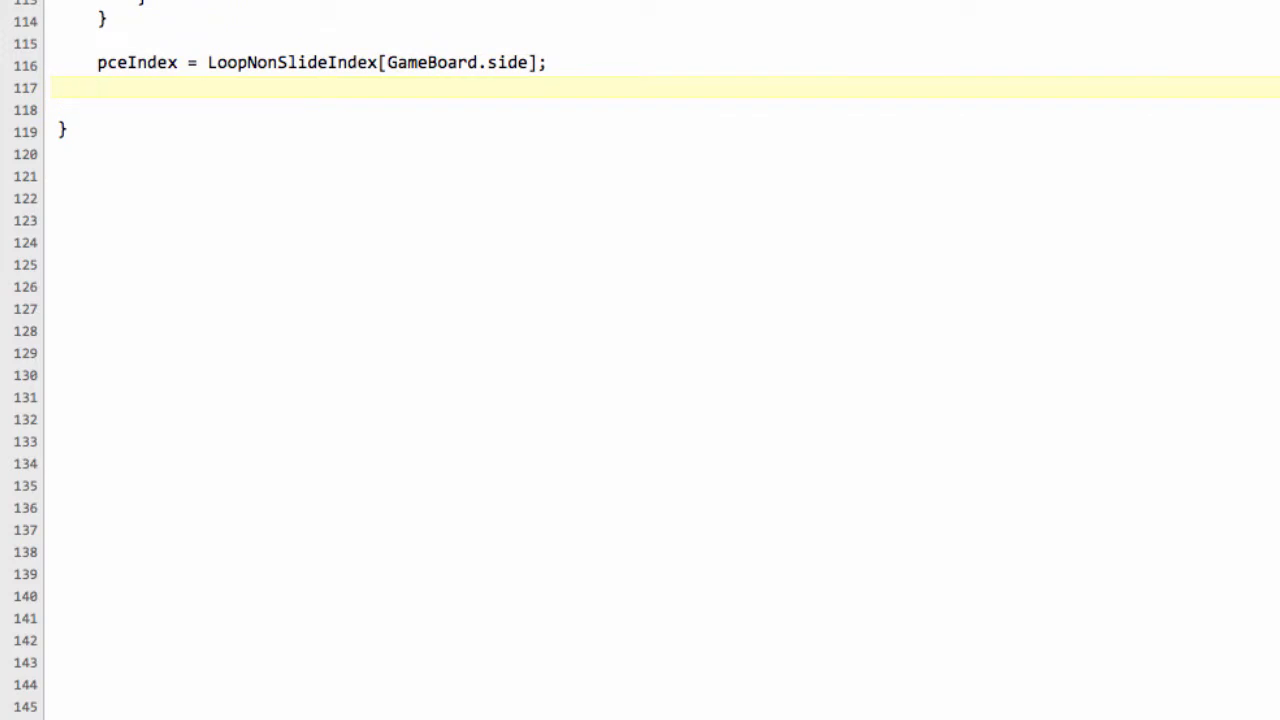
# Step: Write pce = LoopNonSlidePce[pceIndex++]; on the next line
pyautogui.write('pce =')
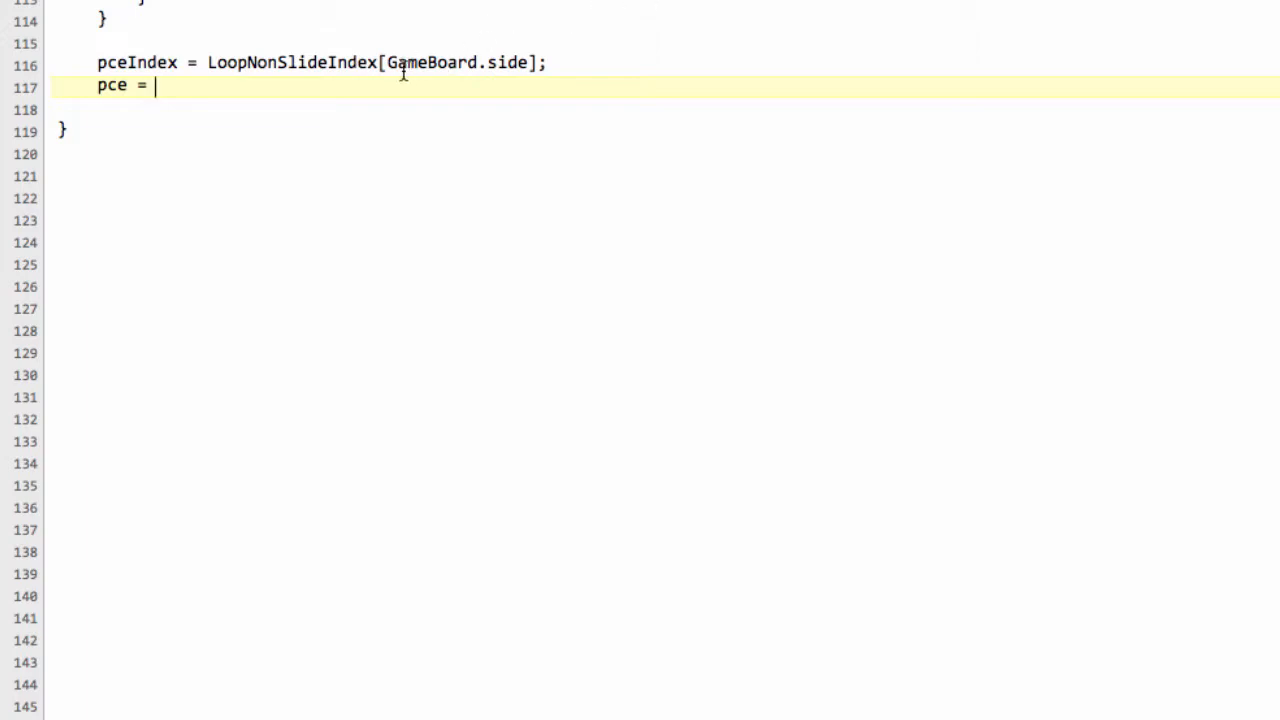
pyautogui.moveTo(288, 88)
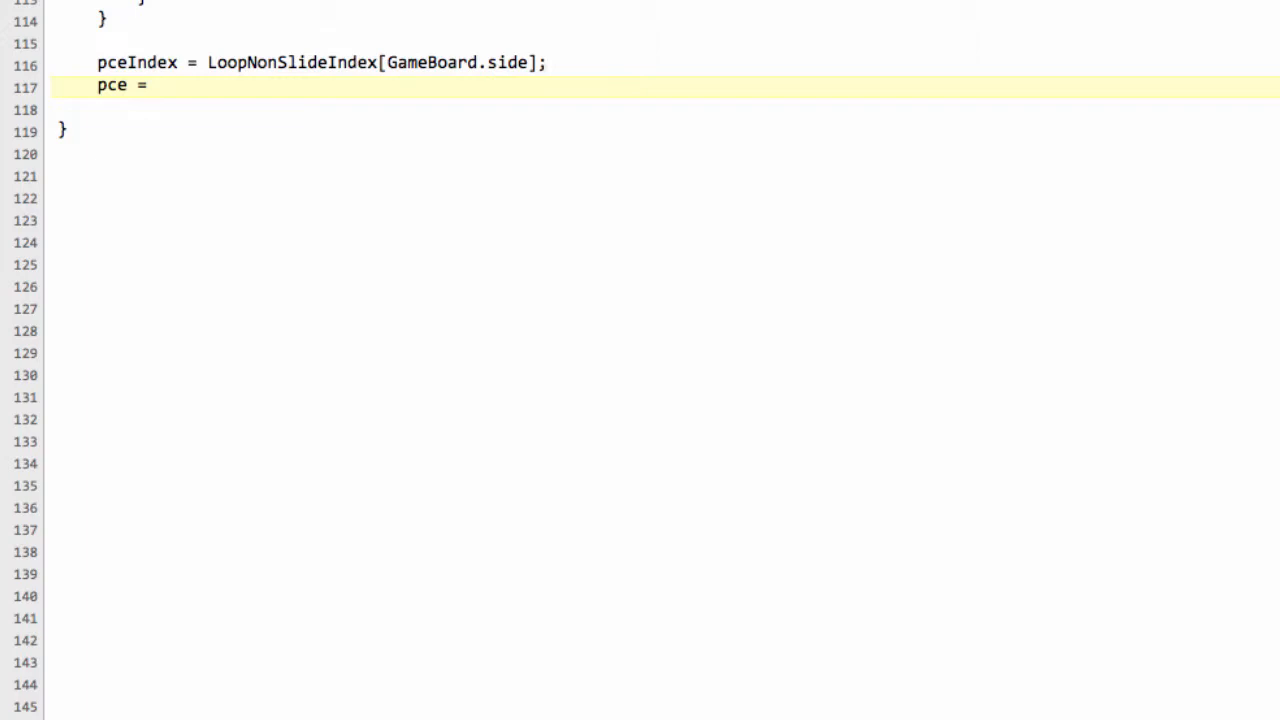
pyautogui.write('Lo')
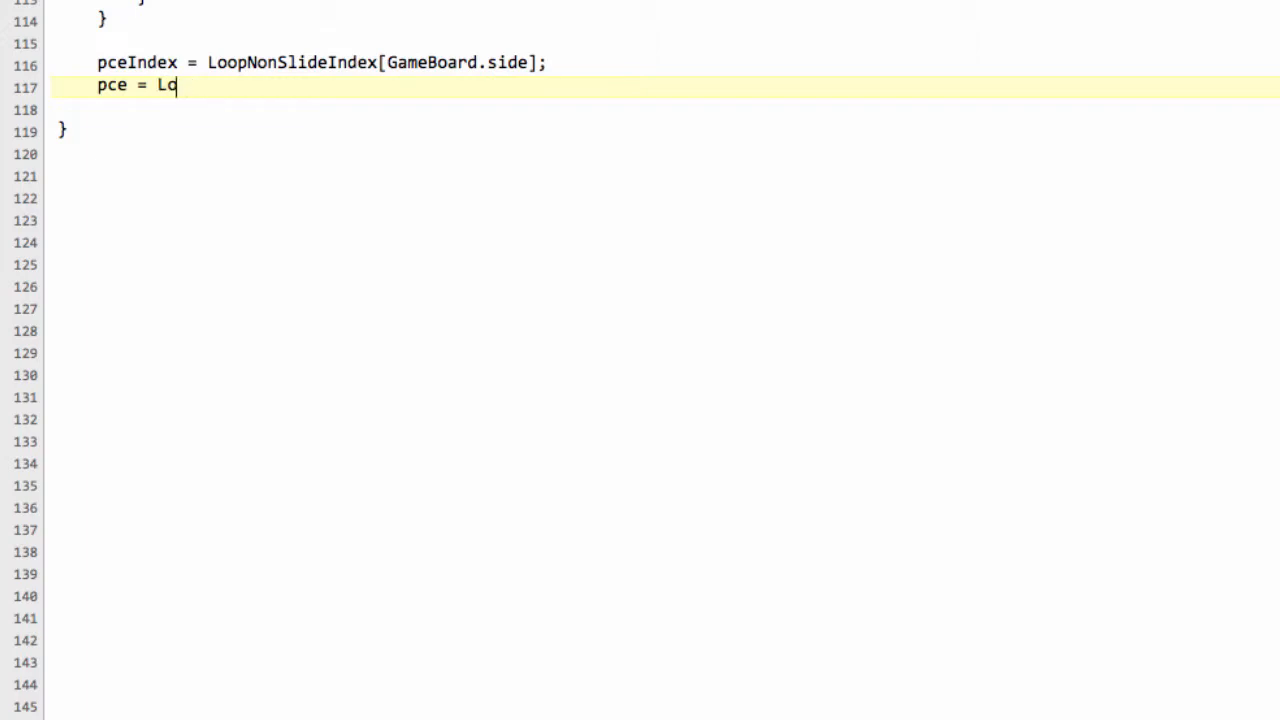
pyautogui.write('opNonS')
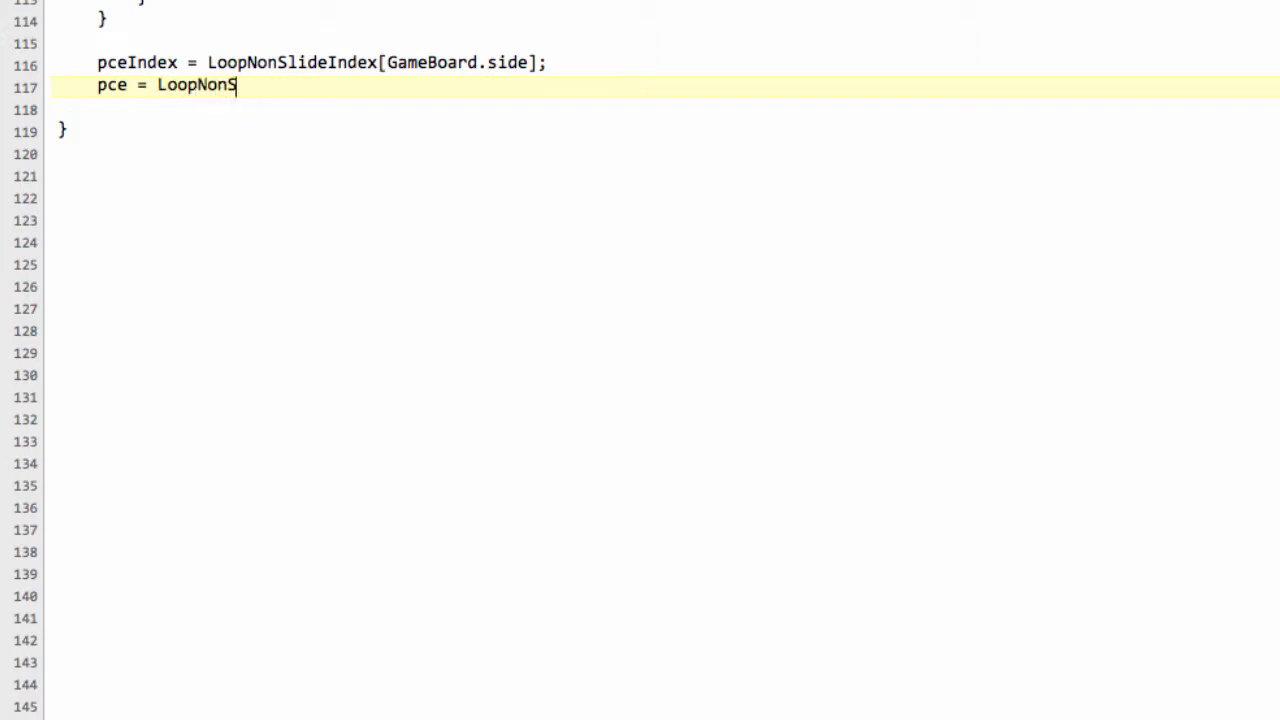
pyautogui.write('lide')
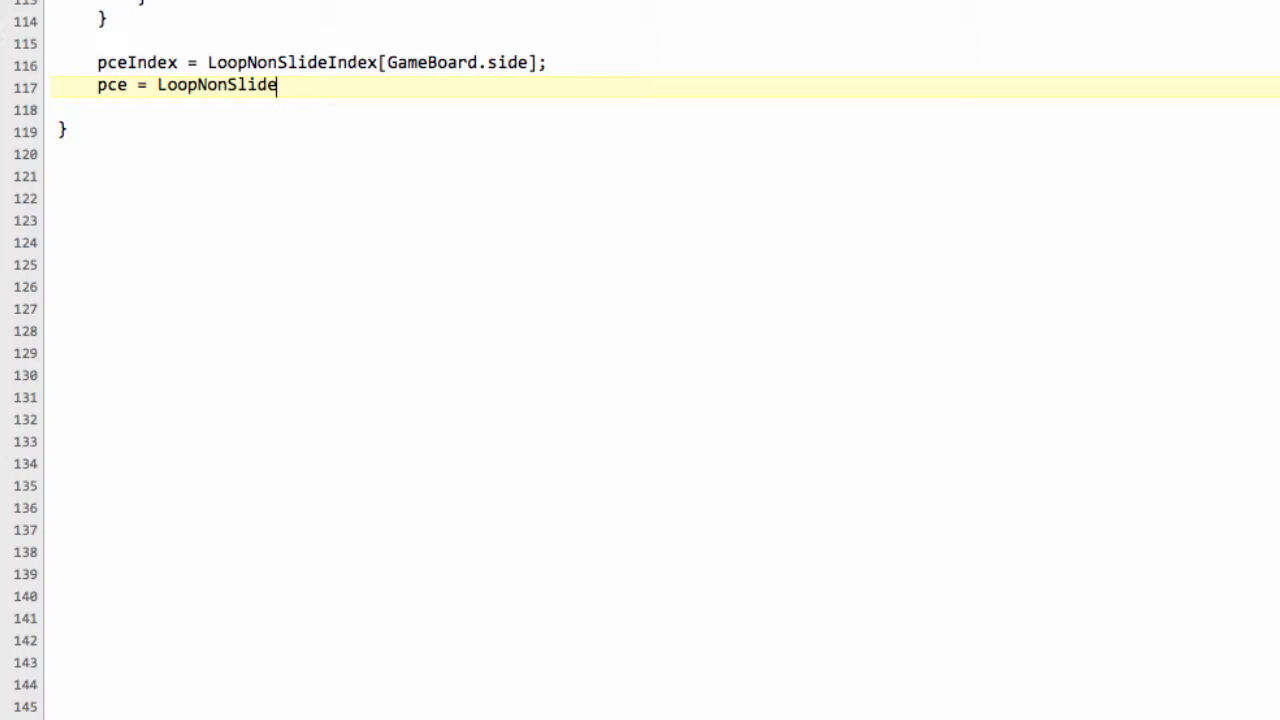
pyautogui.write('Pce[')
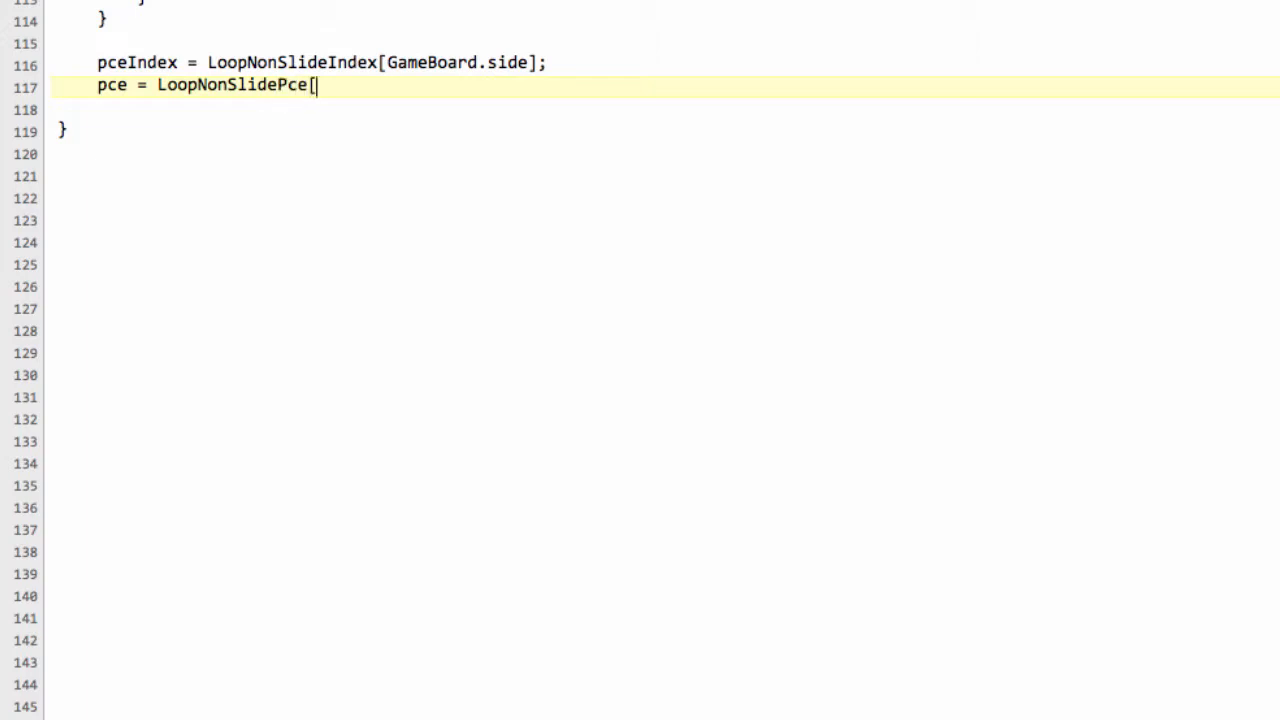
pyautogui.write(']')
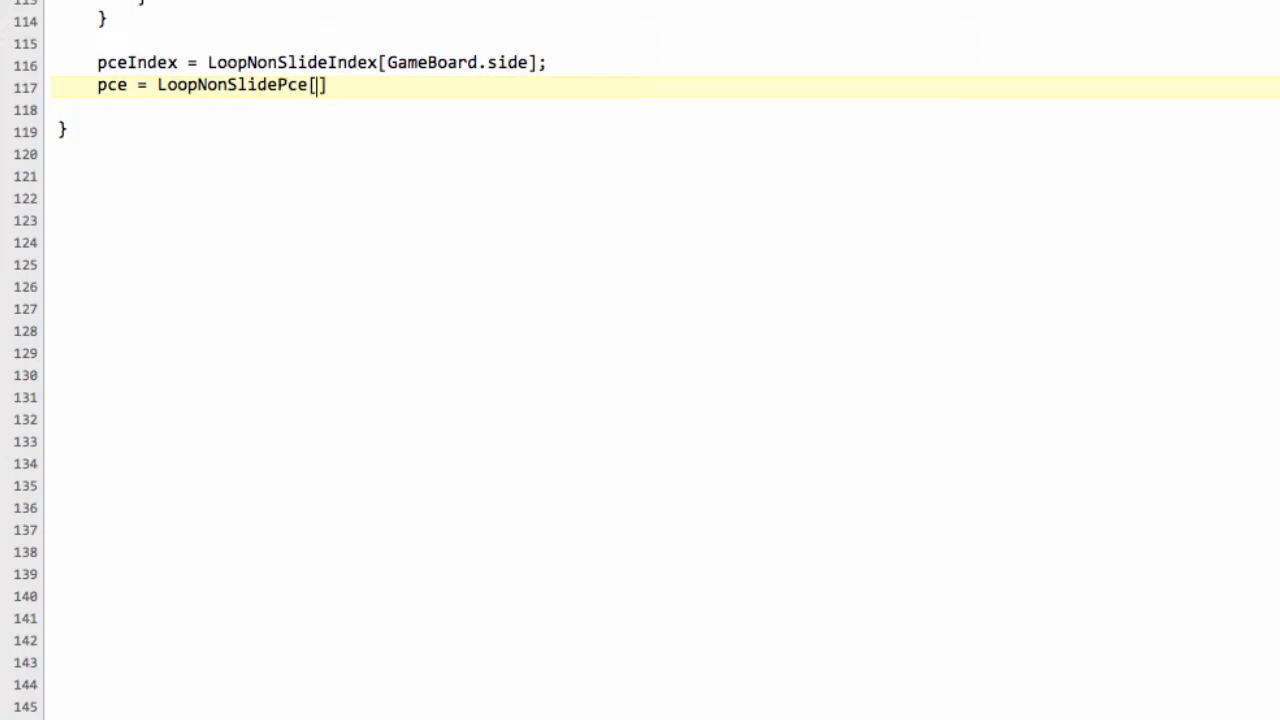
pyautogui.write('pceIndex')
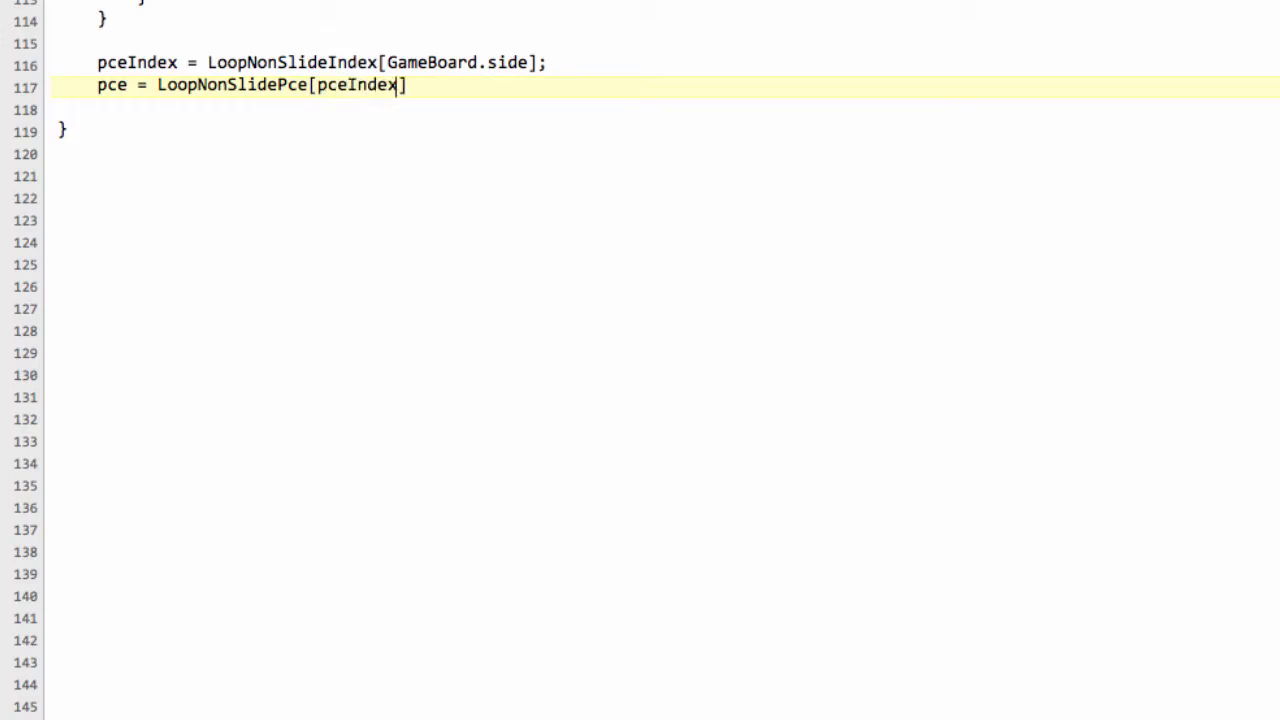
pyautogui.write('++')
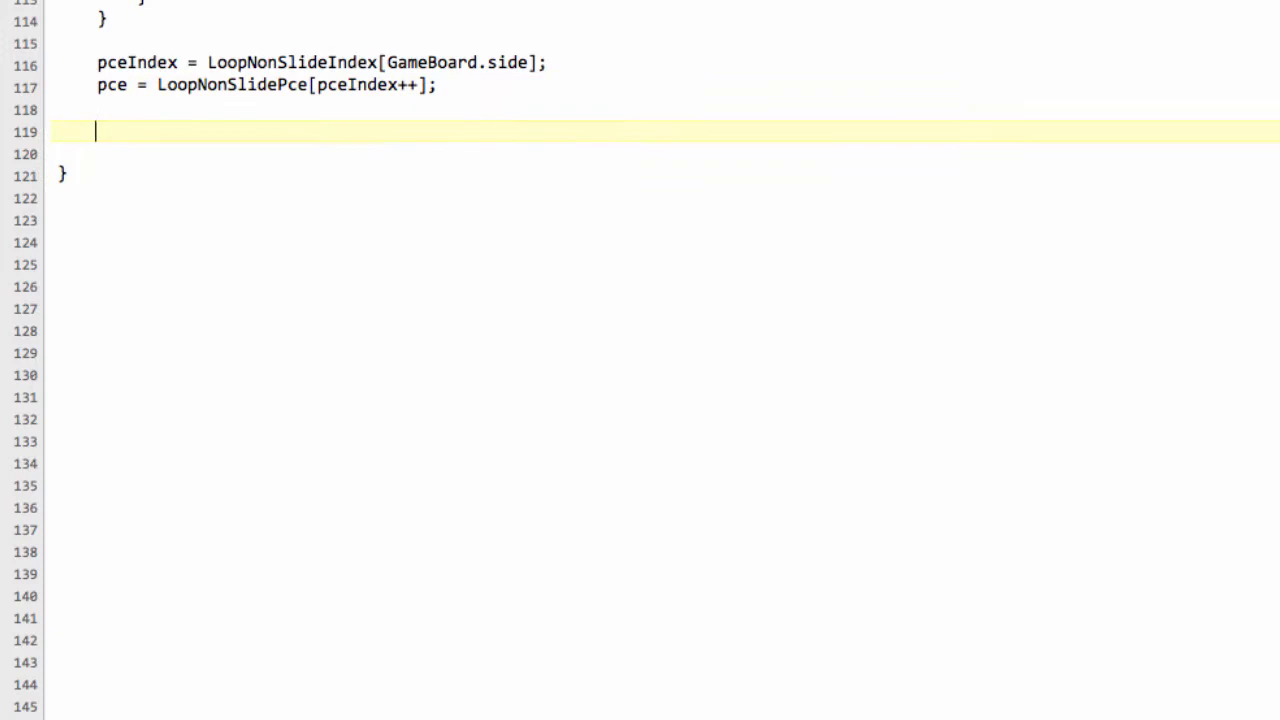
# Step: Start a while (pce != 0) { loop for the non-slide pieces
pyautogui.write('while (')
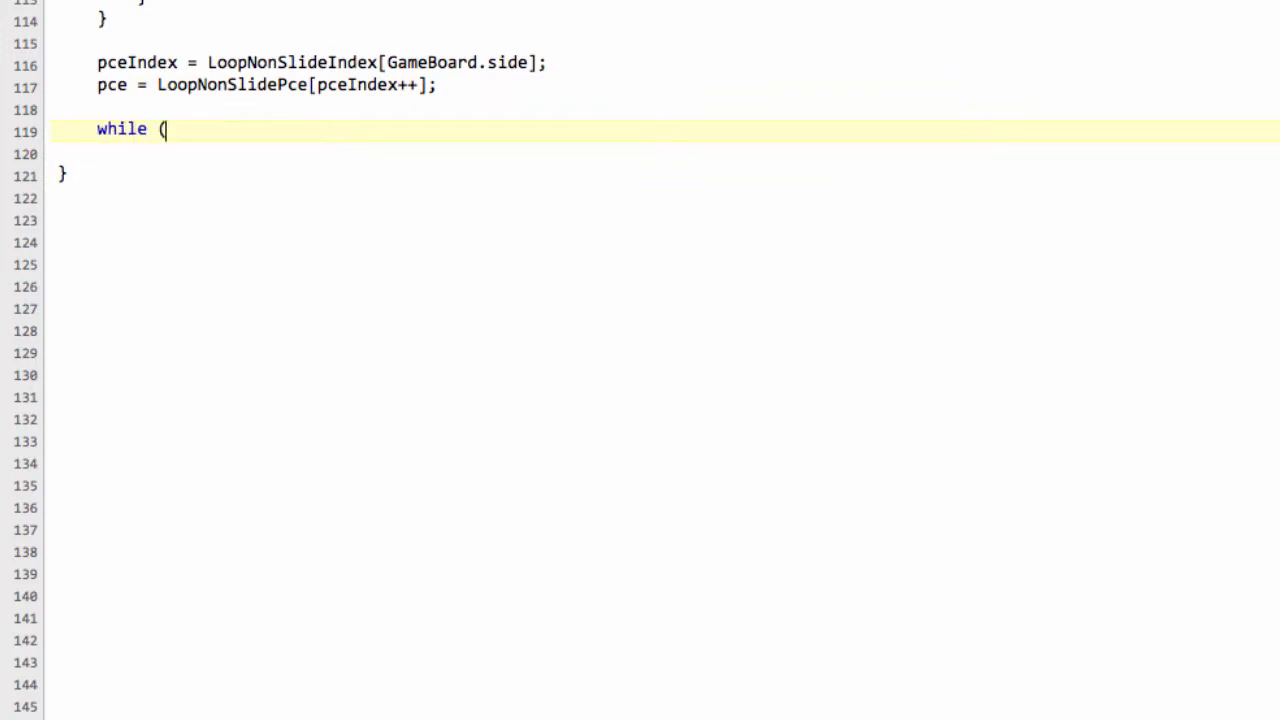
pyautogui.write('pce ==')
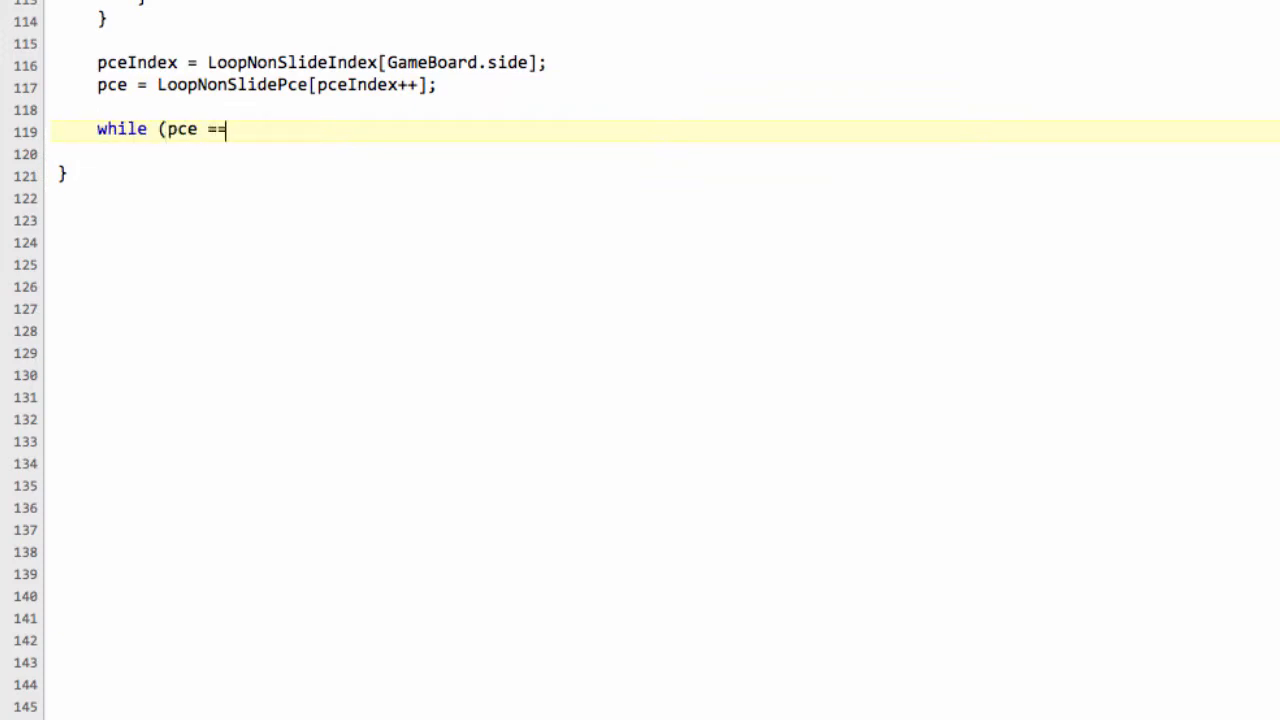
pyautogui.press('Backspace')
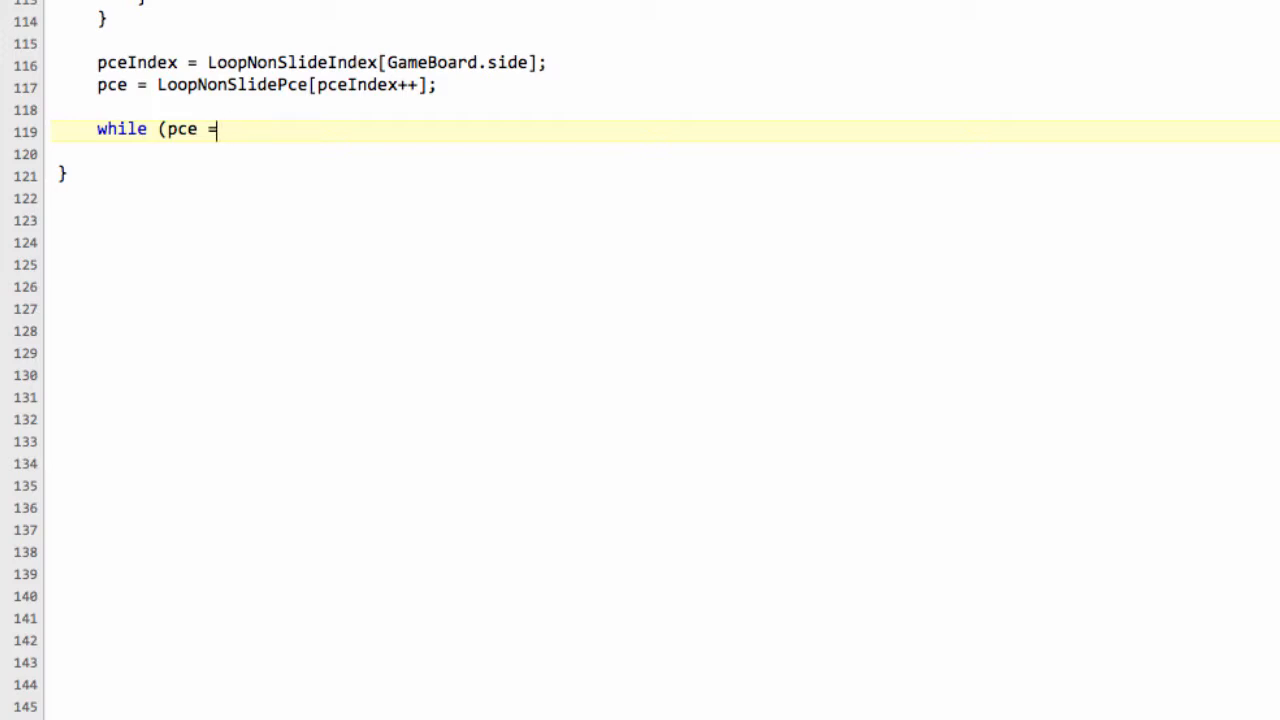
pyautogui.write('!= 0=')
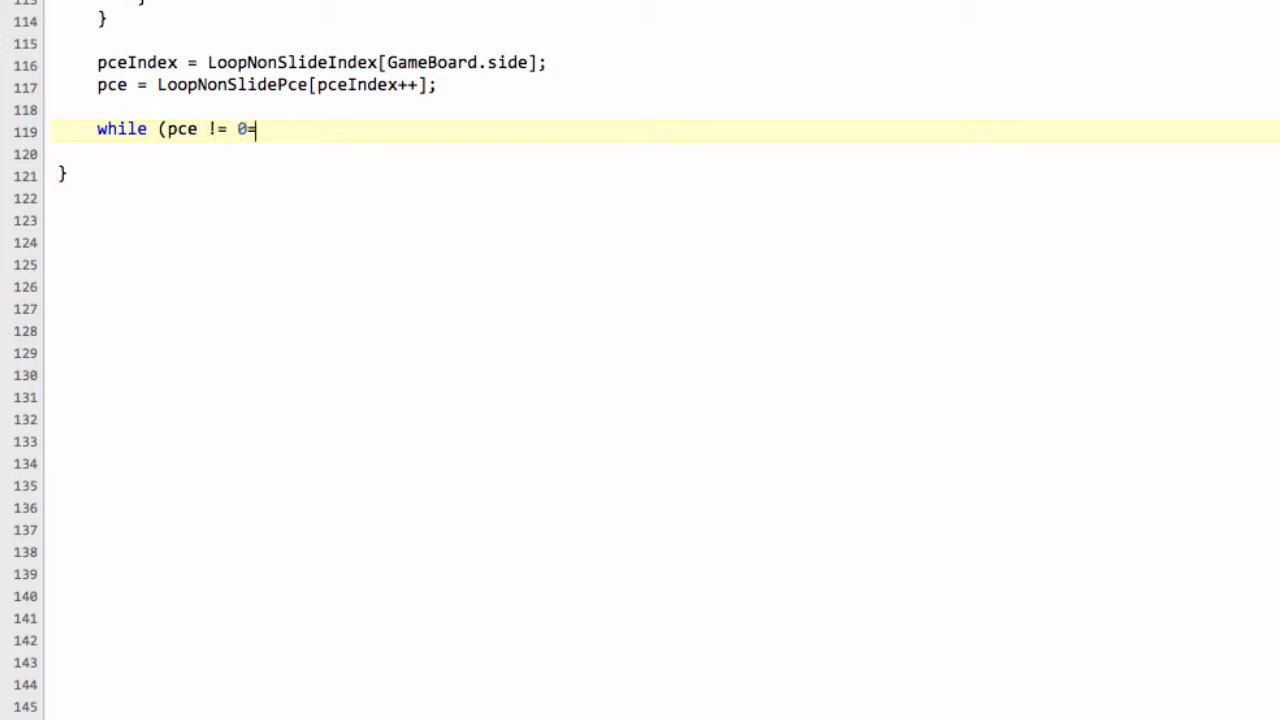
pyautogui.write(') {')
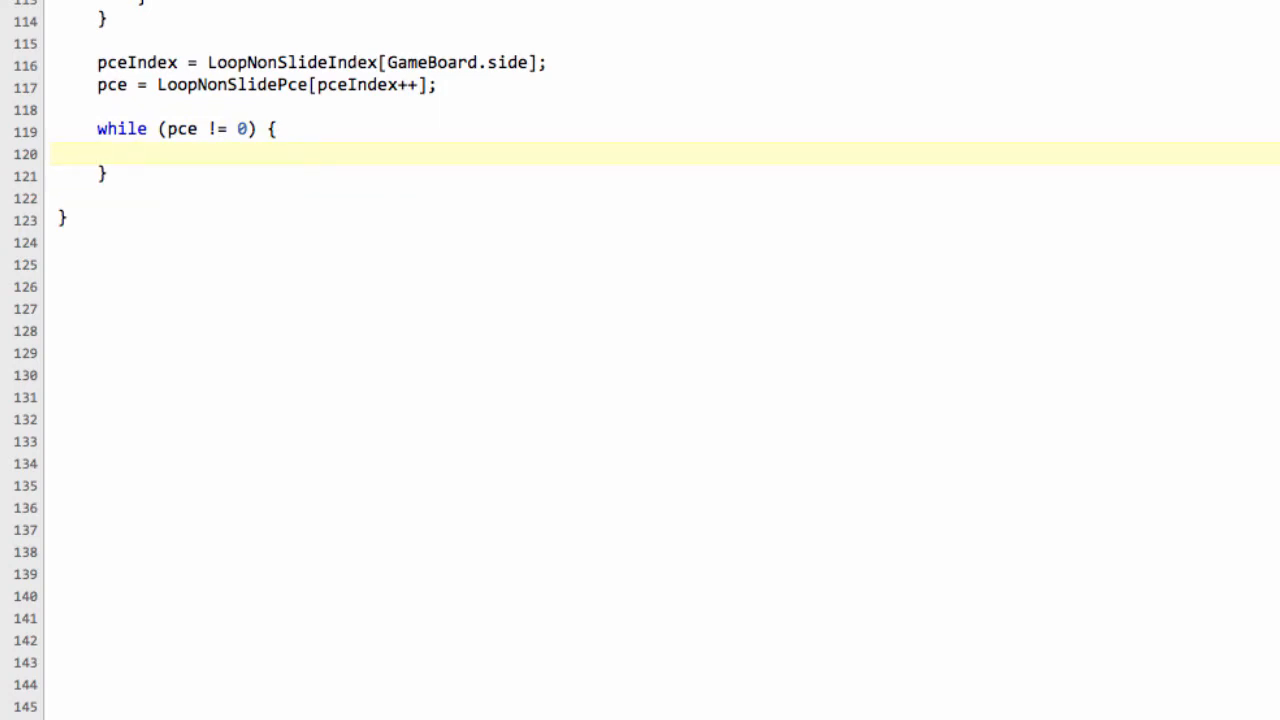
# Step: Write the for loop from pceNum = 0 to GameBoard.pceNum[pce] inside the while
pyautogui.write('for(pceNum')
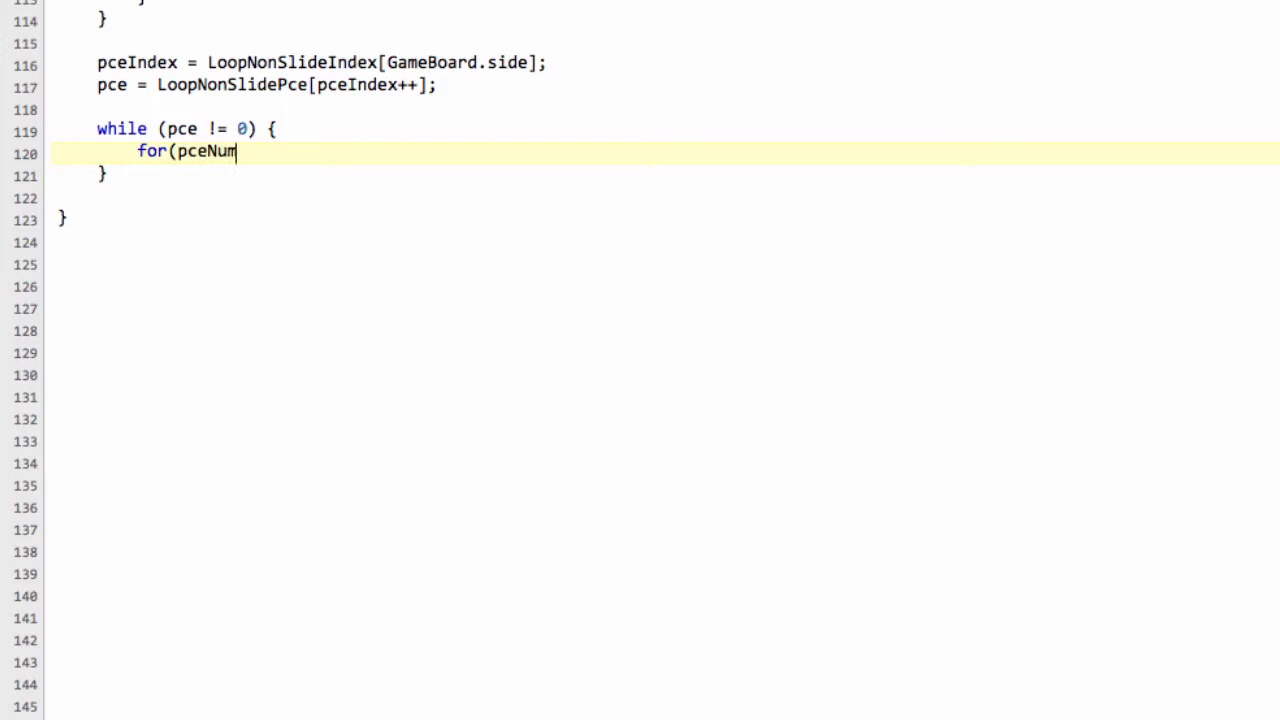
pyautogui.write('= 0;')
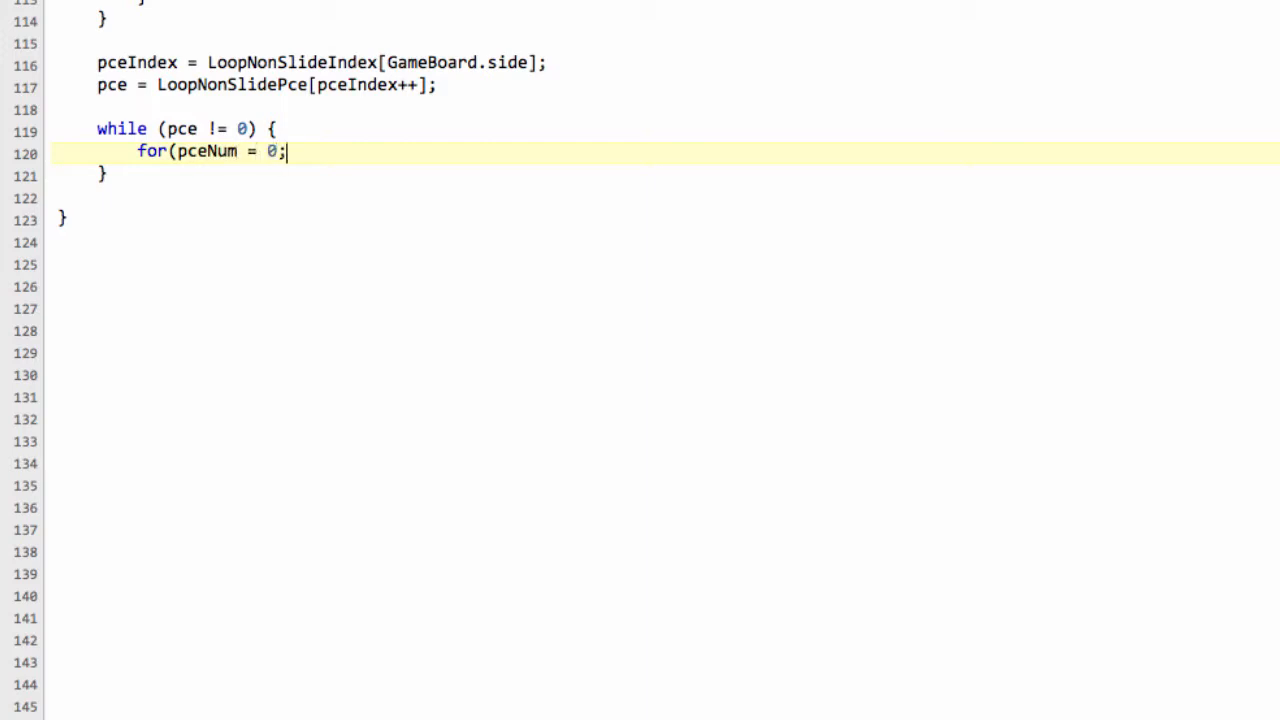
pyautogui.write('" "')
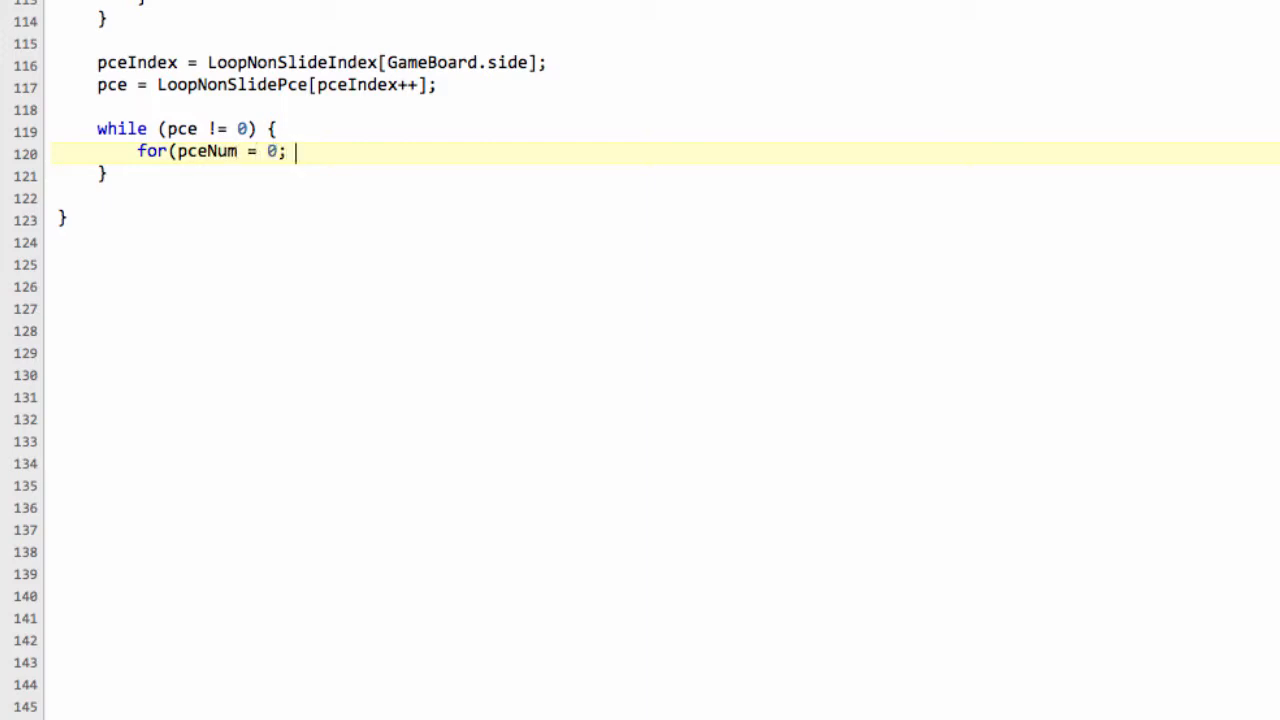
pyautogui.write('pceNum <')
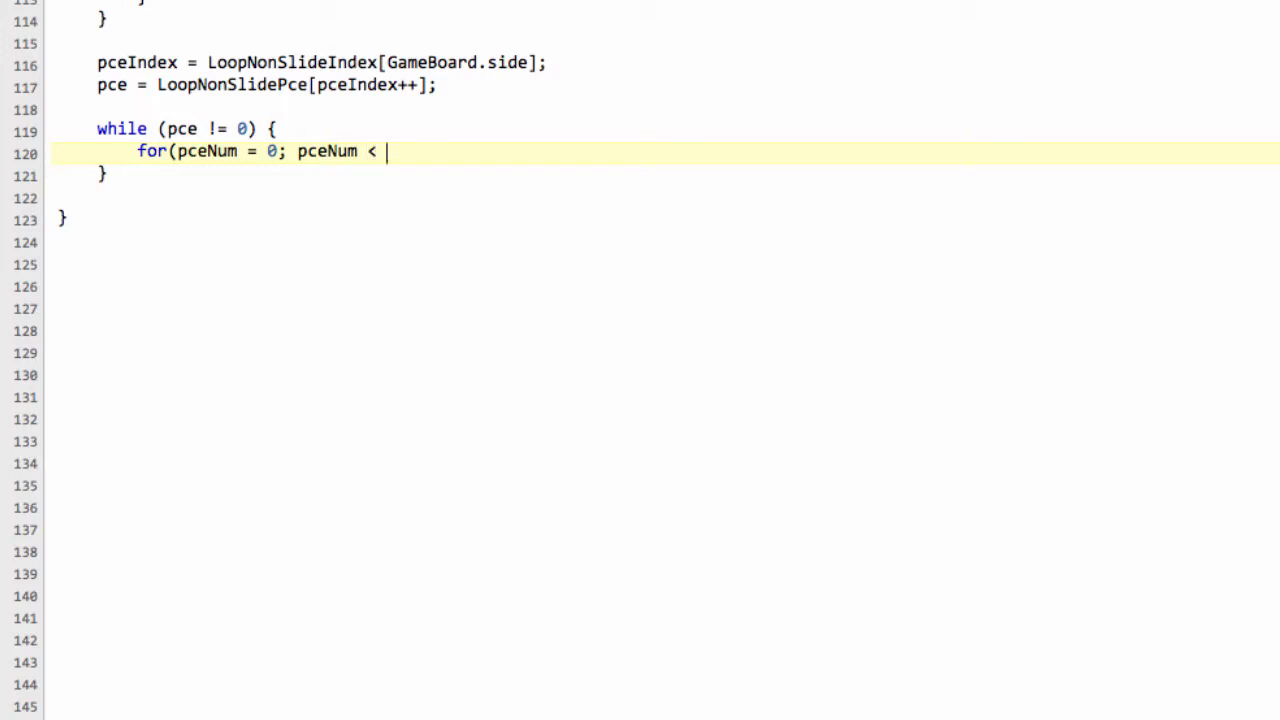
pyautogui.write('GameBoard')
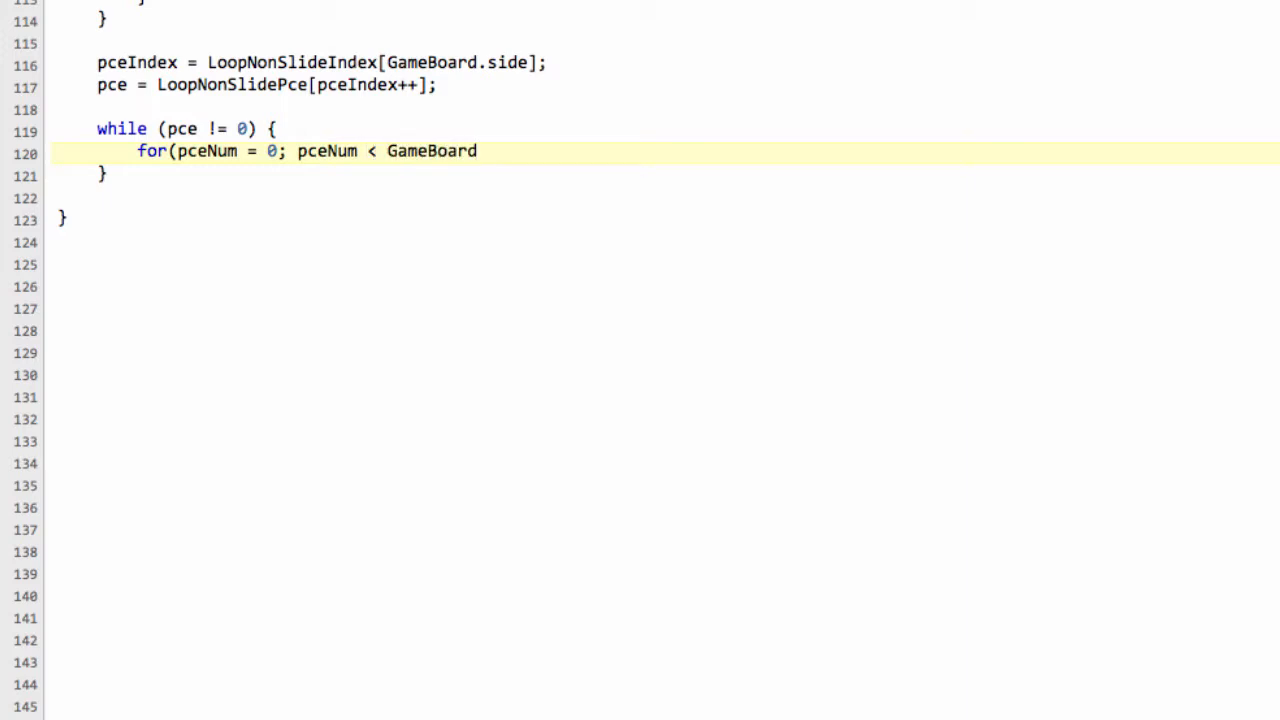
pyautogui.write('.pceNum')
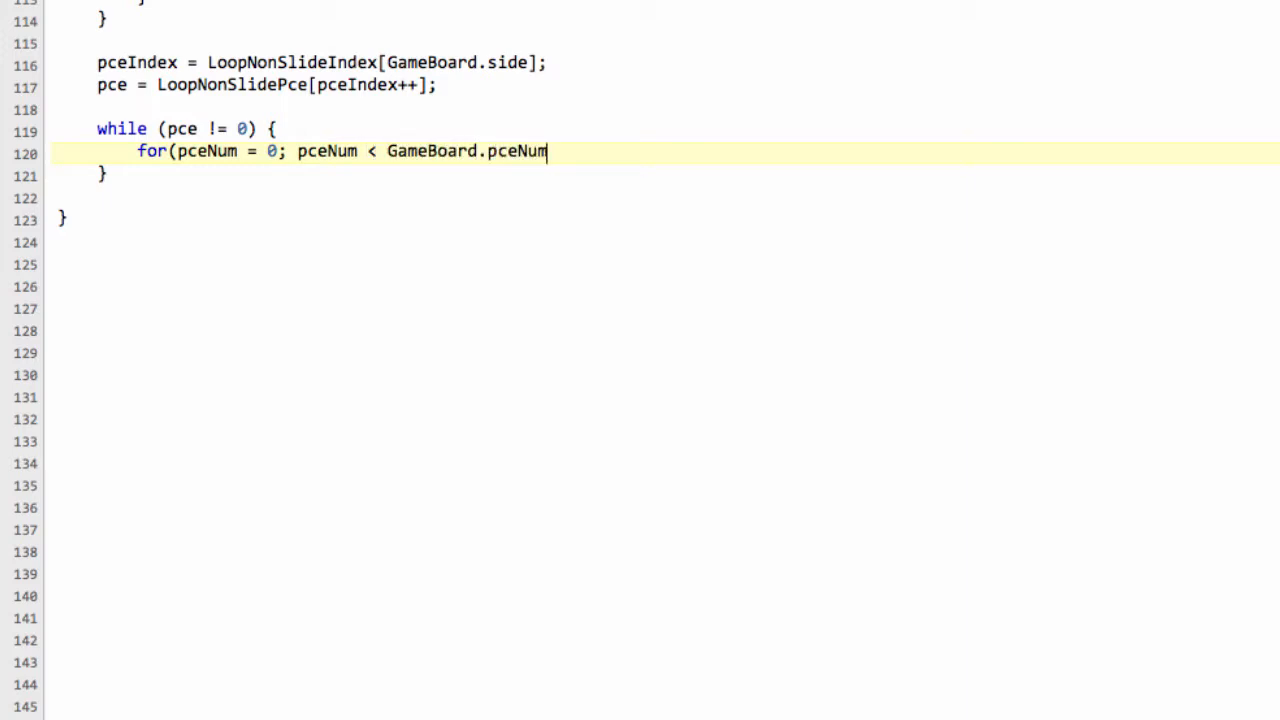
pyautogui.write('[pce]')
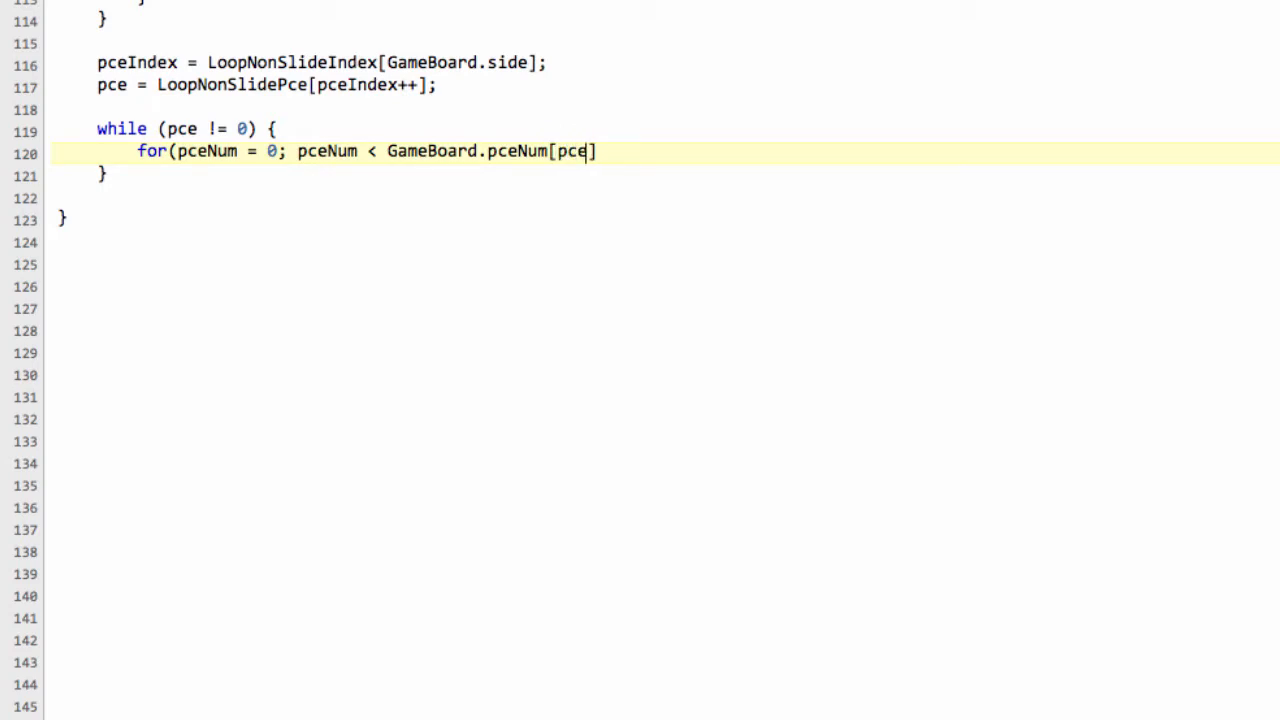
pyautogui.write('; ++')
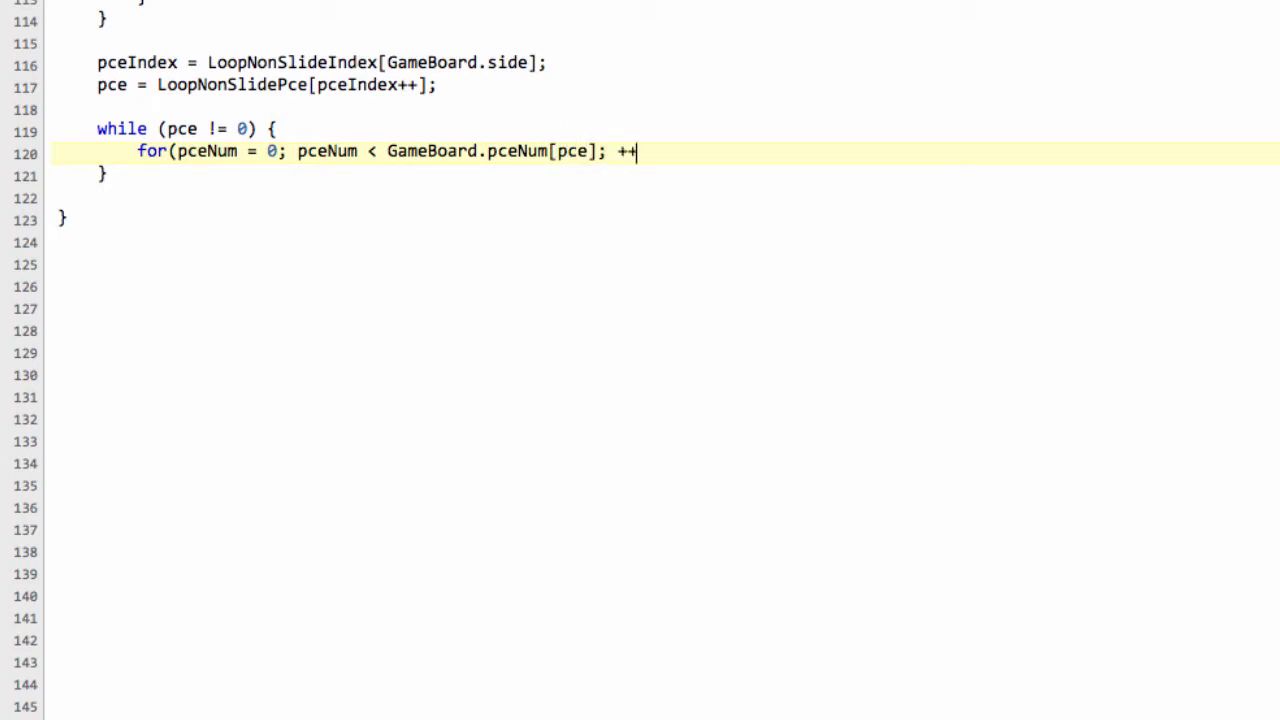
pyautogui.write('pceNum) {')
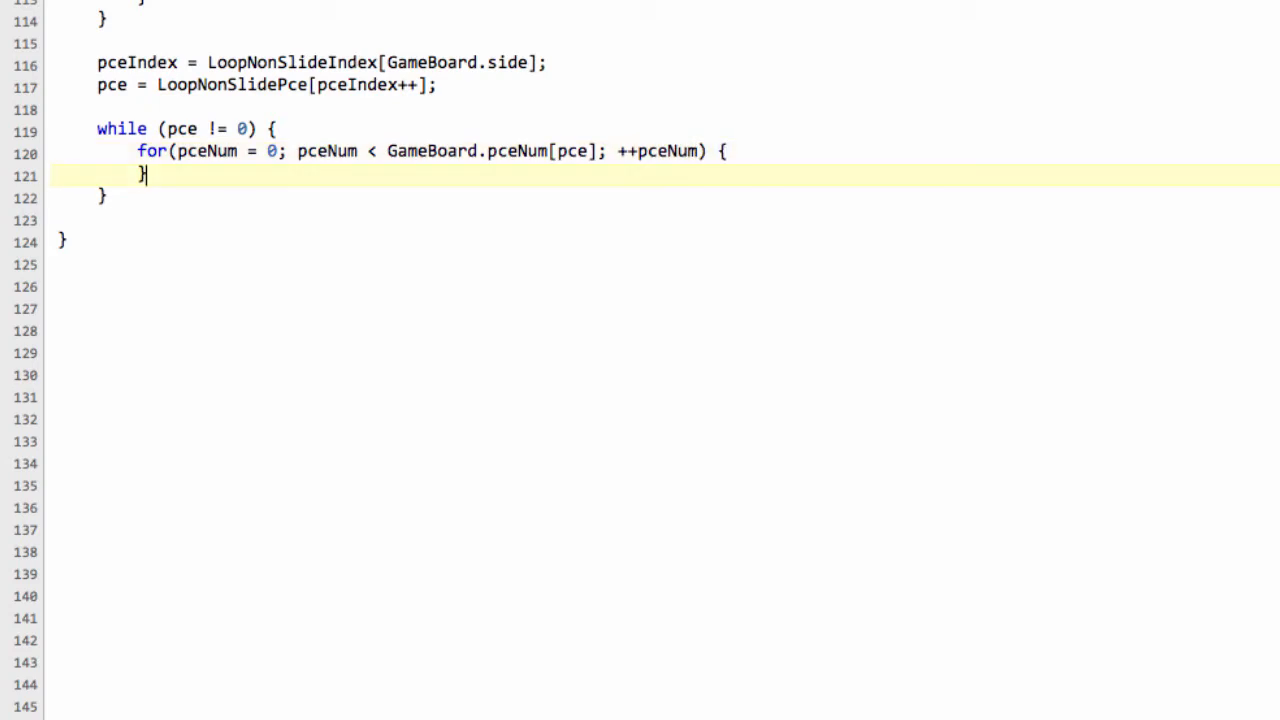
pyautogui.press('enter')
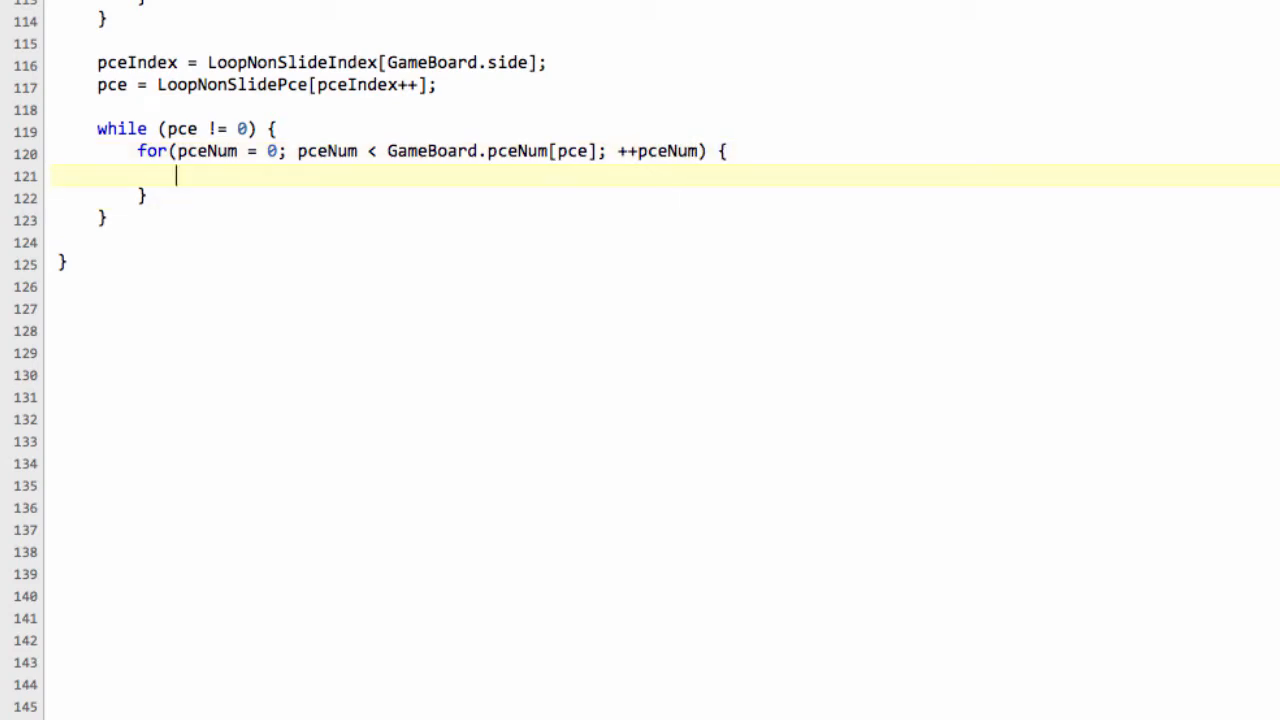
# Step: Assign sq = GameBoard.pList[PCEINDEX(pce, pceNum)] inside the for loop
pyautogui.write('sq = G')
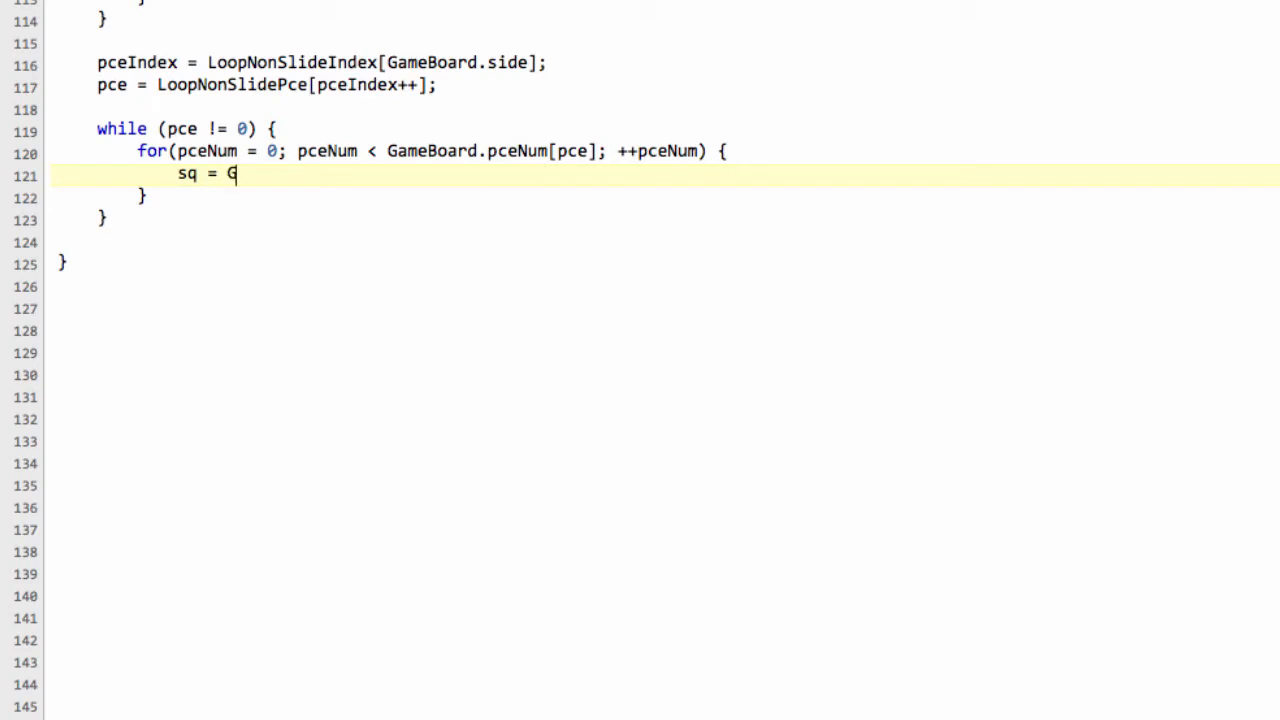
pyautogui.write('ameBoard')
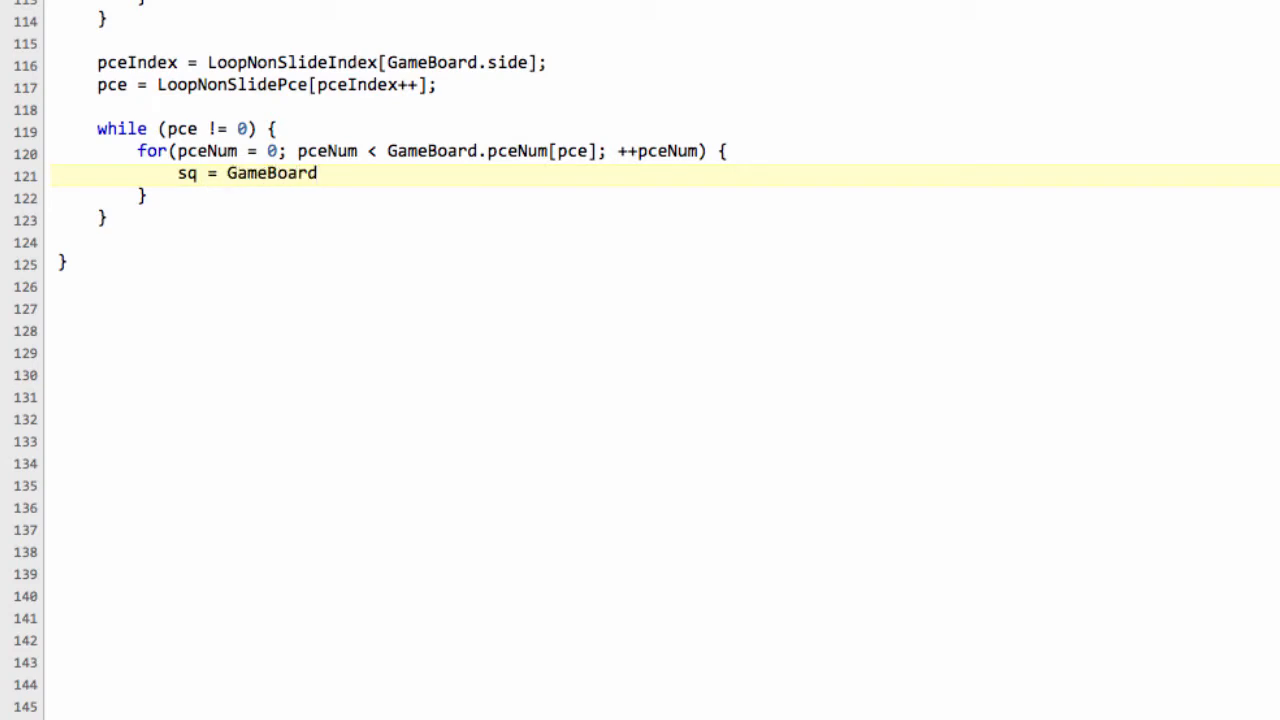
pyautogui.write('.pU')
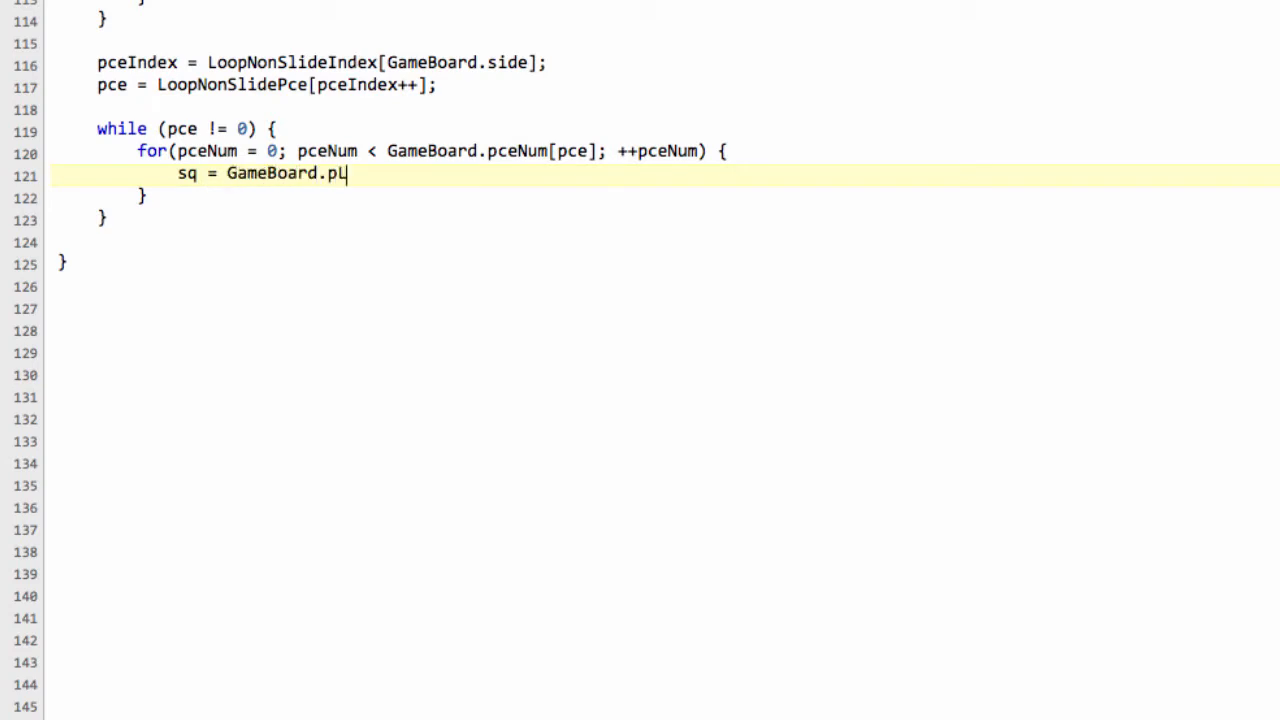
pyautogui.write('ist')
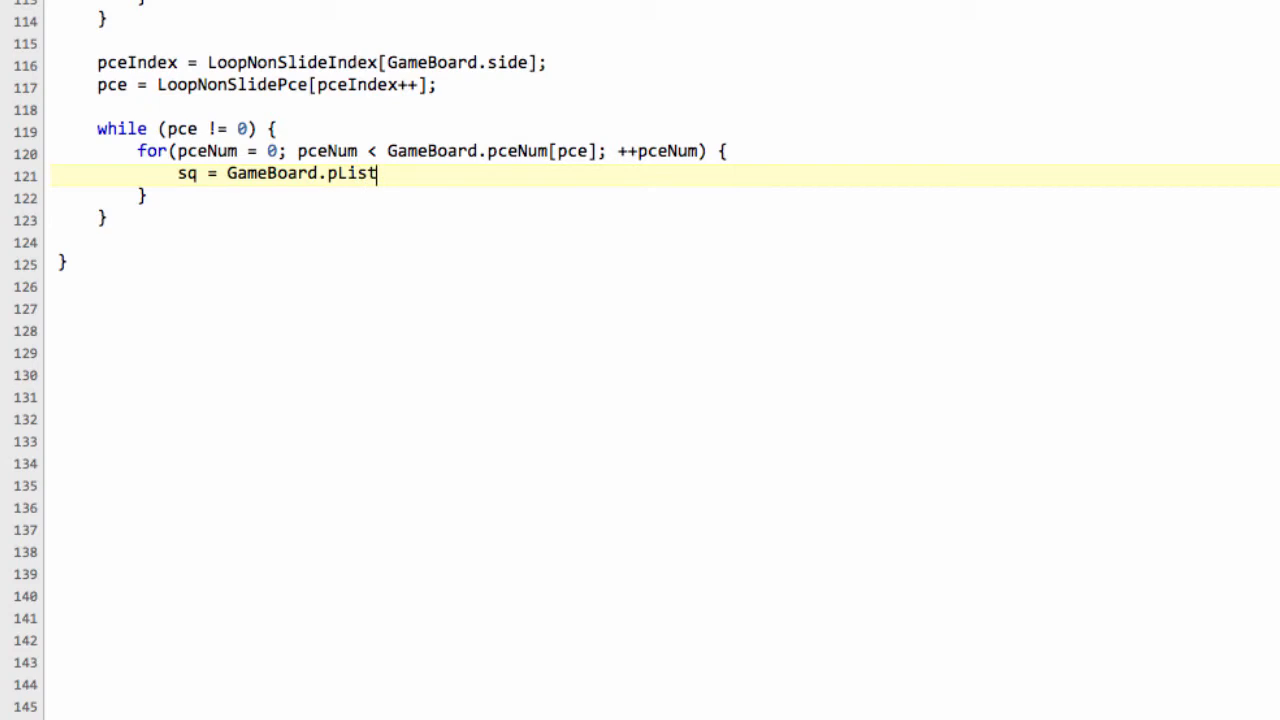
pyautogui.write('[PCEINDE]')
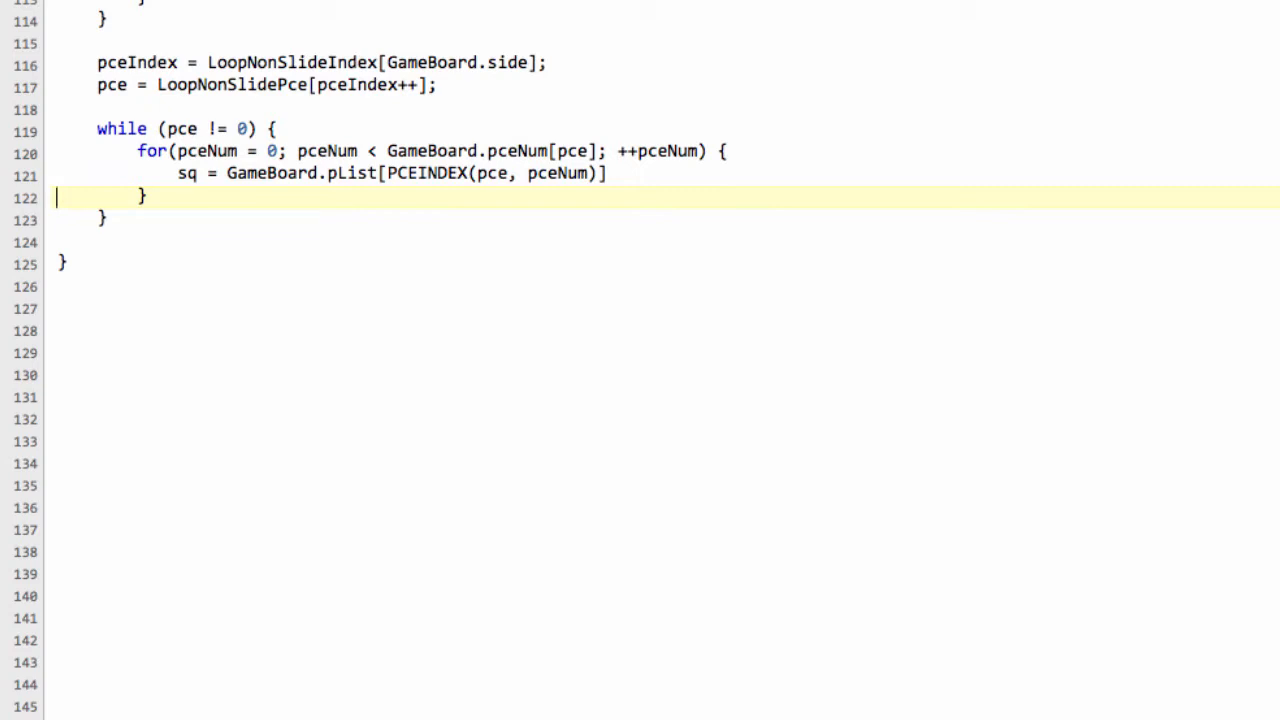
pyautogui.moveTo(628, 172)
pyautogui.write(';')
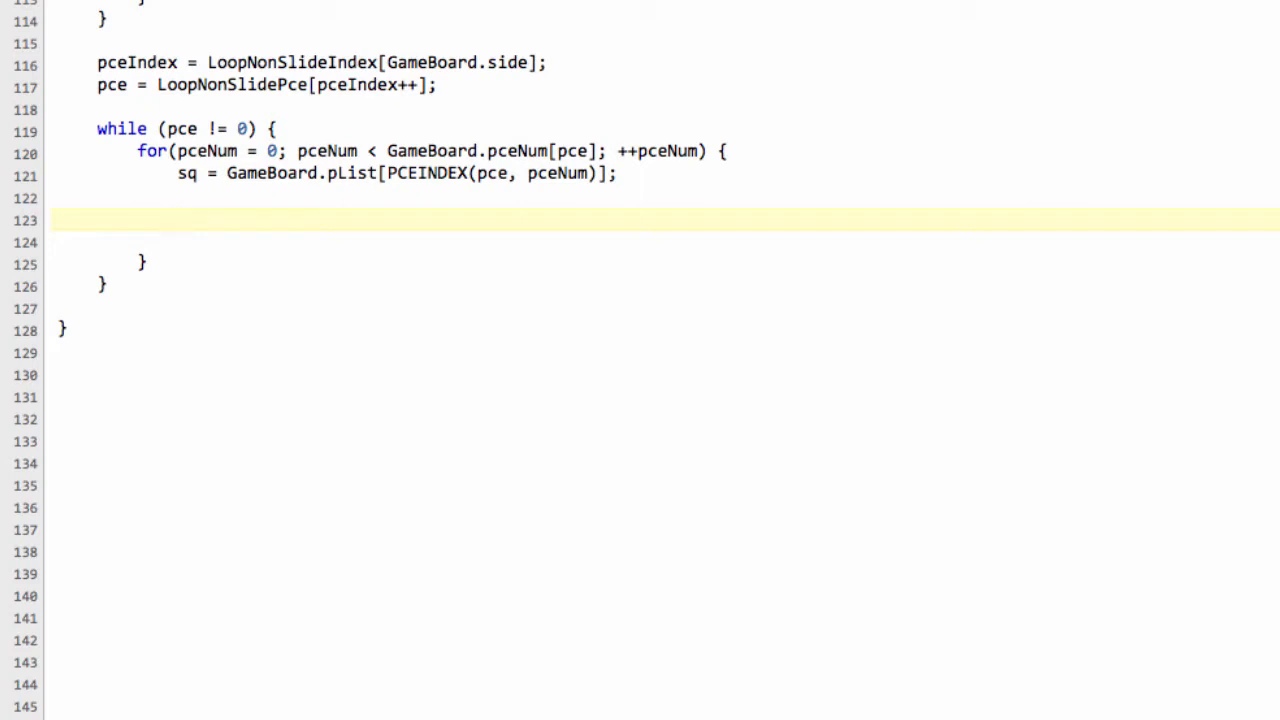
# Step: Write the inner for loop over index < DirNum[pce]
pyautogui.write('for(index = 0;')
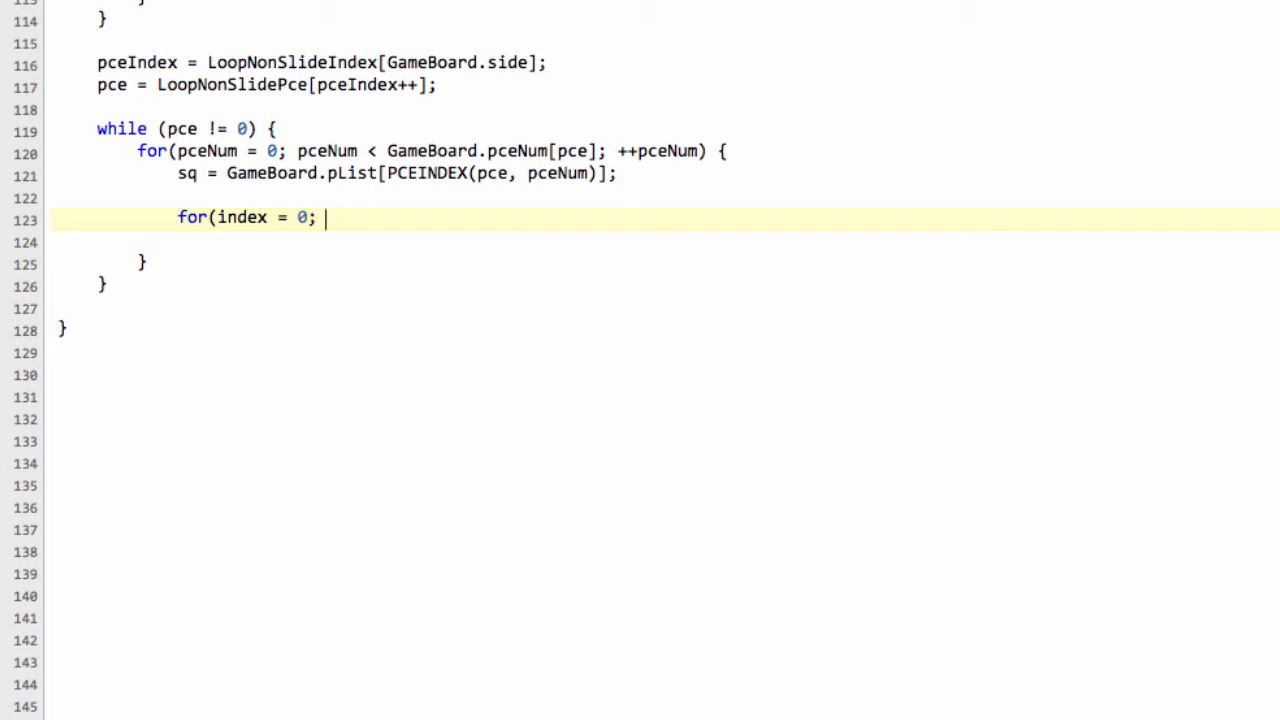
pyautogui.write('index <')
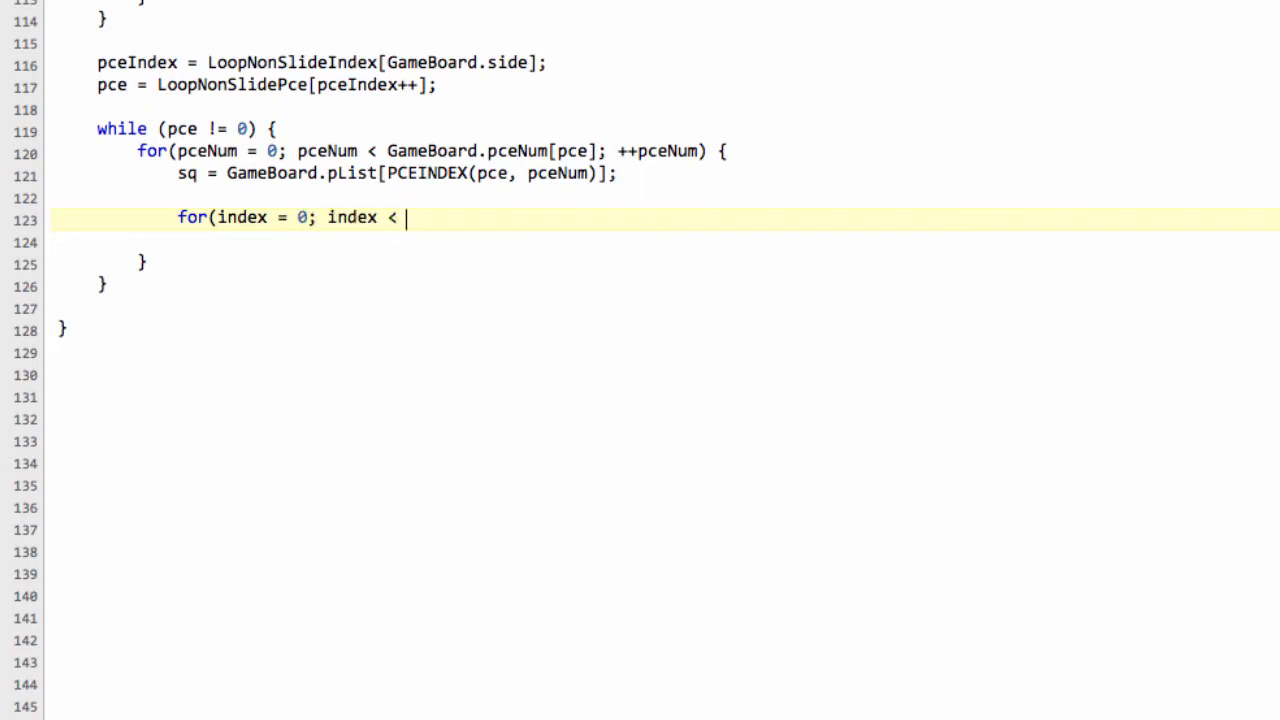
pyautogui.write('Dir')
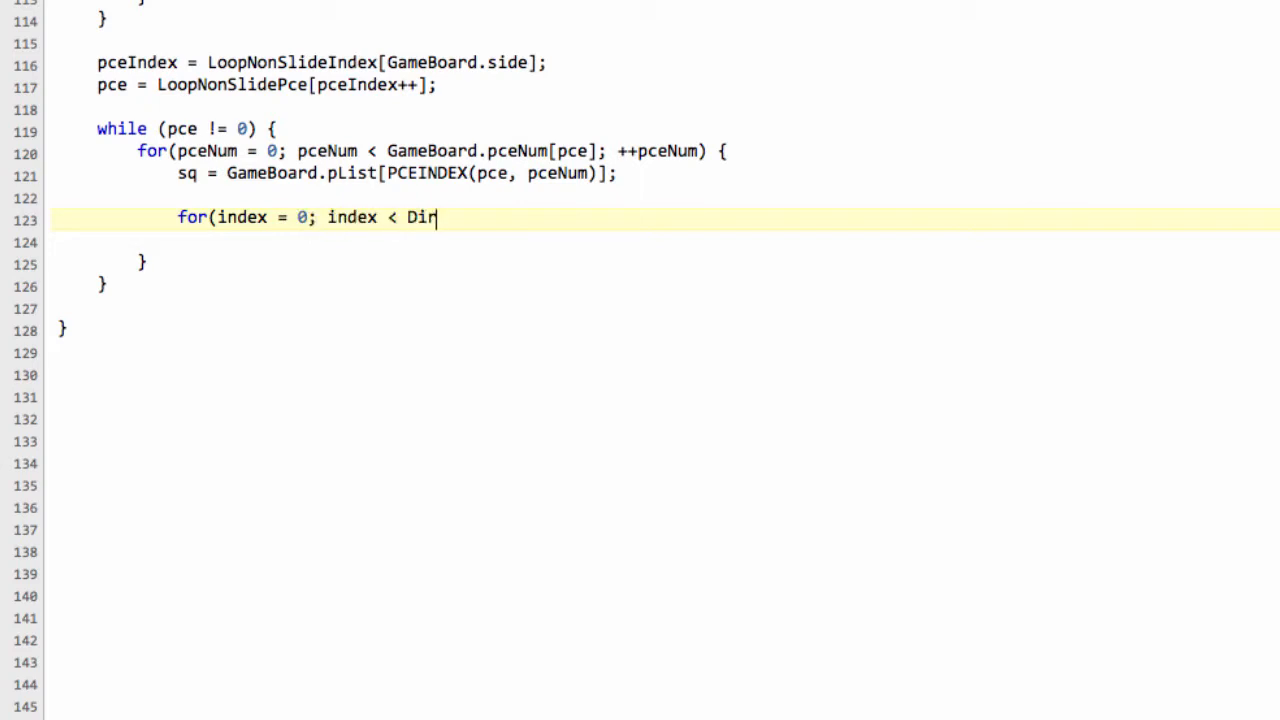
pyautogui.write('Num[]')
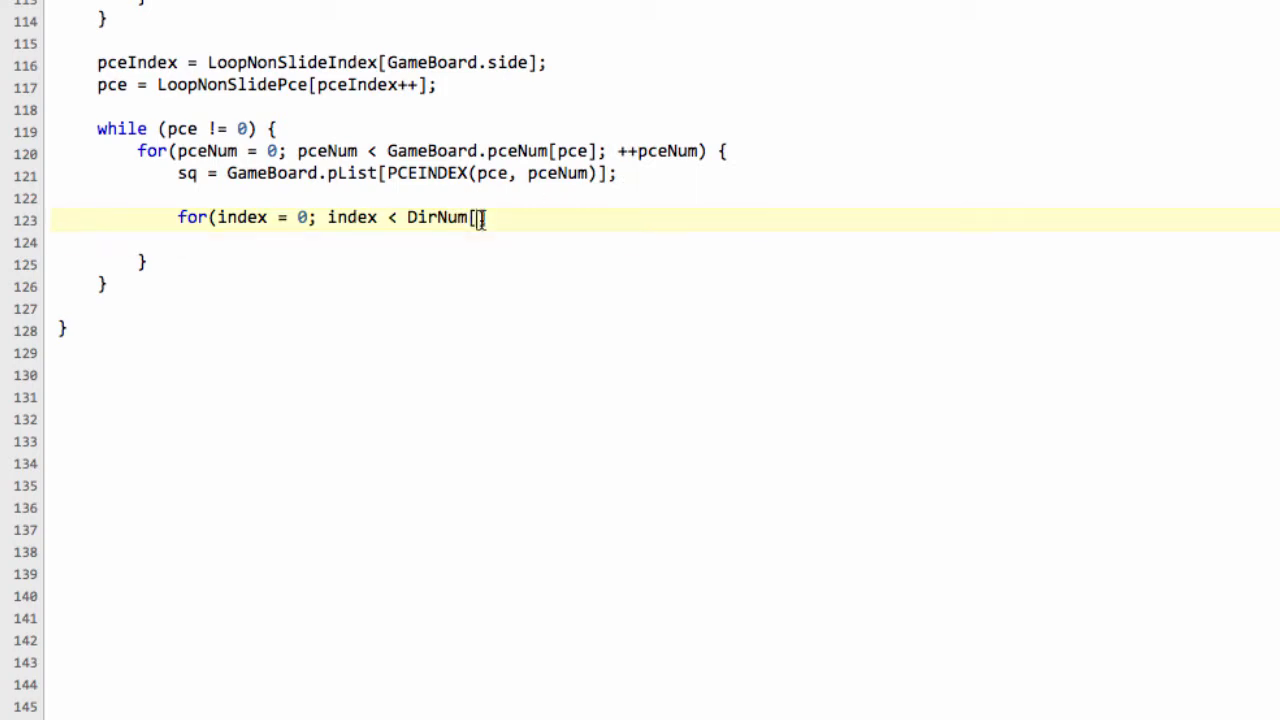
pyautogui.write('pce]')
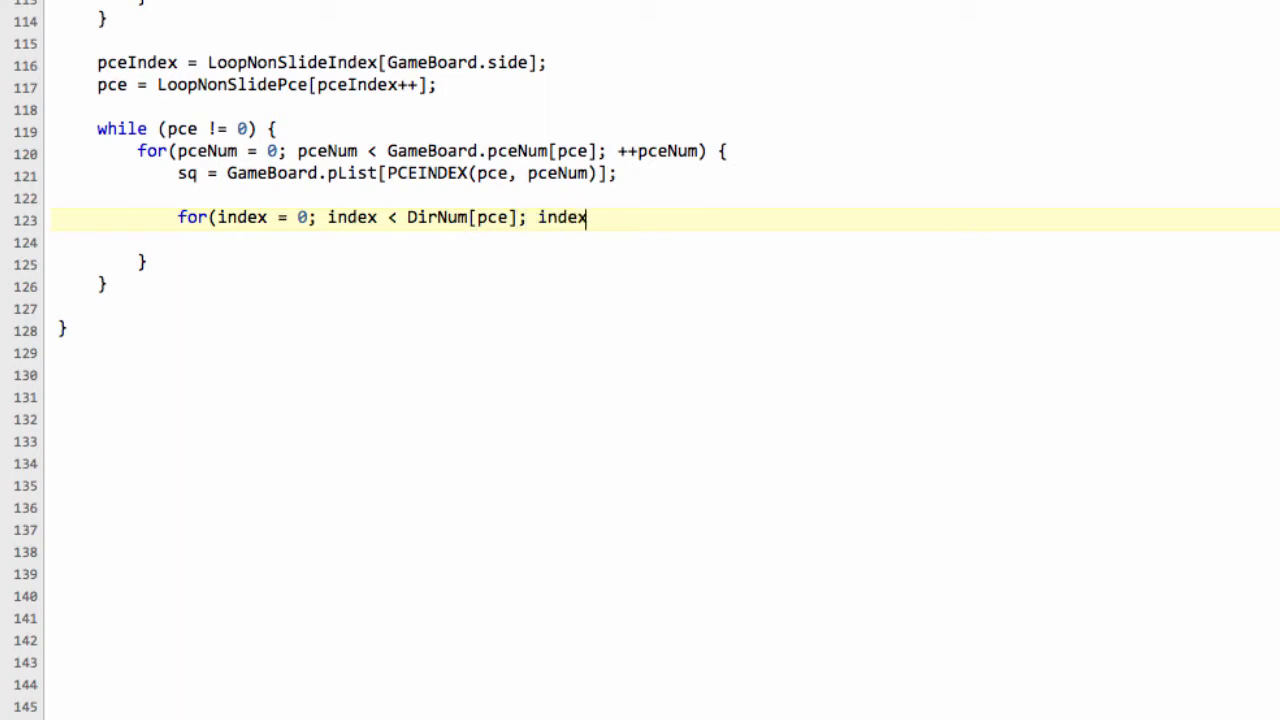
pyautogui.write('++)')
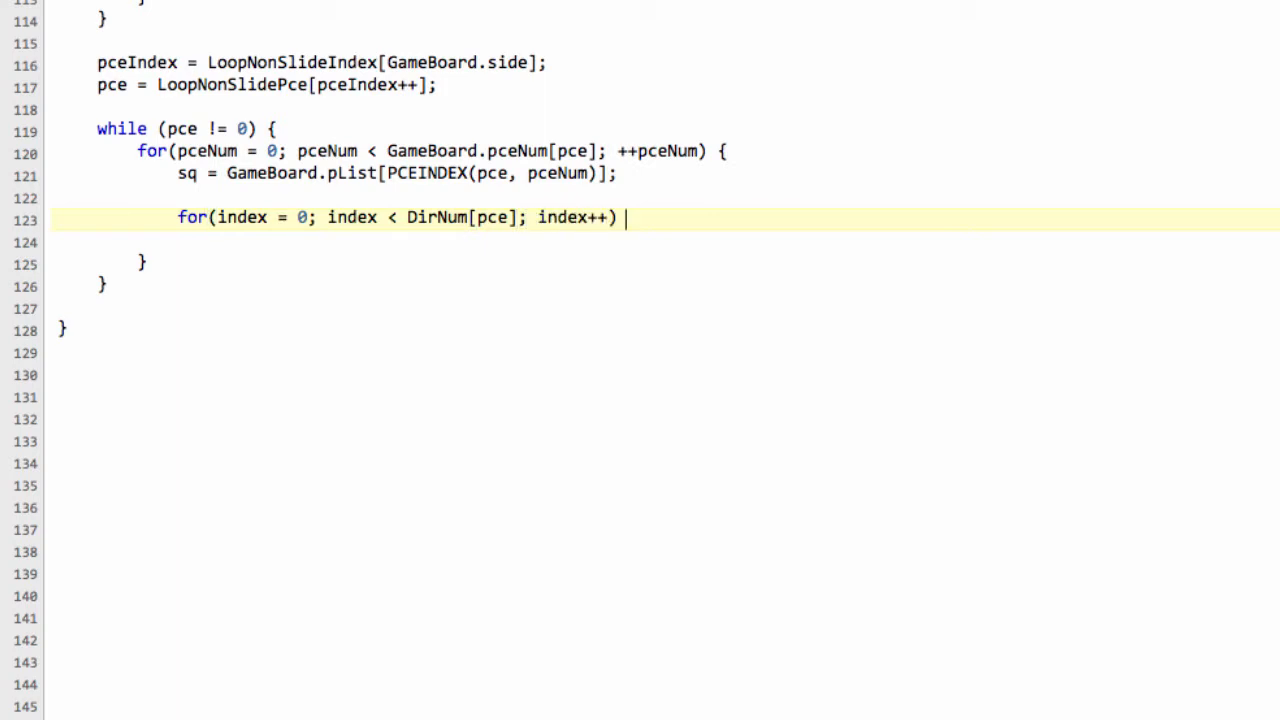
pyautogui.write('{')
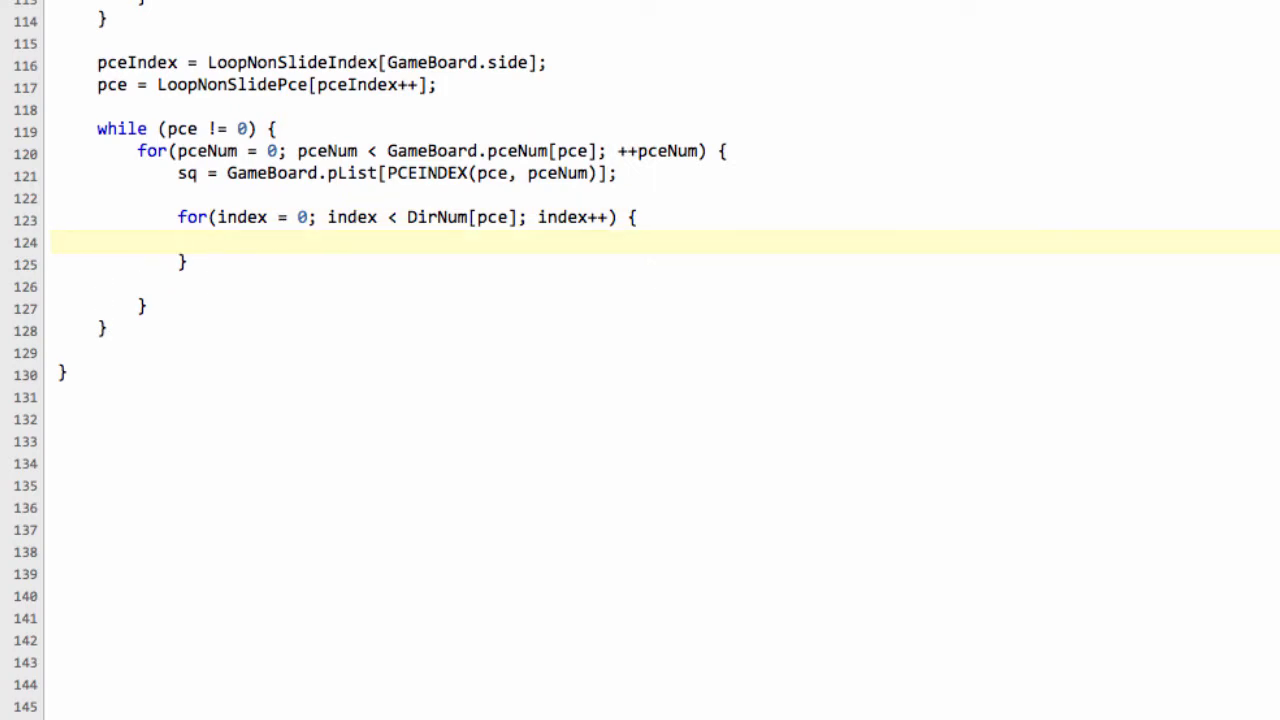
# Step: Set dir = PceDir[pce][index]; and t_sq = sq + dir; inside the direction loop
pyautogui.write('dir')
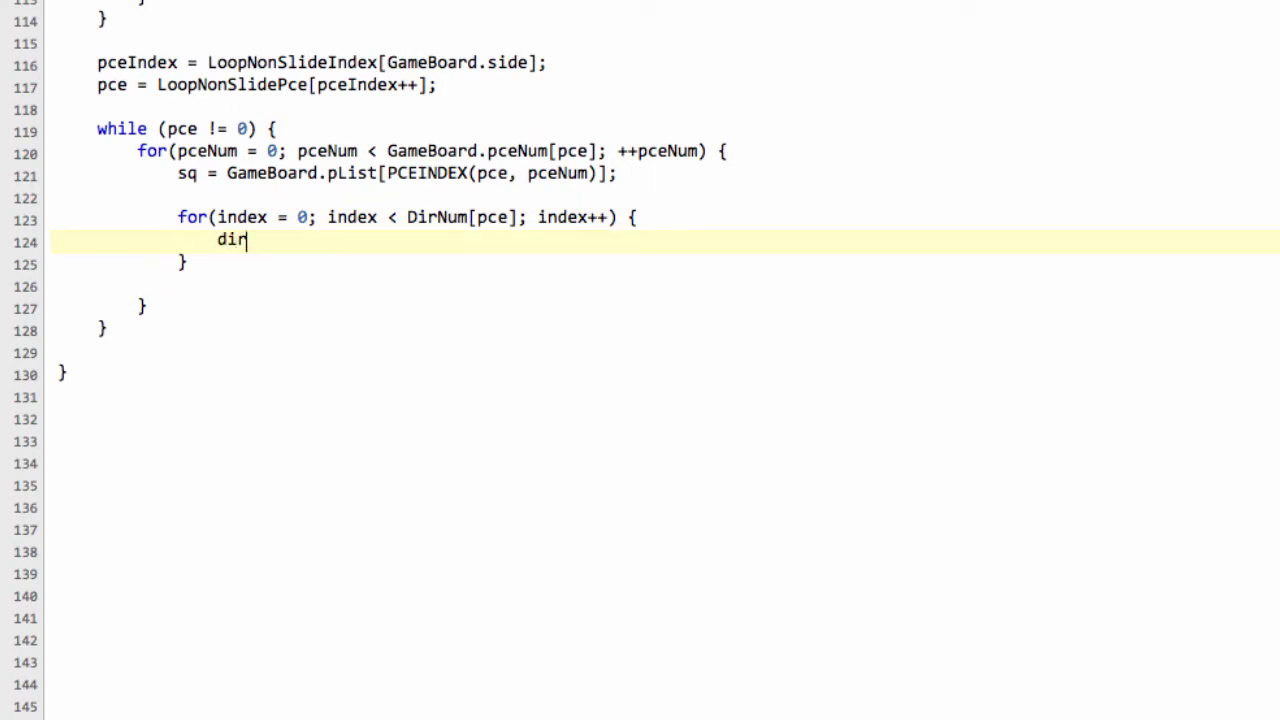
pyautogui.write('= P')
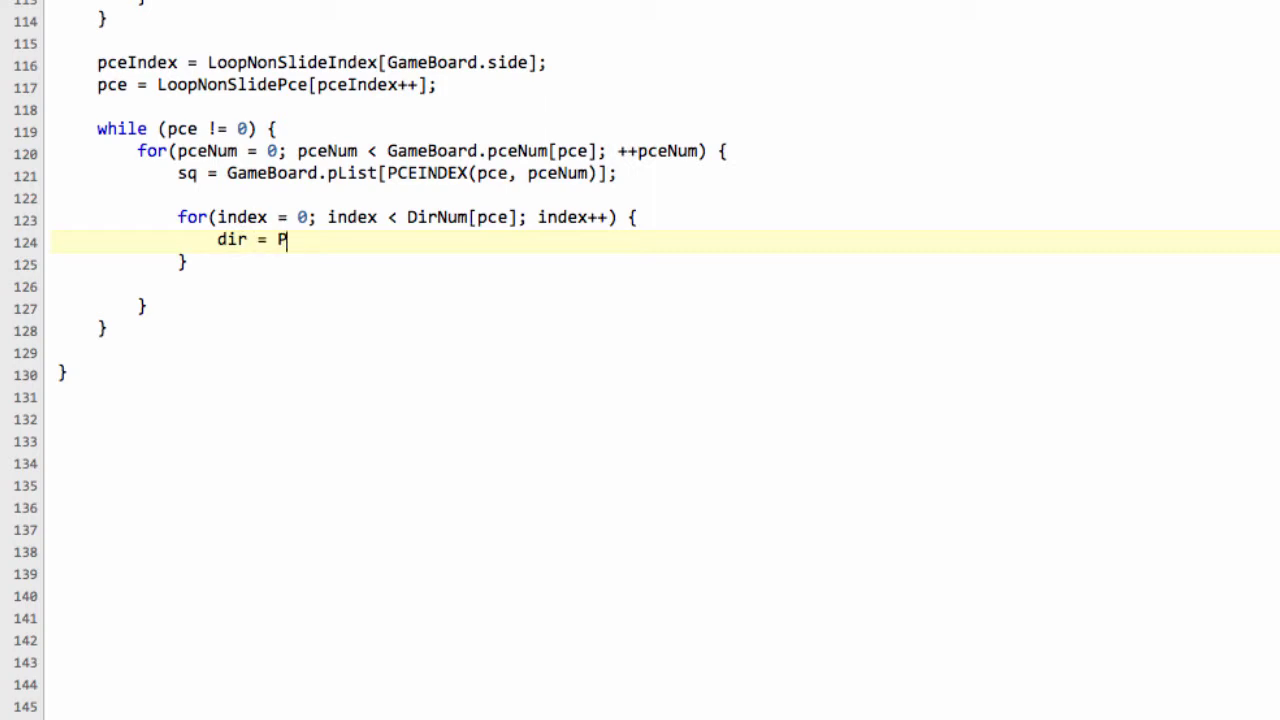
pyautogui.write('ceDir[')
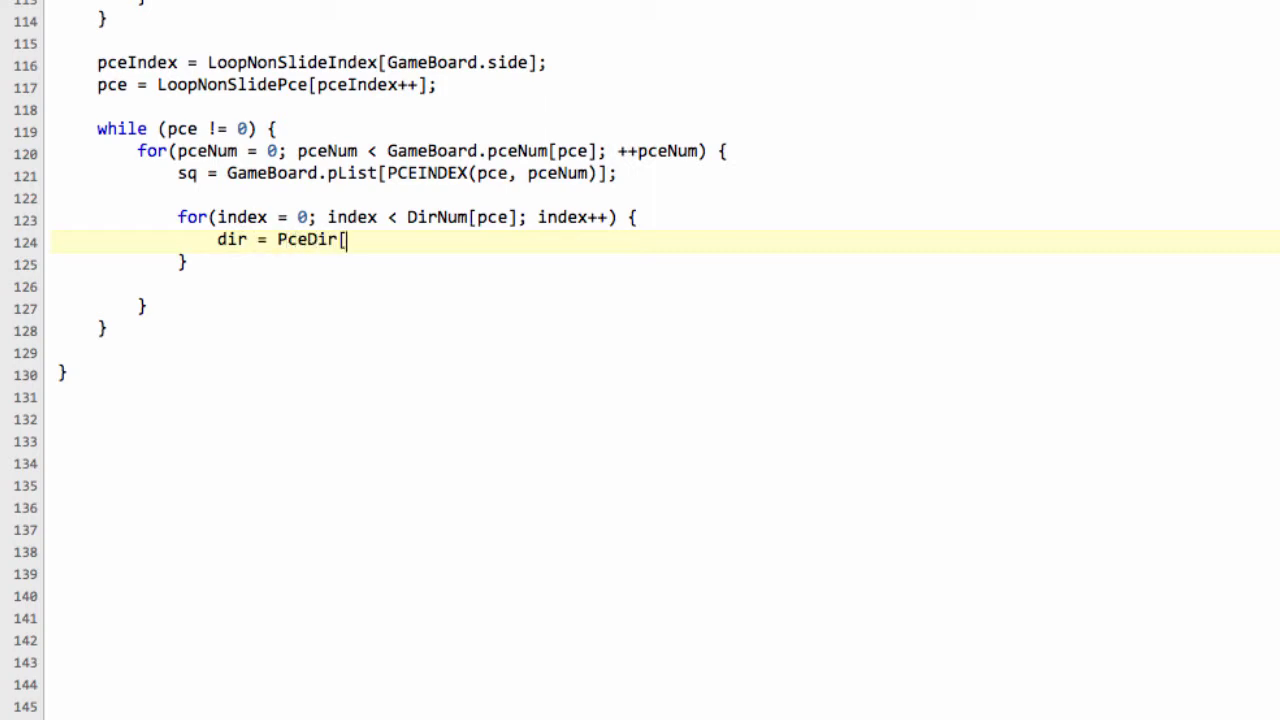
pyautogui.write('][]')
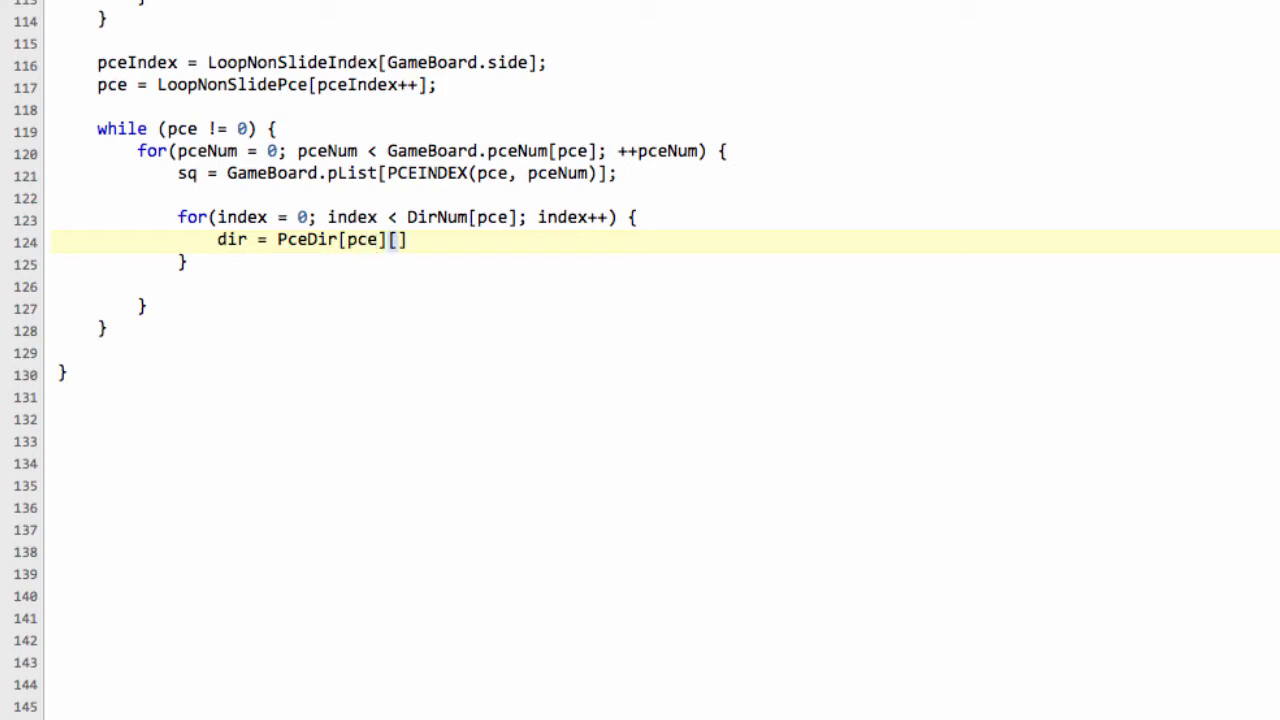
pyautogui.write('index')
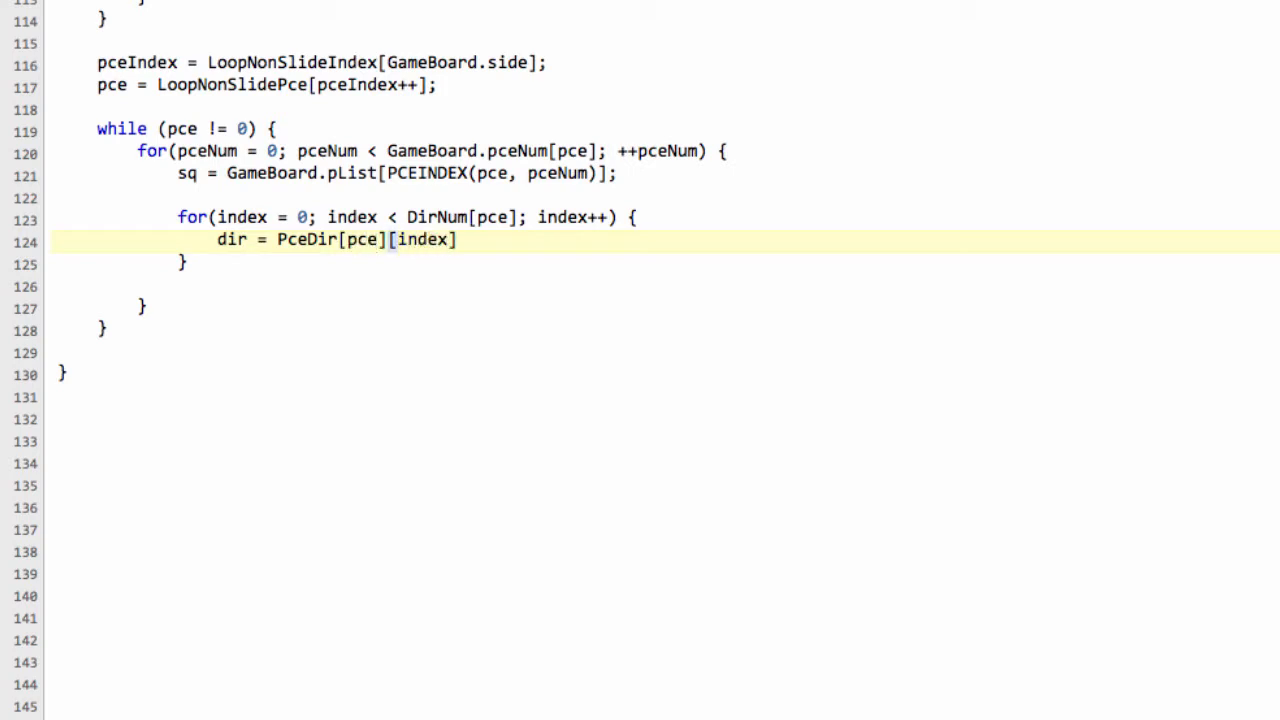
pyautogui.write(';')
pyautogui.write('t_sq =')
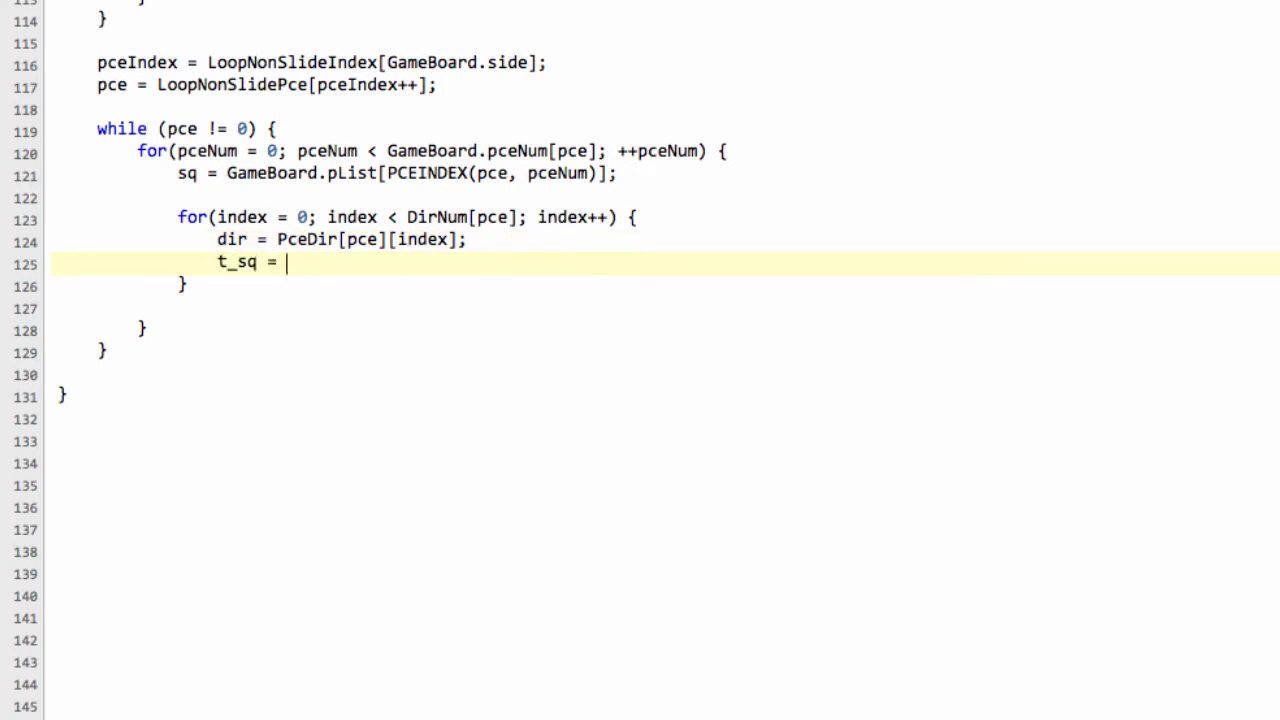
pyautogui.write('sq +')
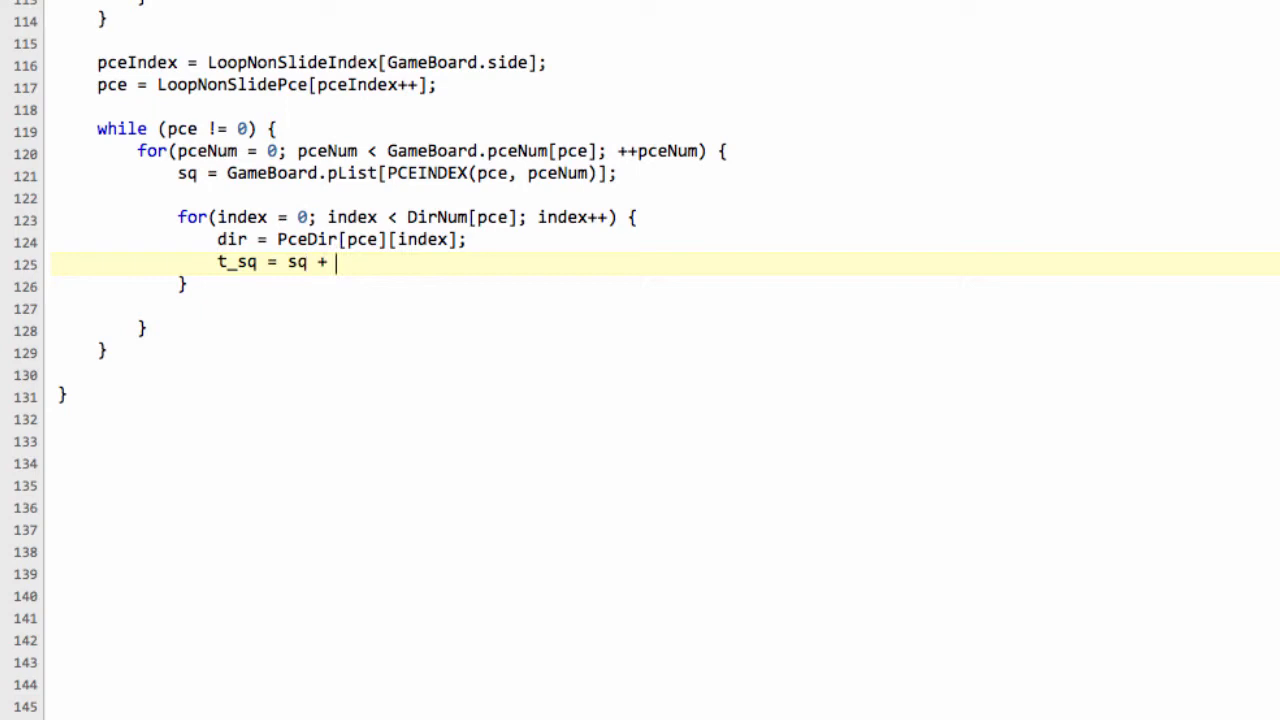
pyautogui.write('dir;')
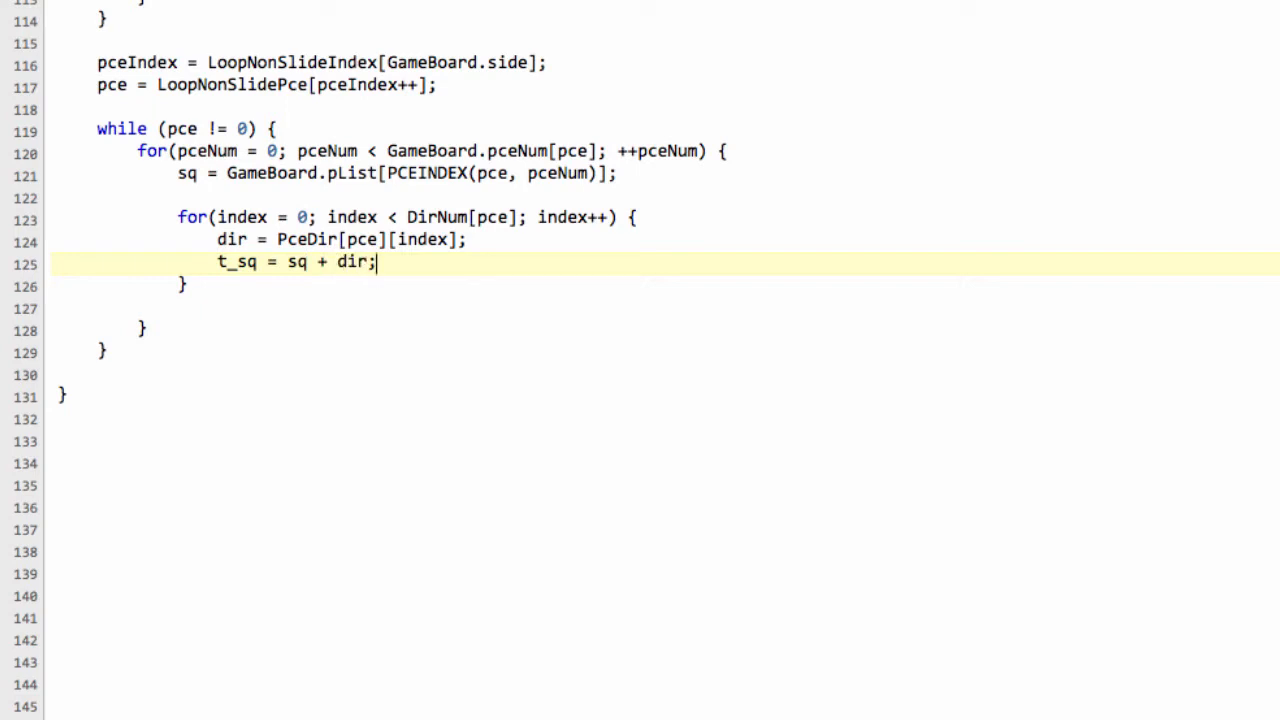
pyautogui.press('enter')
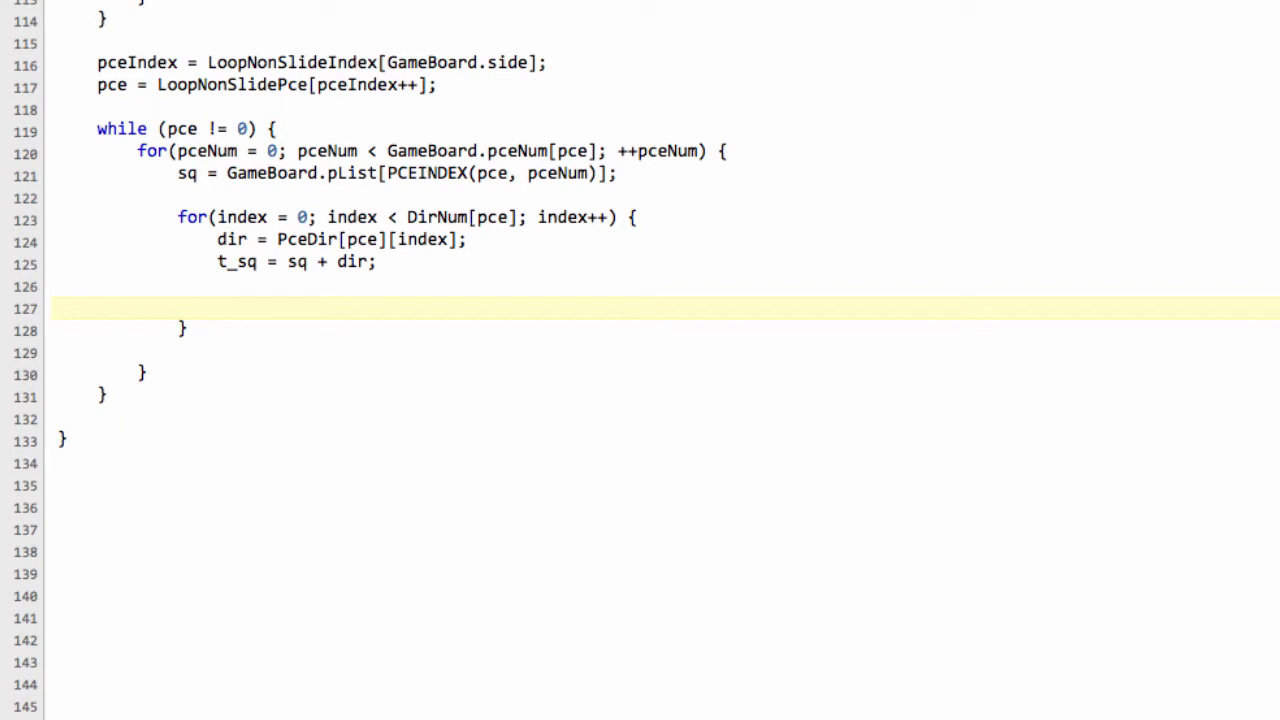
# Step: Write the if(SQOFFBOARD(t_sq) == BOOL.TRUE) condition
pyautogui.write('if(SQ')
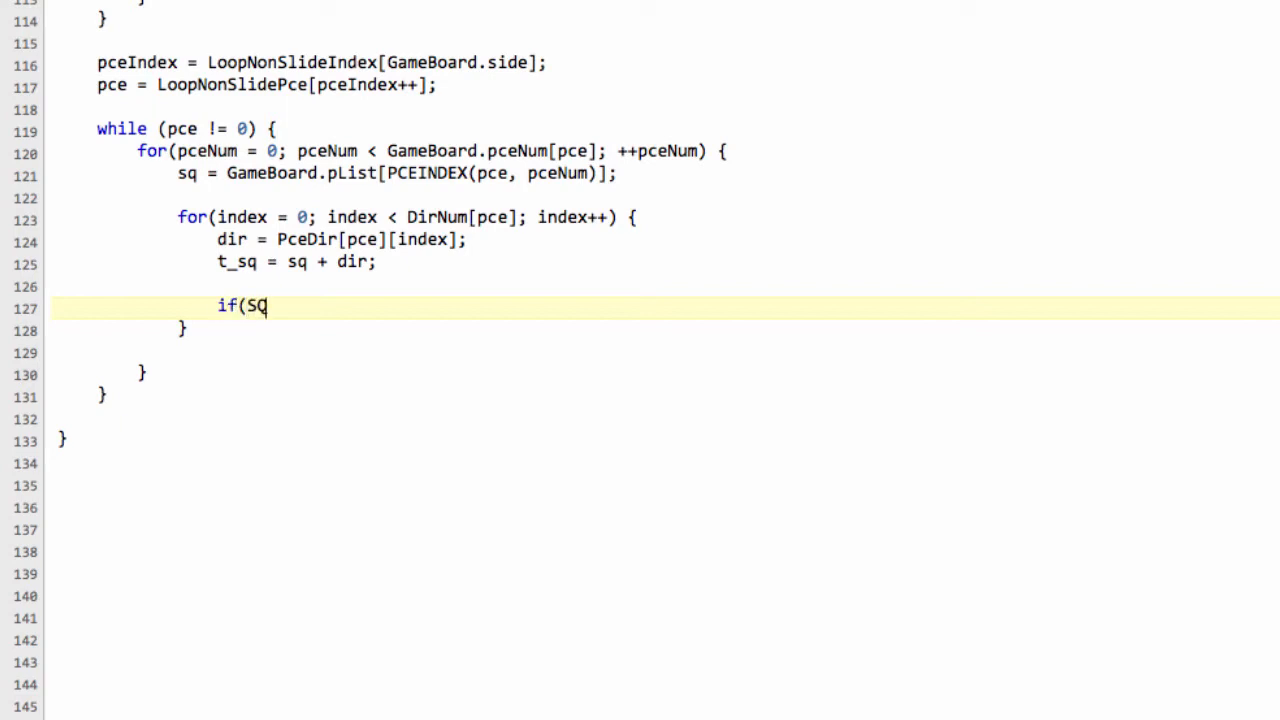
pyautogui.write('OFF')
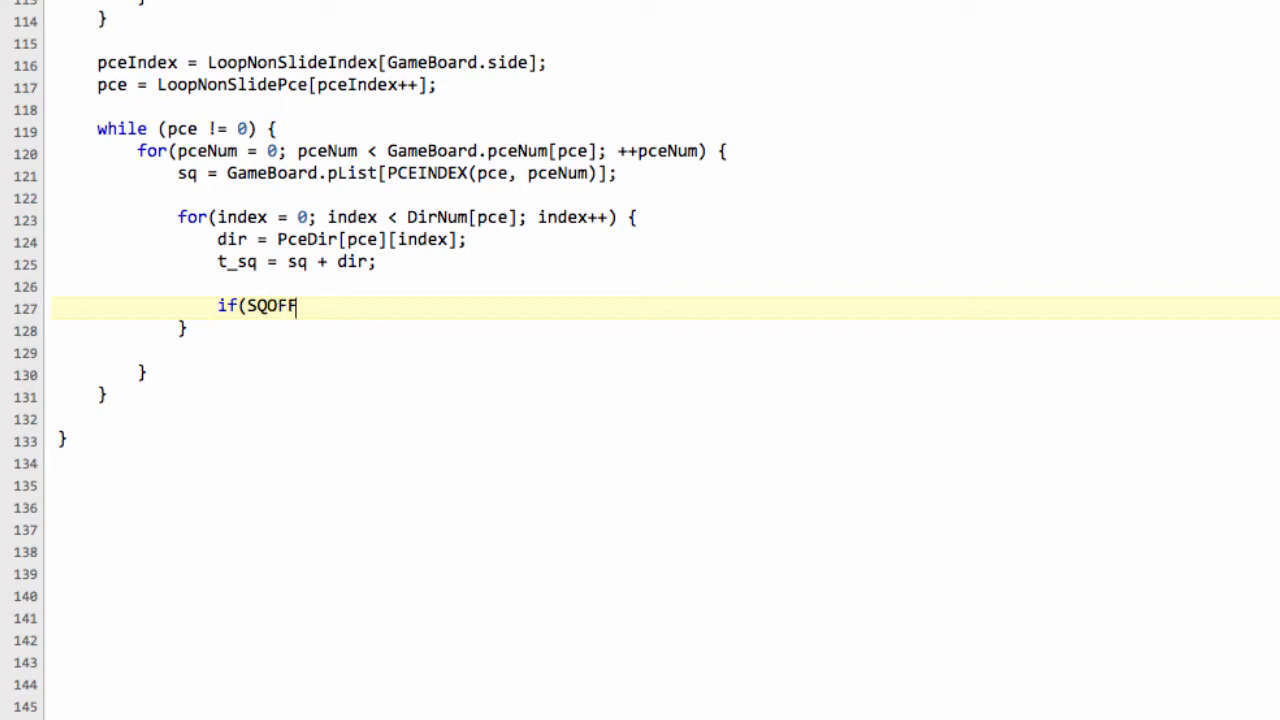
pyautogui.write('B')
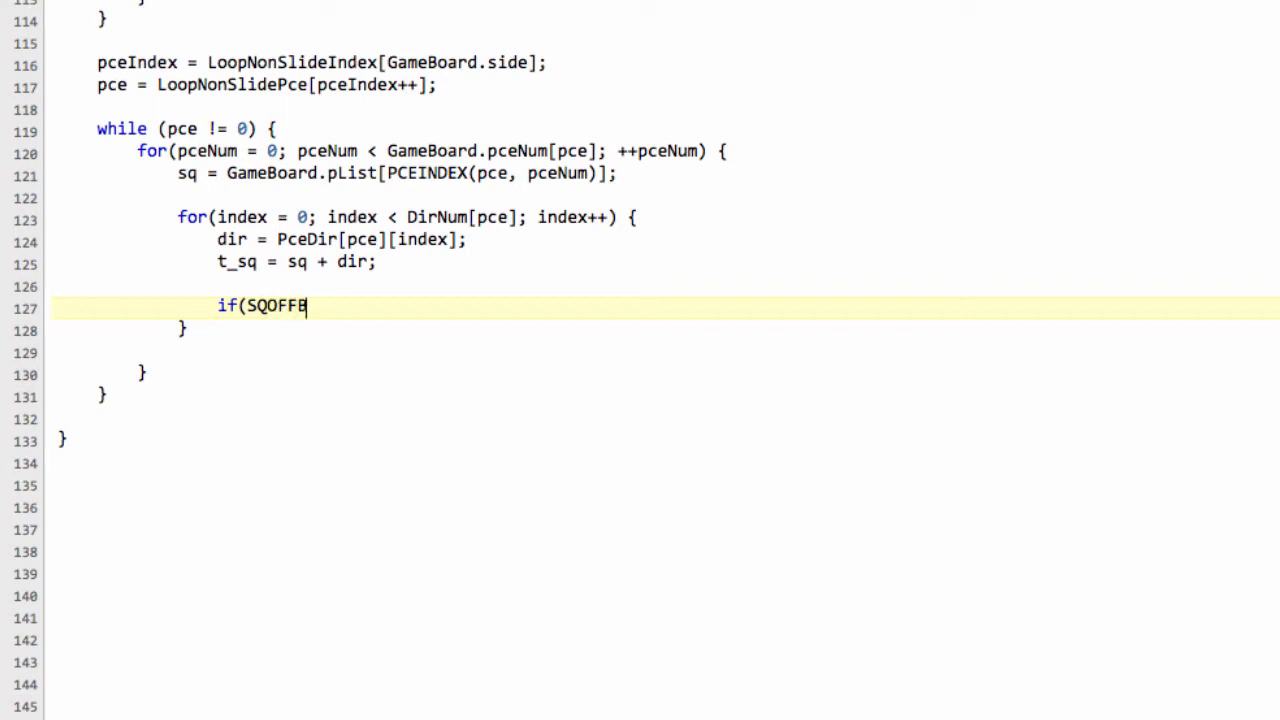
pyautogui.write('OARD(')
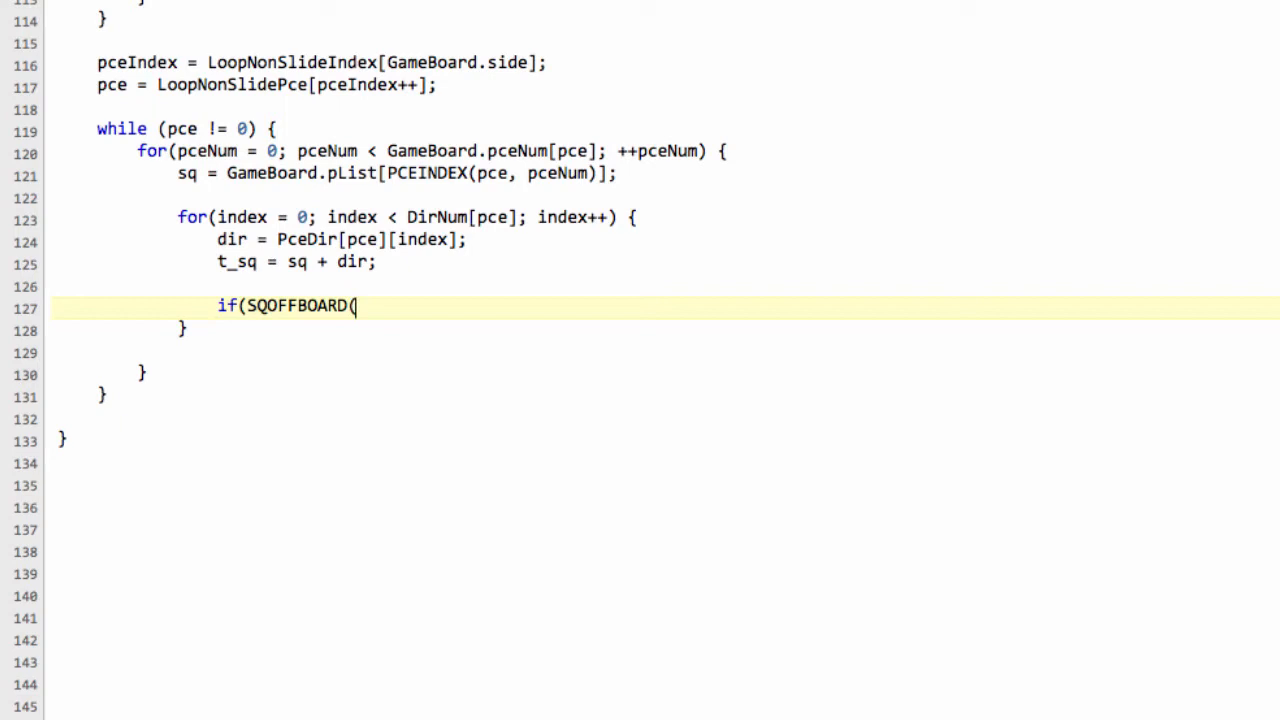
pyautogui.write(')')
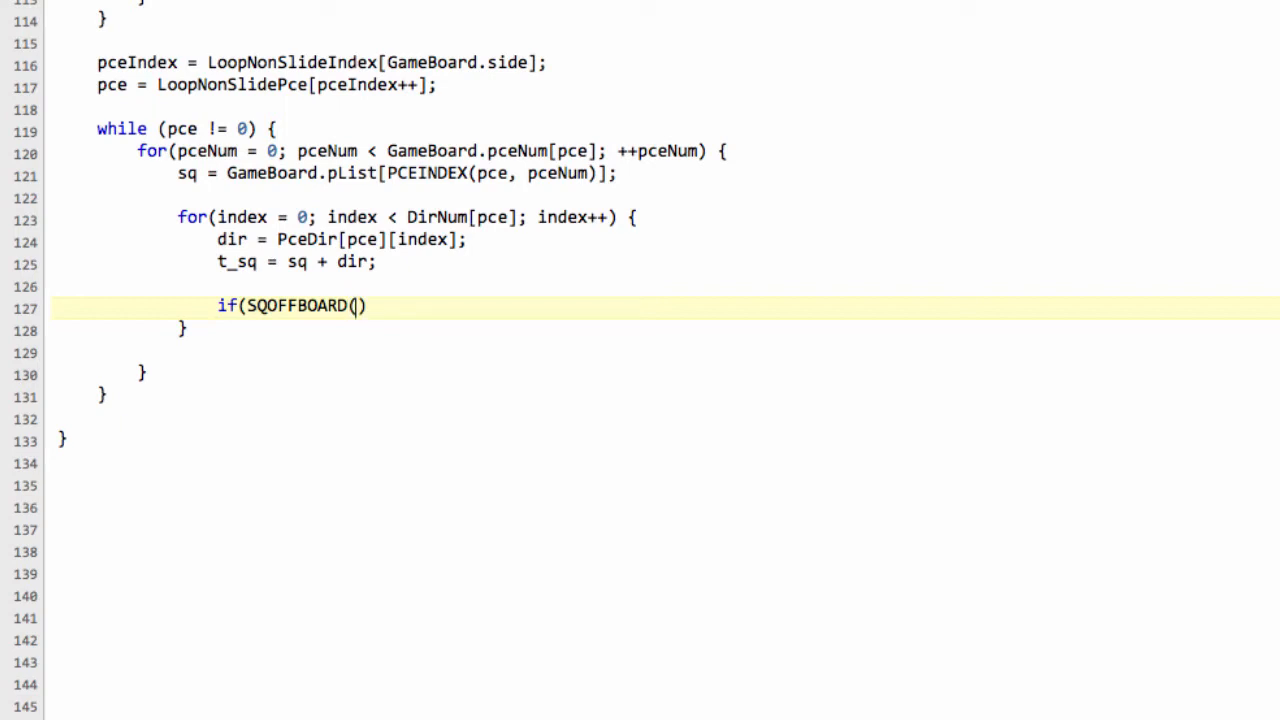
pyautogui.write('t_sq')
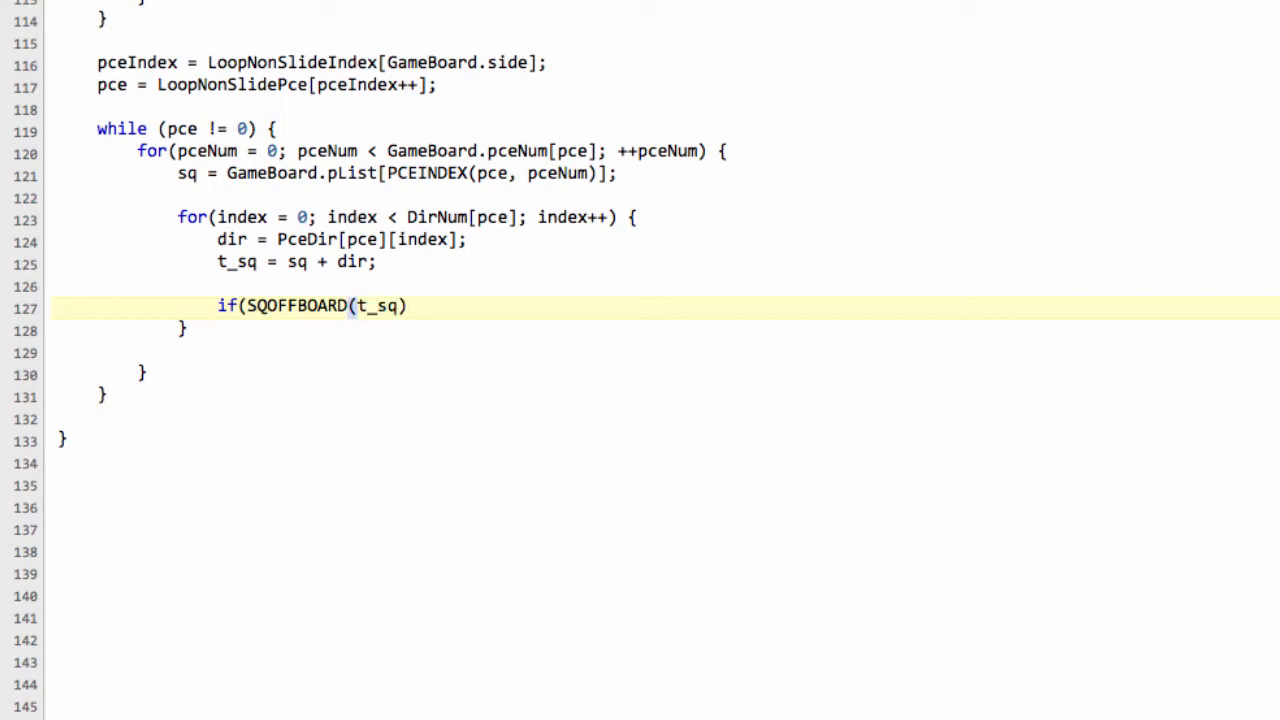
pyautogui.write('== BOOL.')
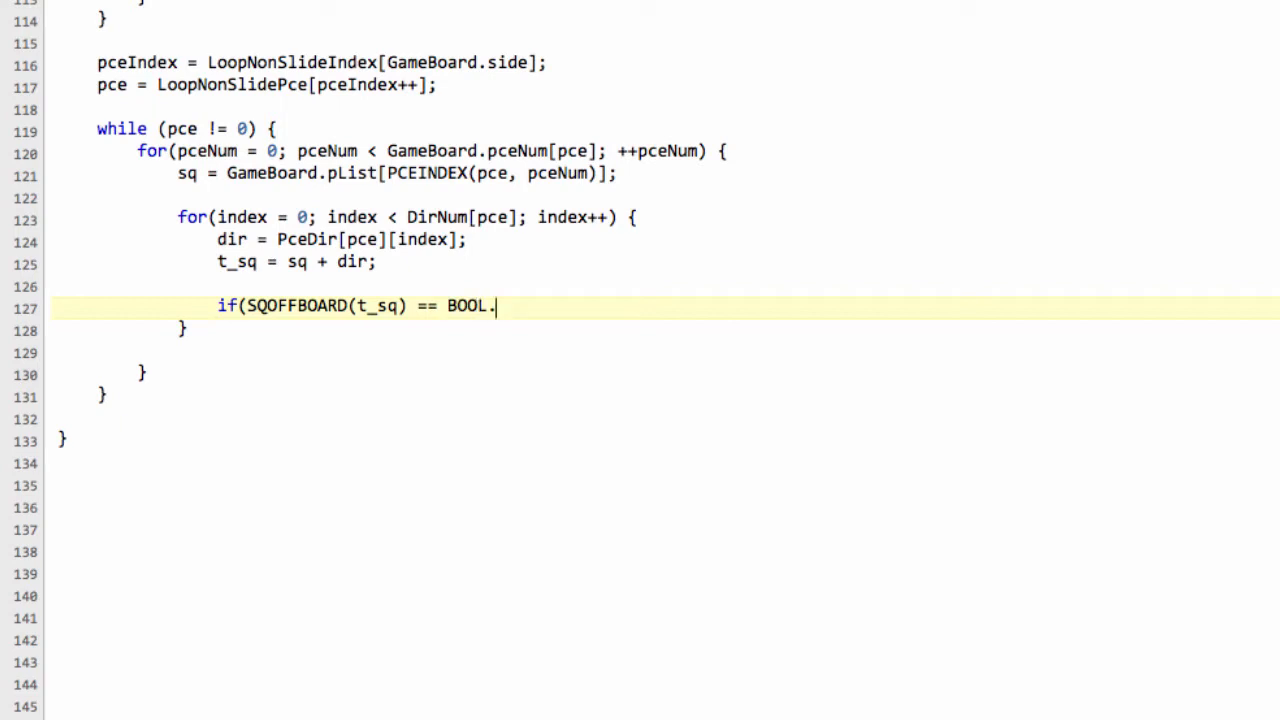
pyautogui.write('TRUE)')
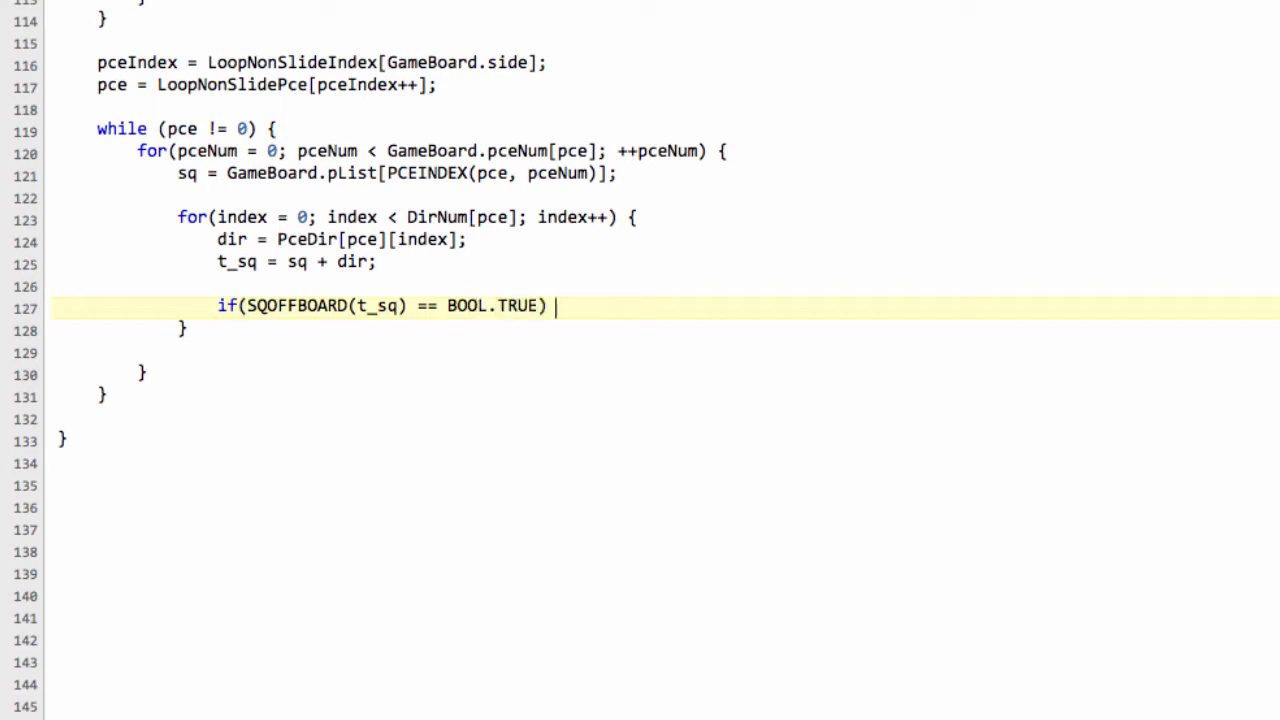
# Step: Add { continue; } to skip off-board squares and begin the next if(
pyautogui.write('{')
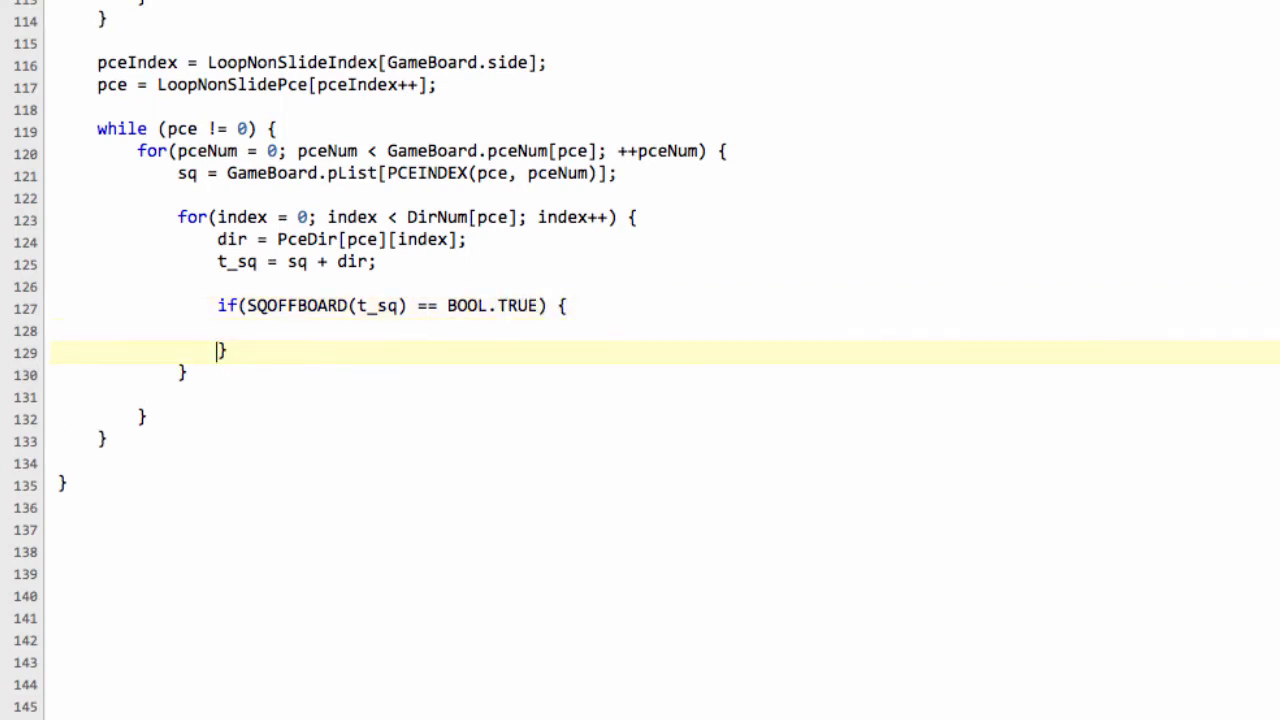
pyautogui.write('con')
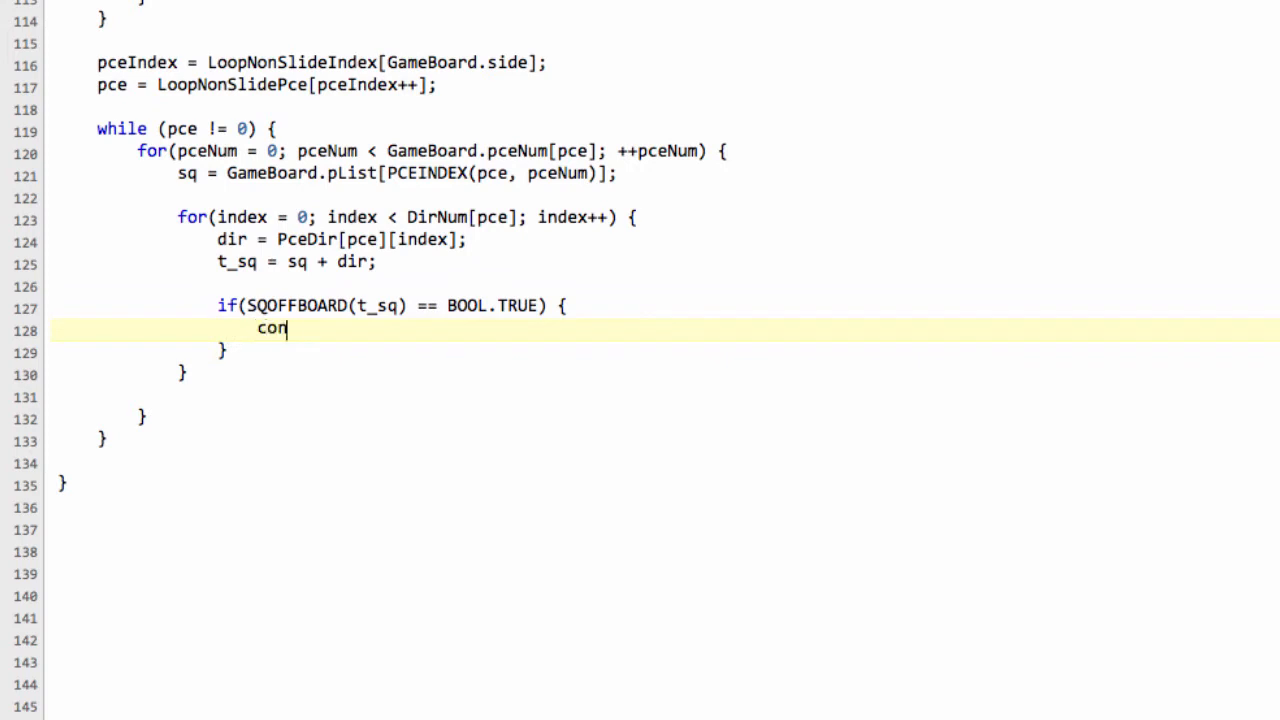
pyautogui.write('tinue;')
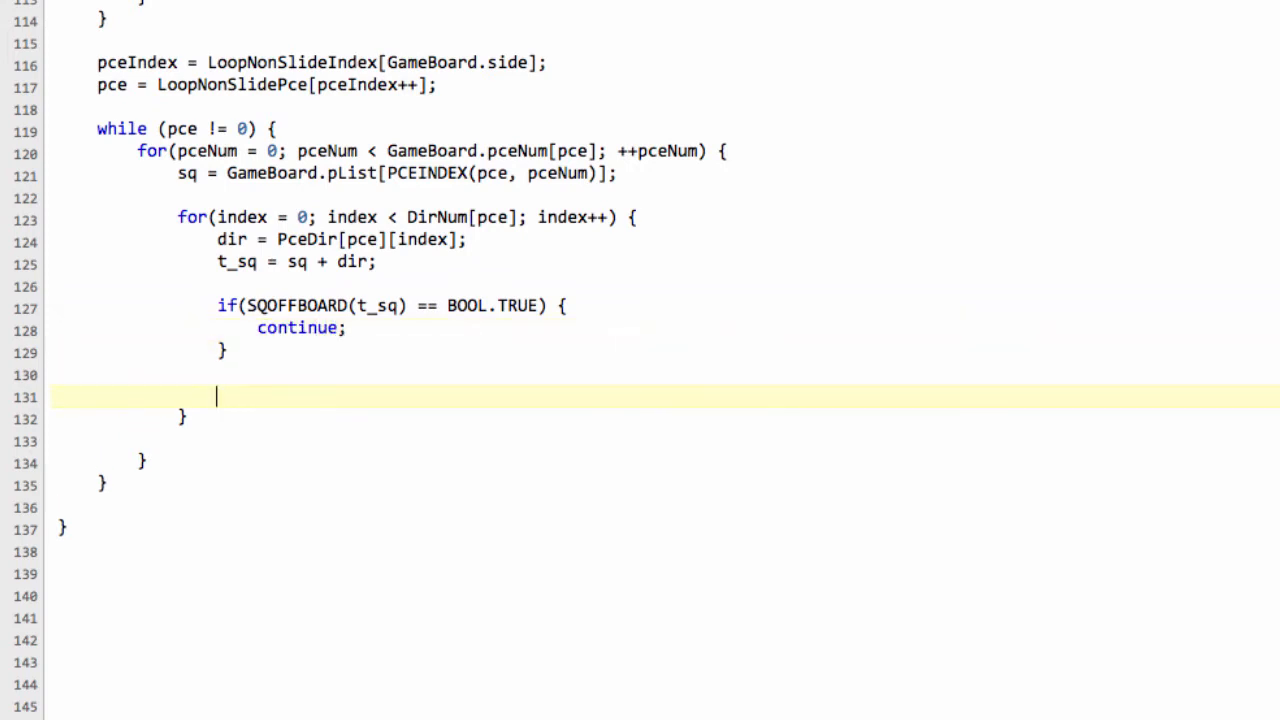
pyautogui.write('if(')
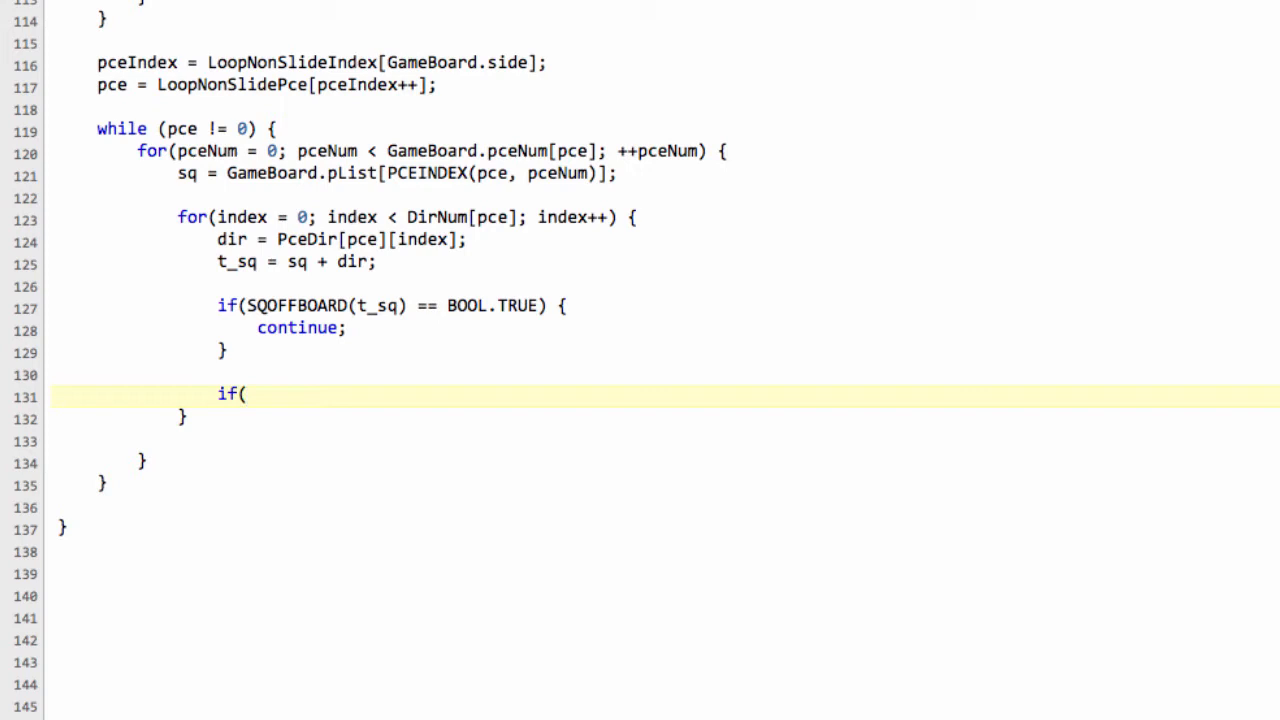
# Step: Complete if(GameBoard.pieces[t_sq] != PIECES.EMPTY) { for occupied target squares
pyautogui.write('Game')
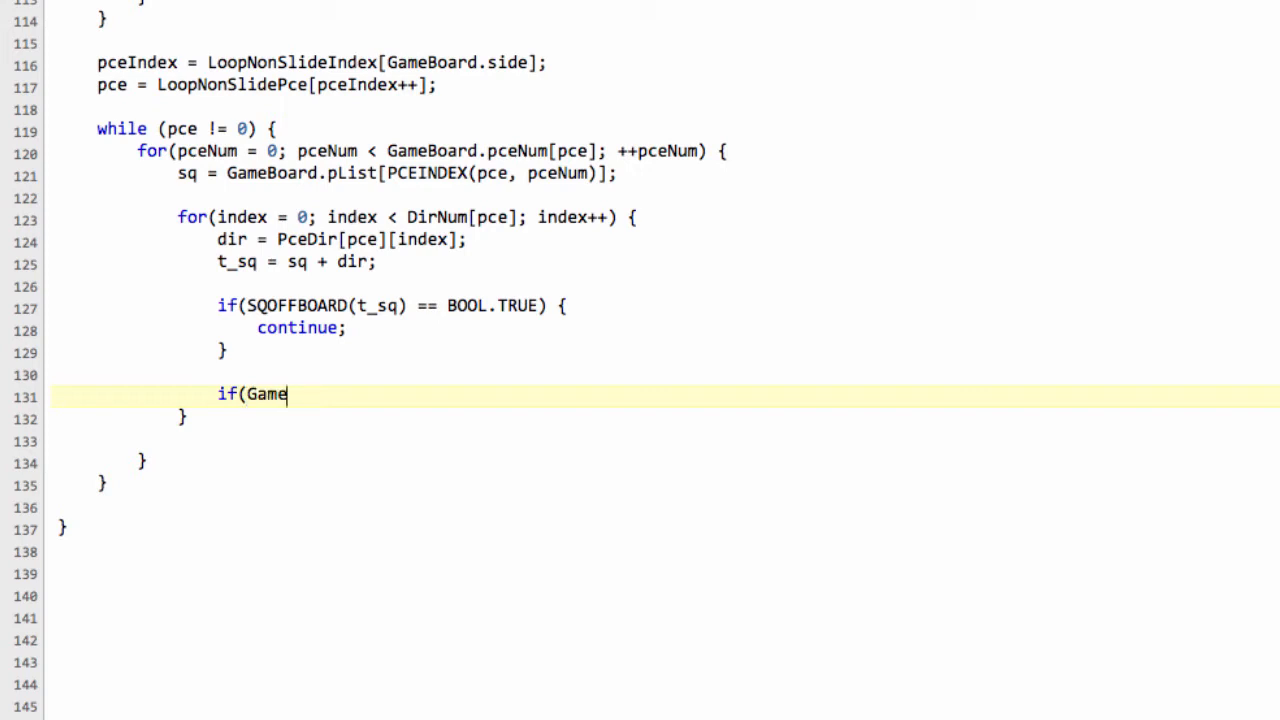
pyautogui.write('Board.pieces[t_sq')
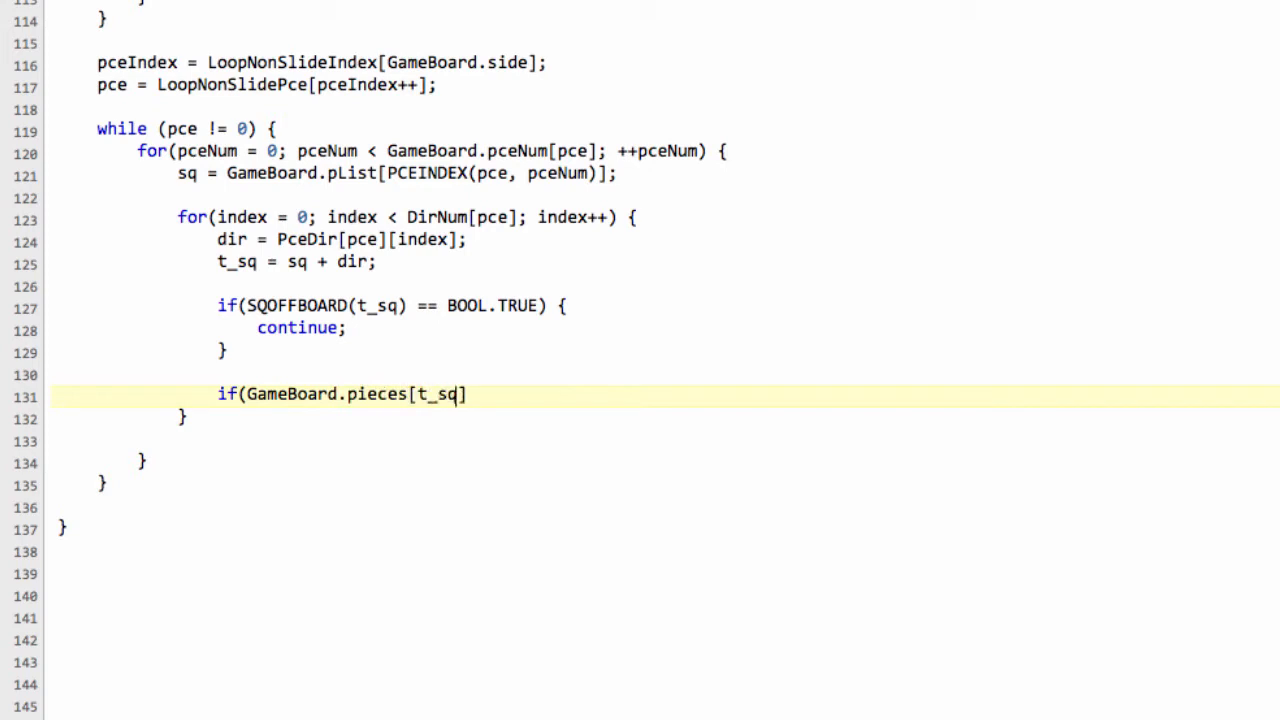
pyautogui.write('==')
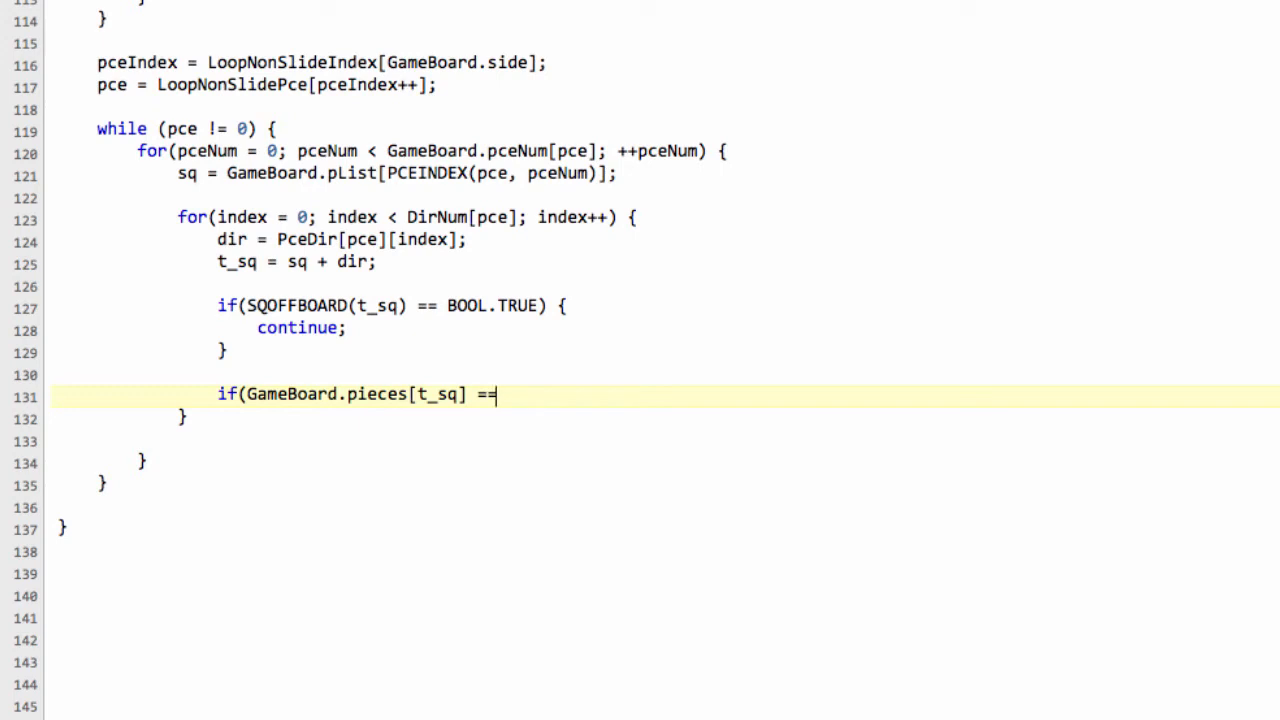
pyautogui.write('!= PIECES')
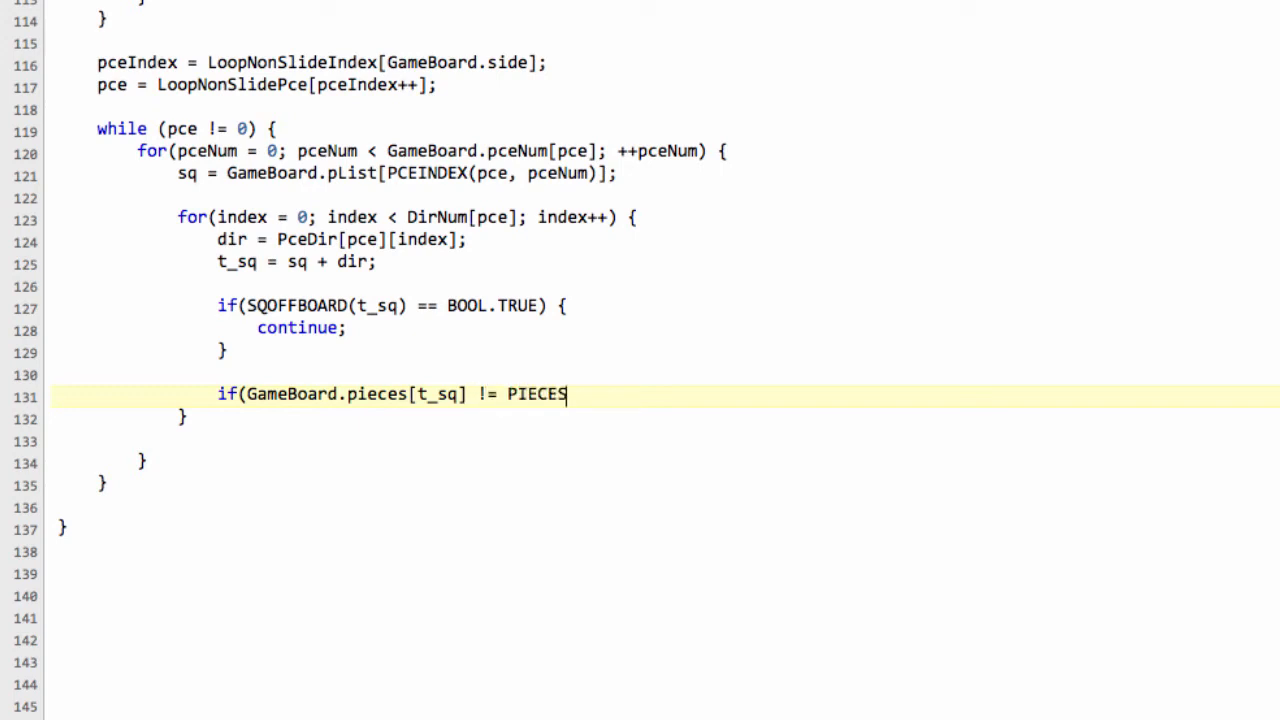
pyautogui.write('.EMT')
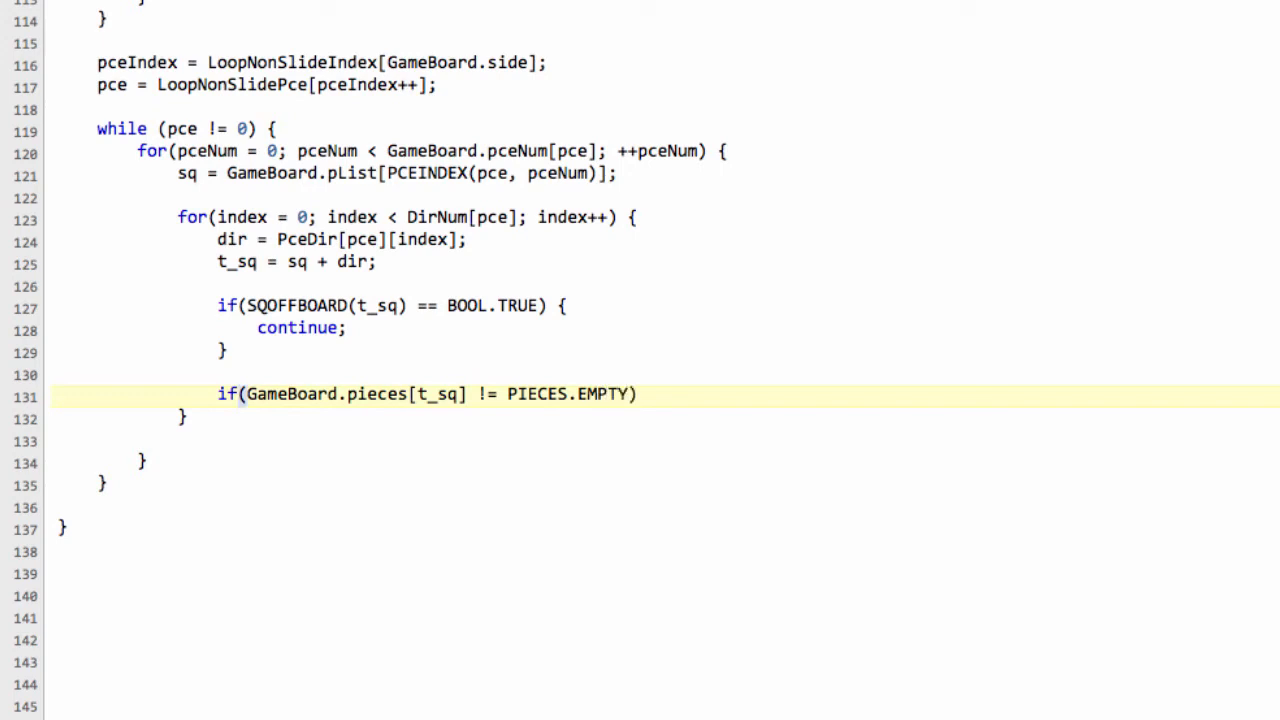
pyautogui.write('{')
pyautogui.write('}')
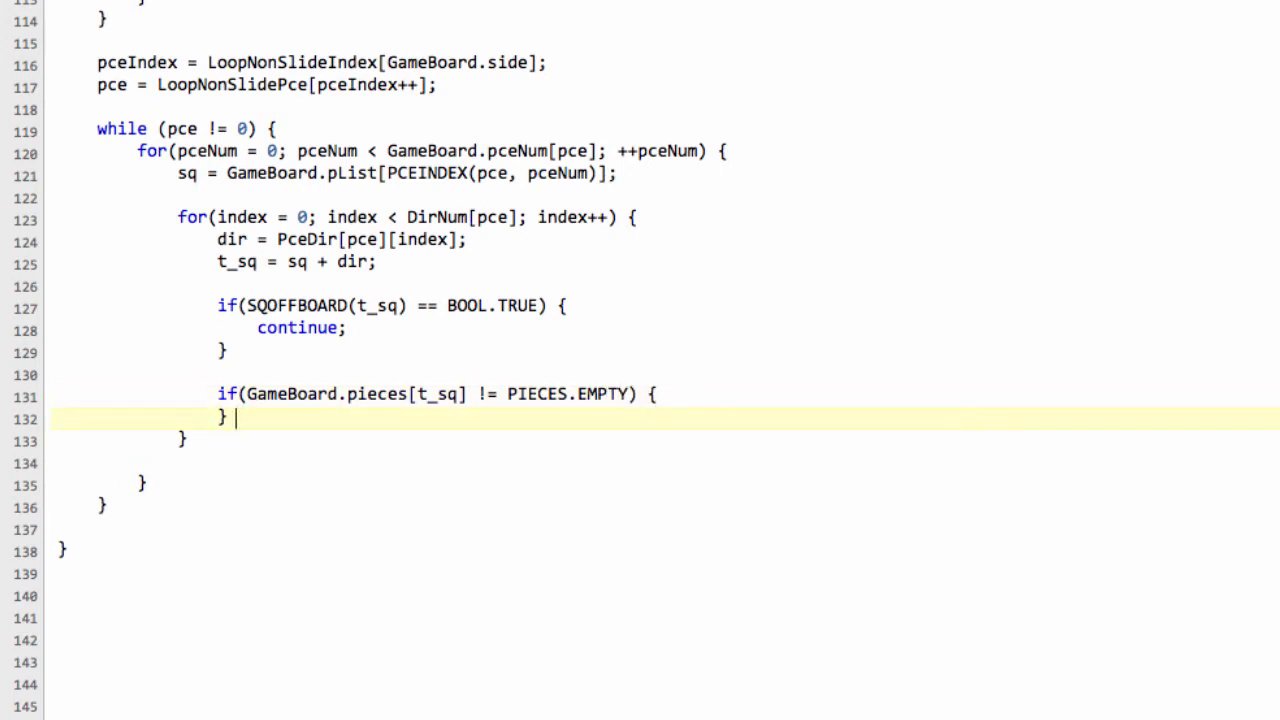
# Step: Add an else branch holding a '// quiet move' comment and open a line inside the if
pyautogui.write('else {')
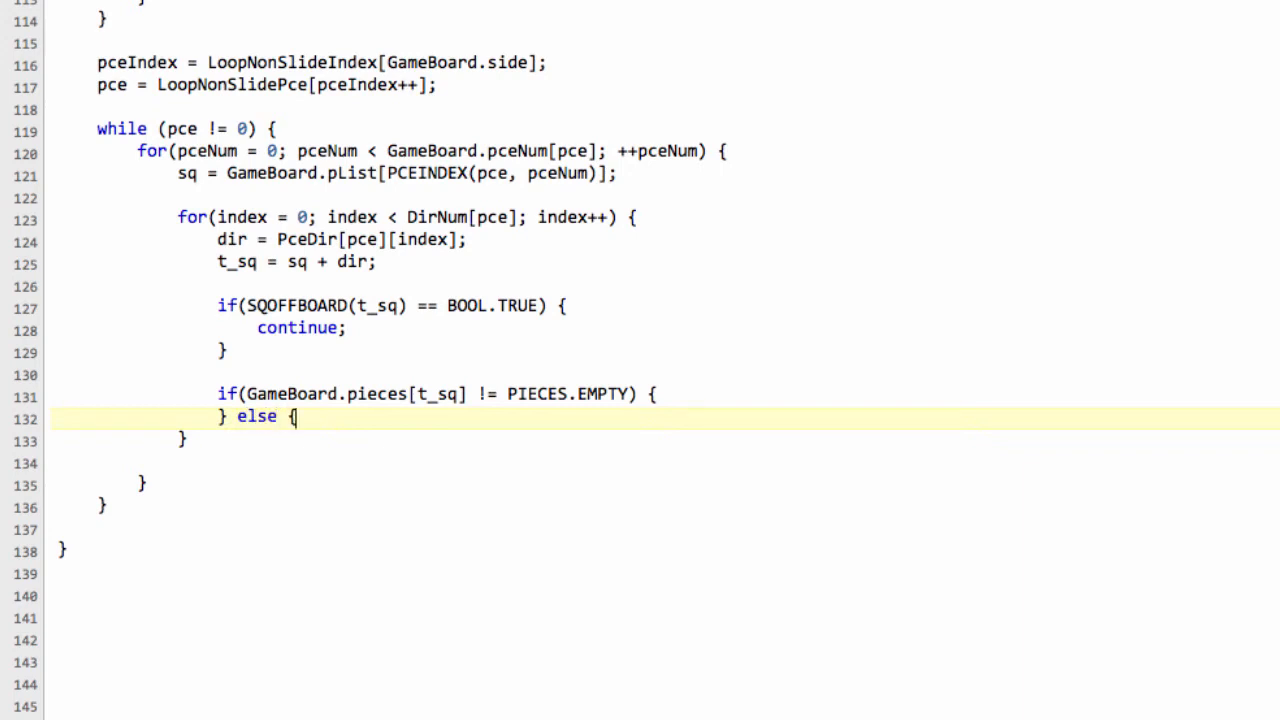
pyautogui.press('enter')
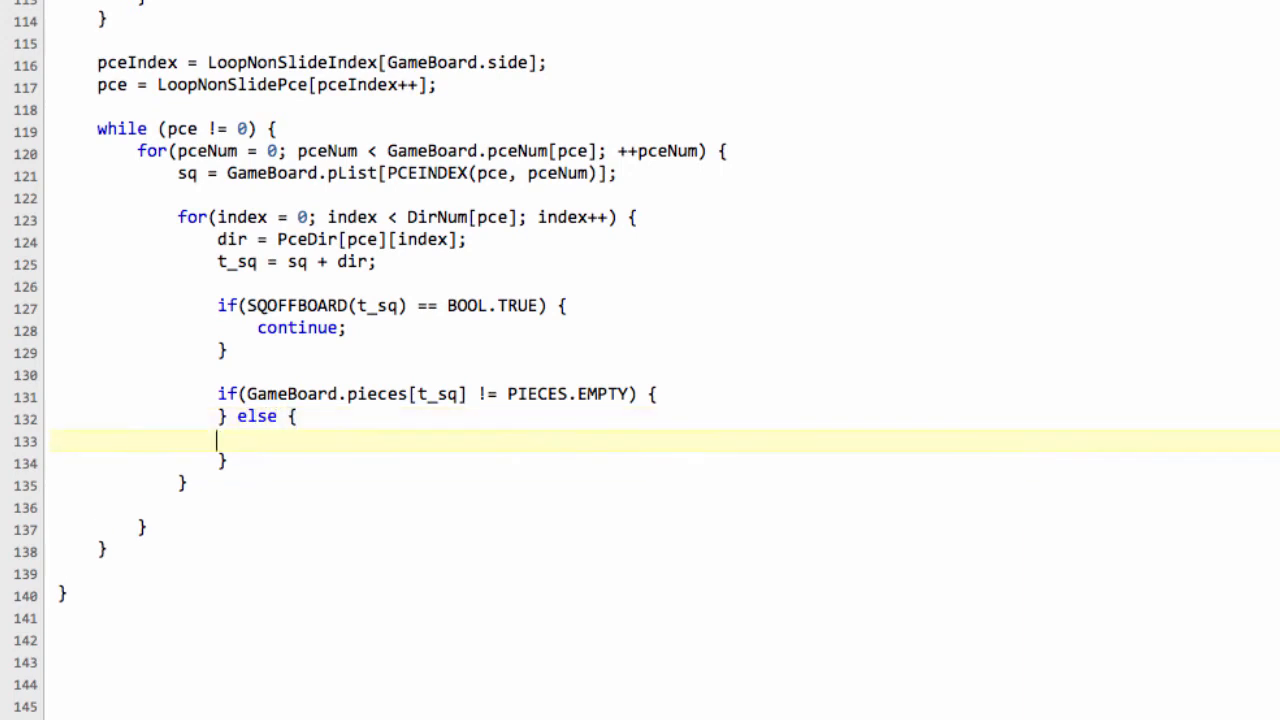
pyautogui.write('//')
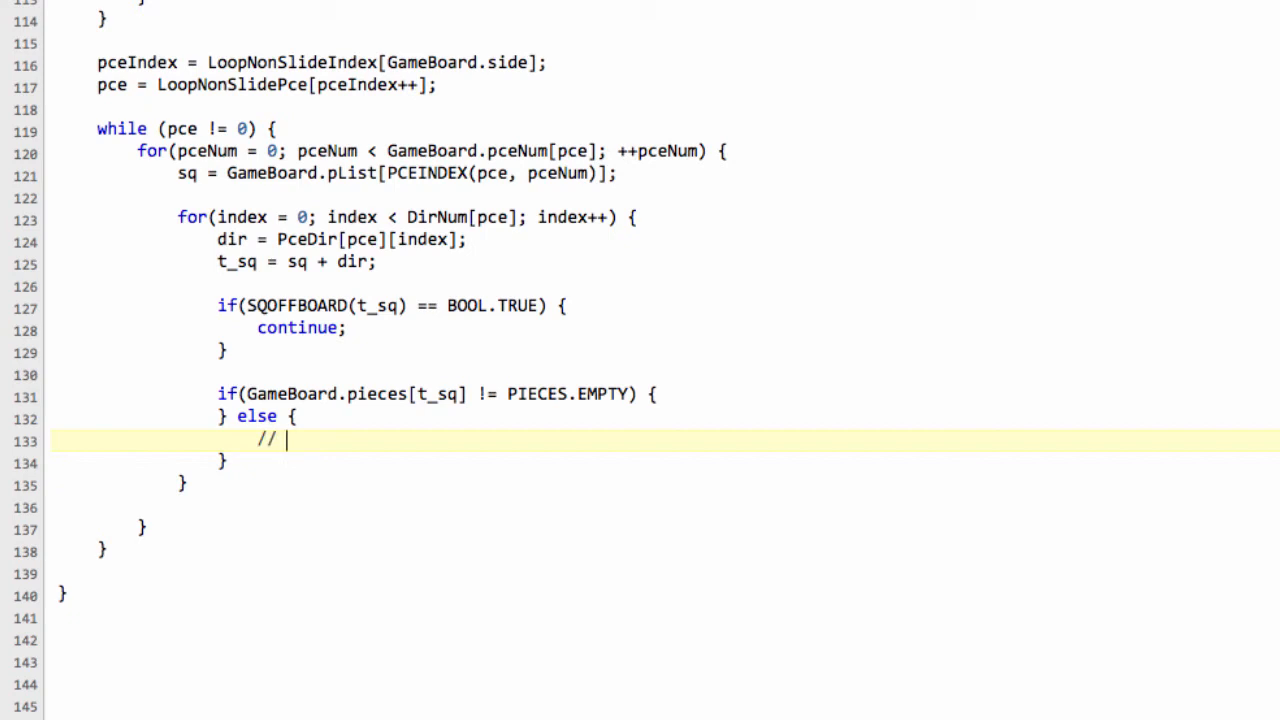
pyautogui.write('quiet move')
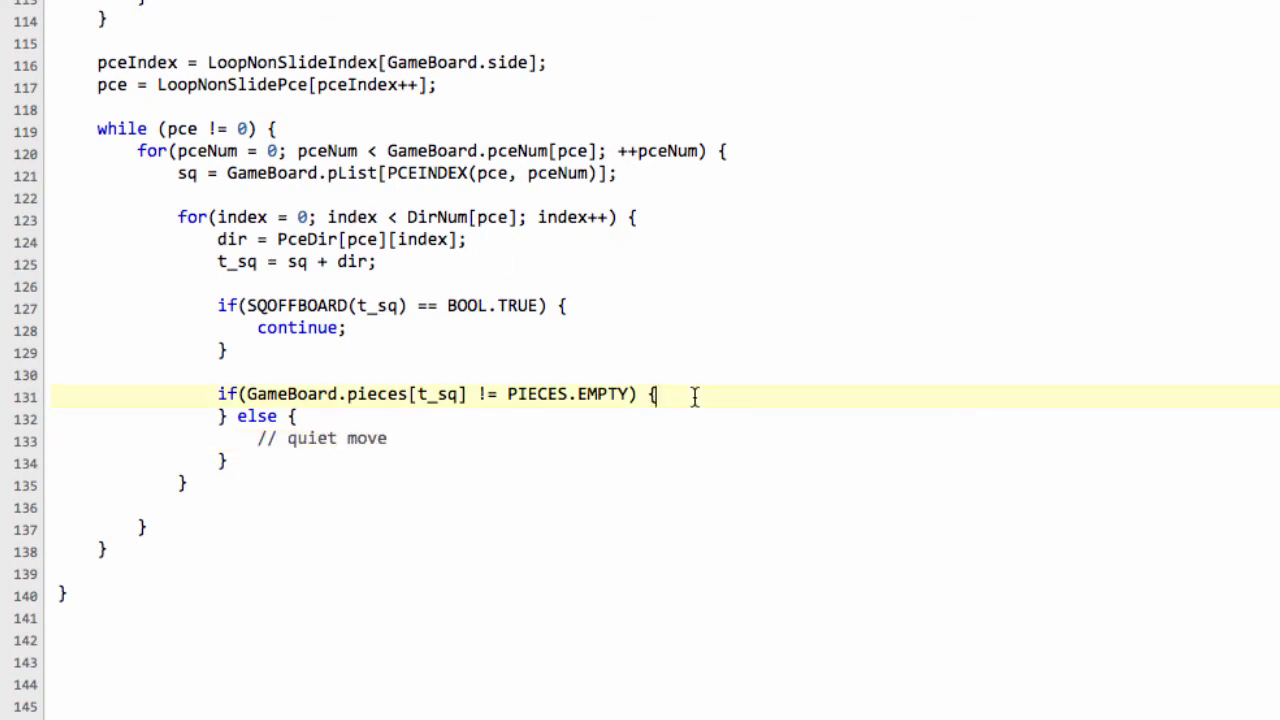
pyautogui.press('enter')
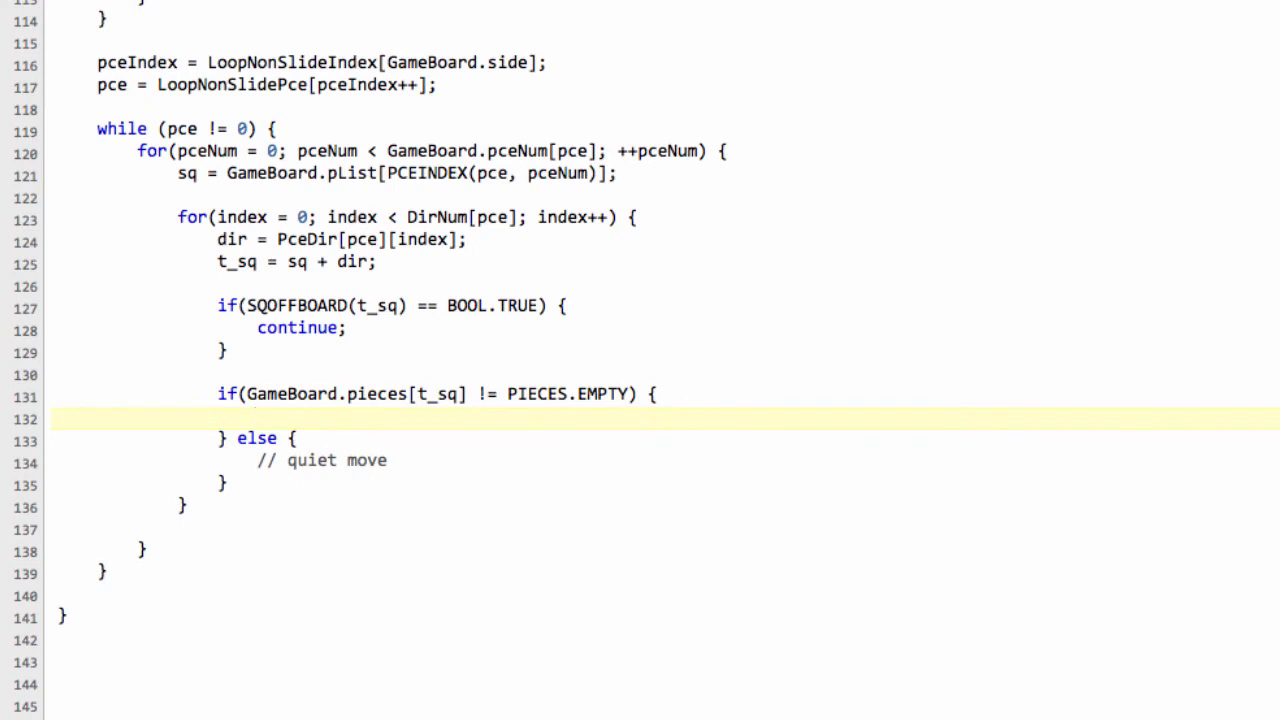
# Step: Write if(PieceCol[GameBoard.pieces[t_sq]] != GameBoard.side) { // add capture } in the occupied branch
pyautogui.click(256, 418)
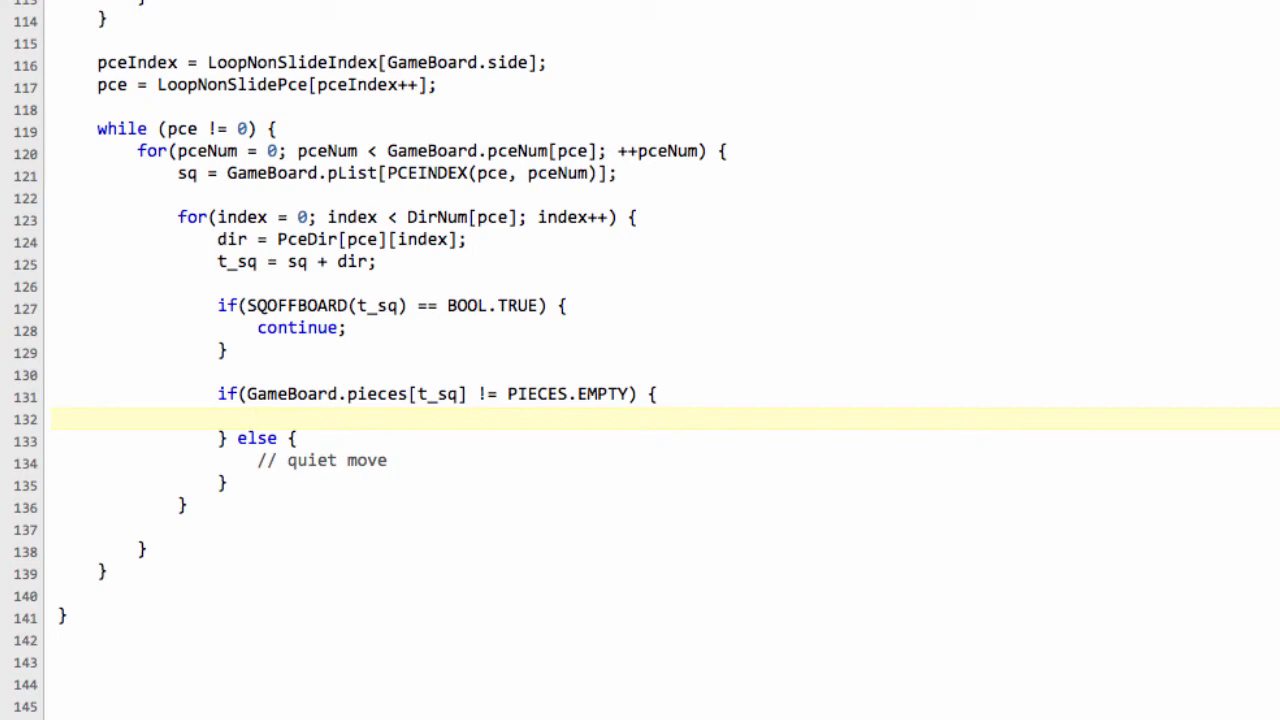
pyautogui.write('i')
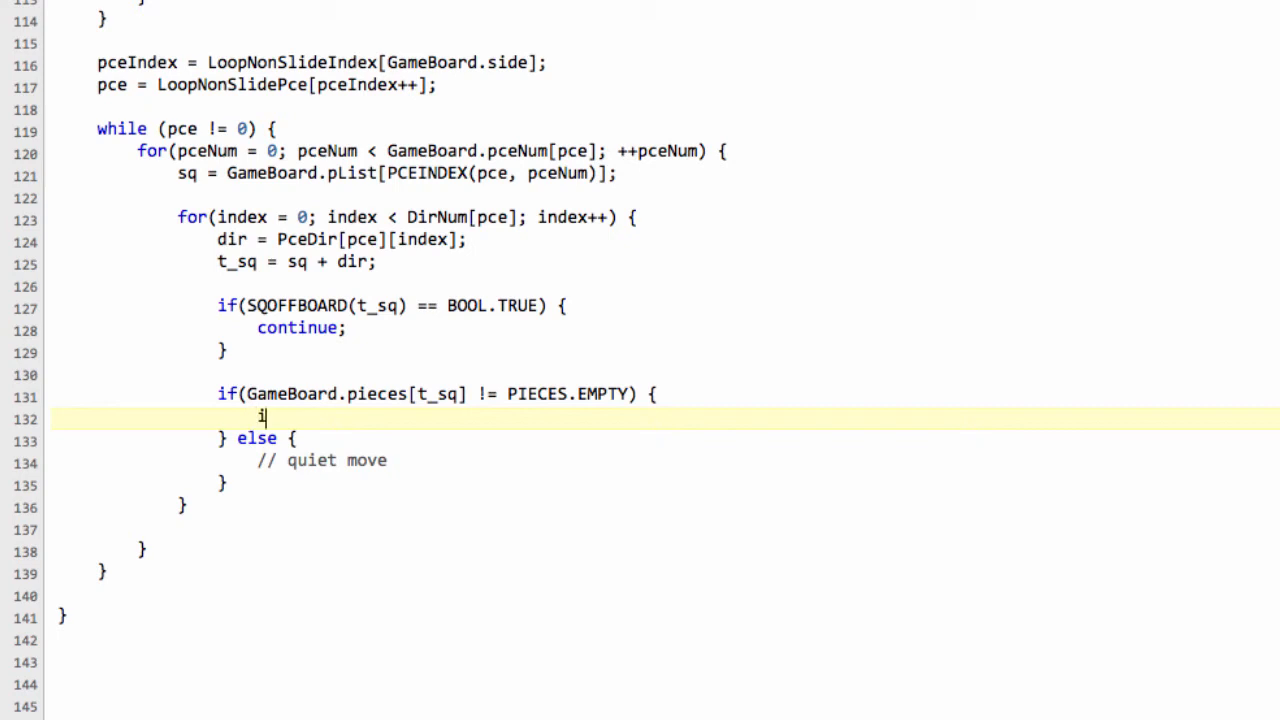
pyautogui.write('f(PieceCol')
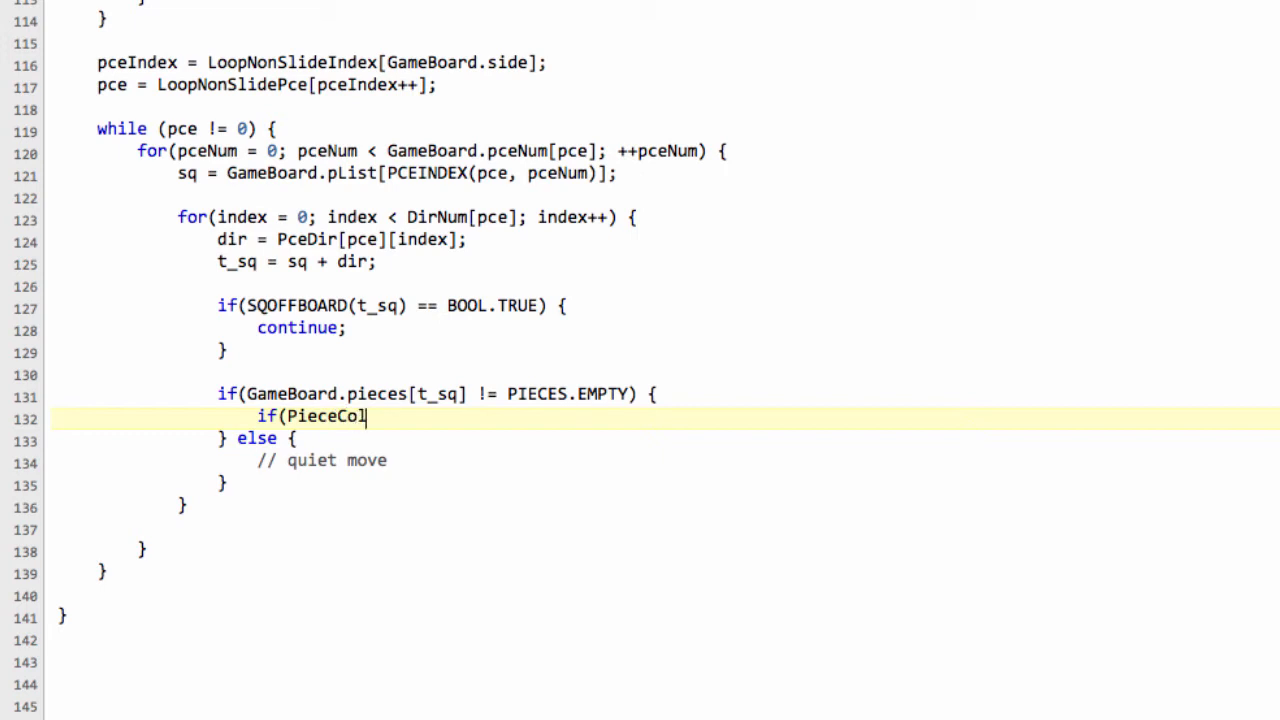
pyautogui.write('[]')
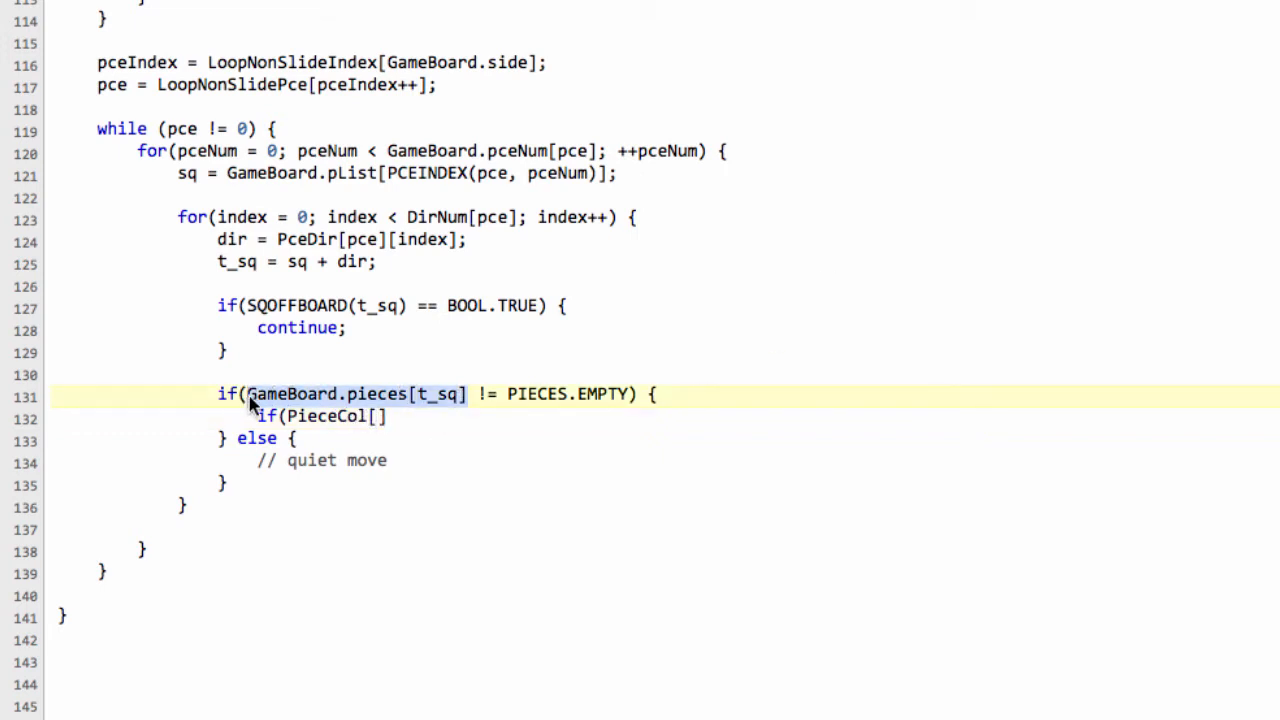
pyautogui.write('GameBoard.pieces[t_sq]')
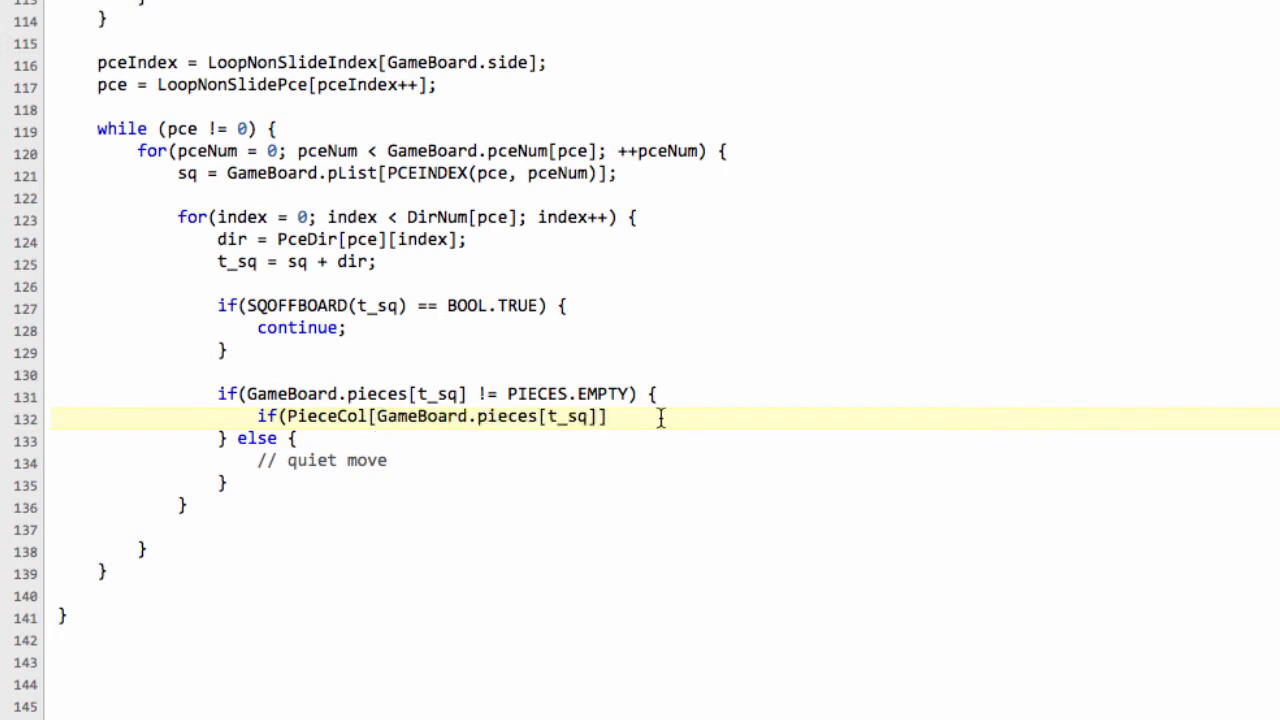
pyautogui.write('==')
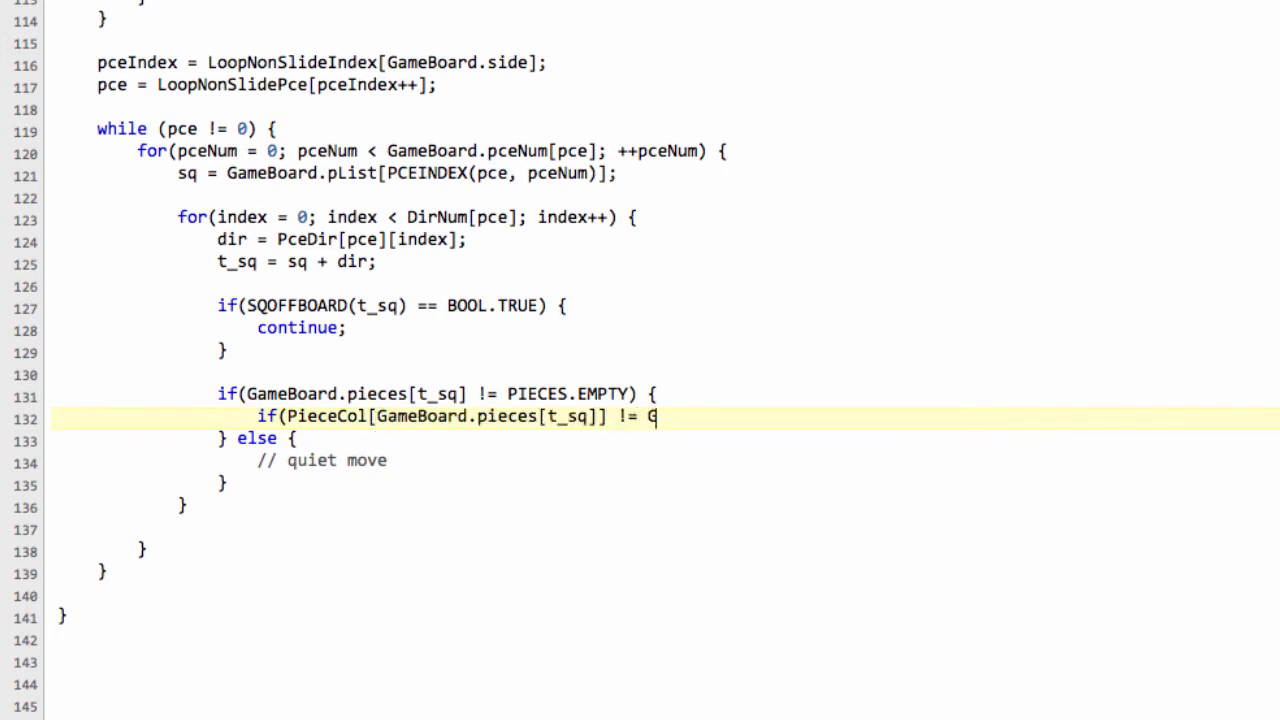
pyautogui.write('ameBoard.')
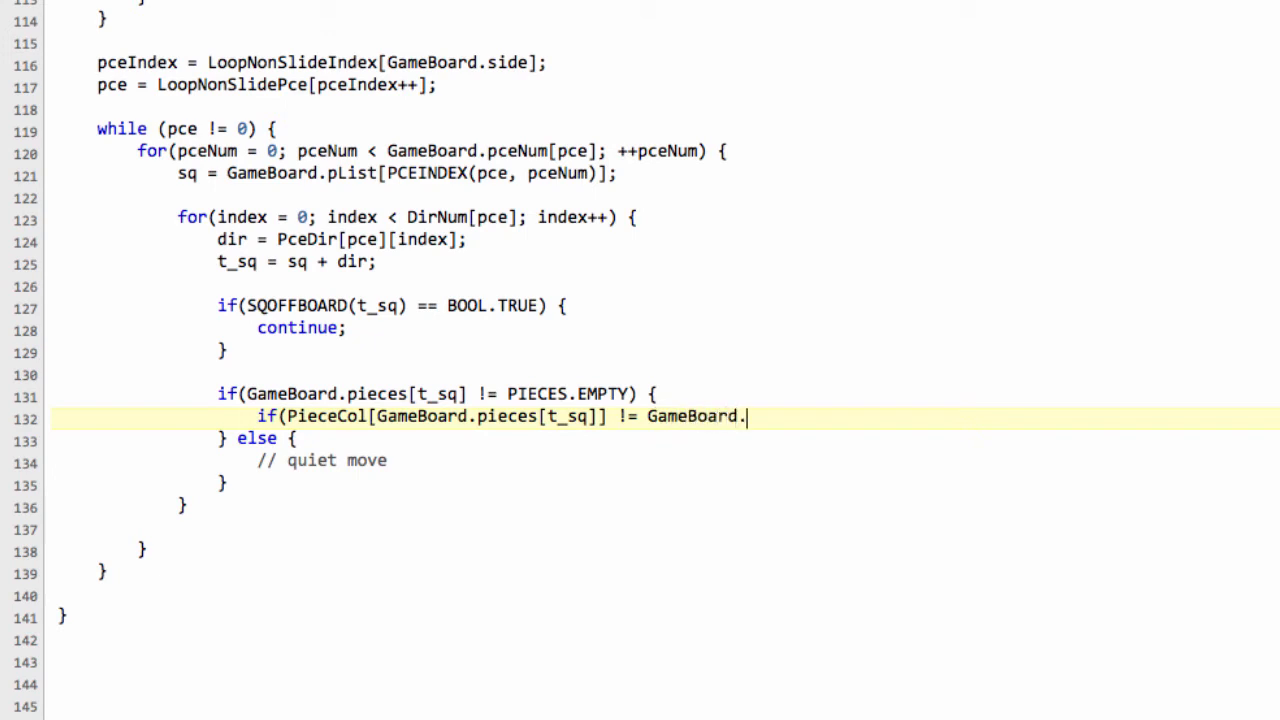
pyautogui.write('side)')
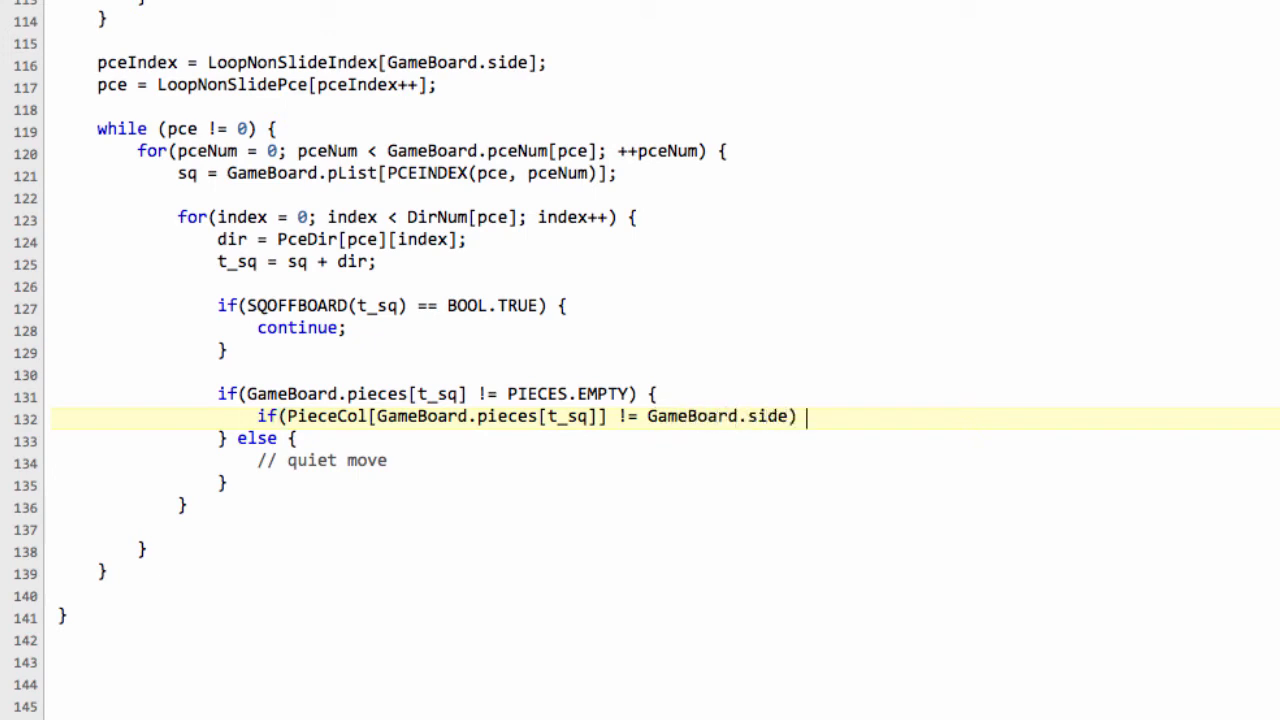
pyautogui.write('{')
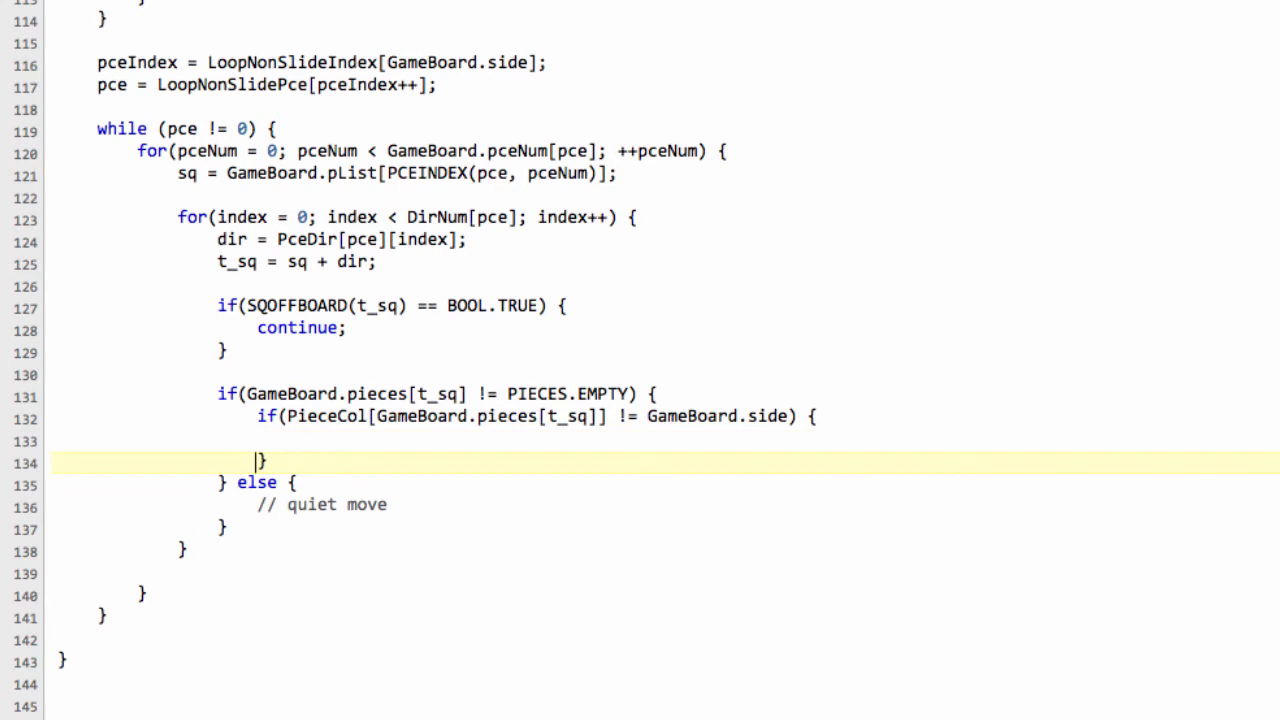
pyautogui.write('// add capture')
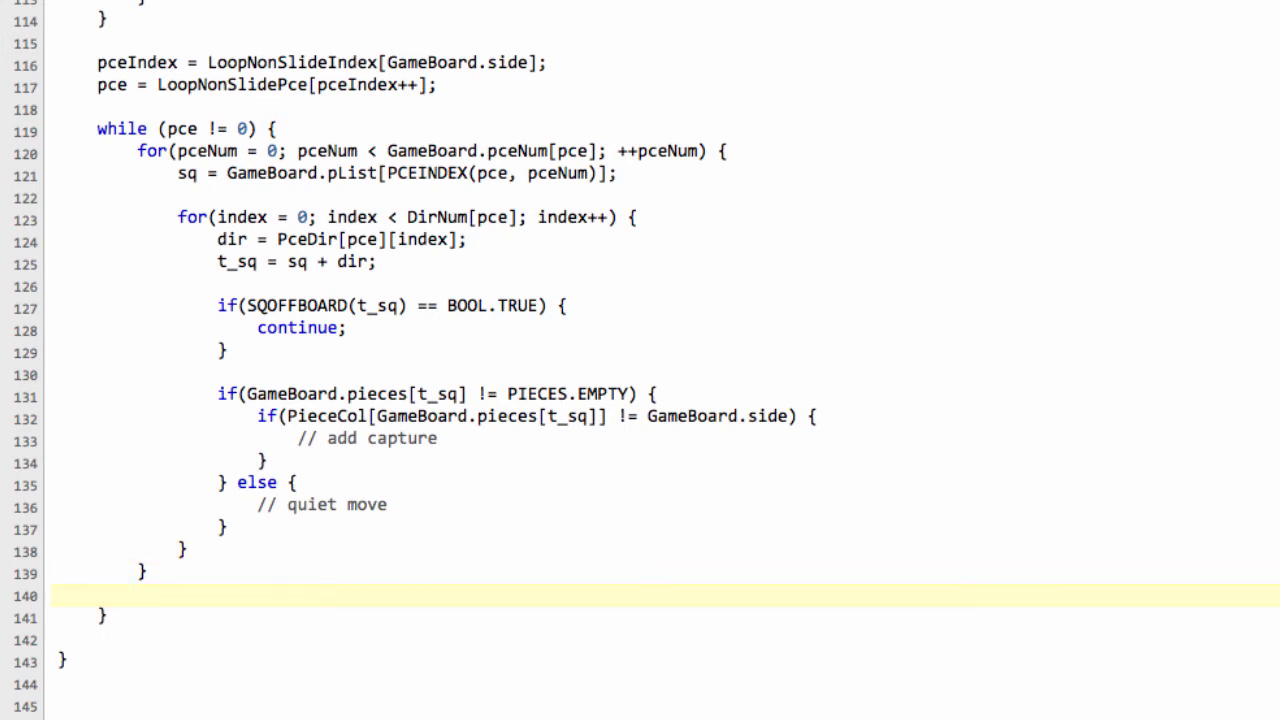
# Step: Advance to the next piece with pce = LoopNonSlidePce[pceIndex++]; at the end of the while loop
pyautogui.write('pce = LoopNonSlidePce[pceIndex++];')
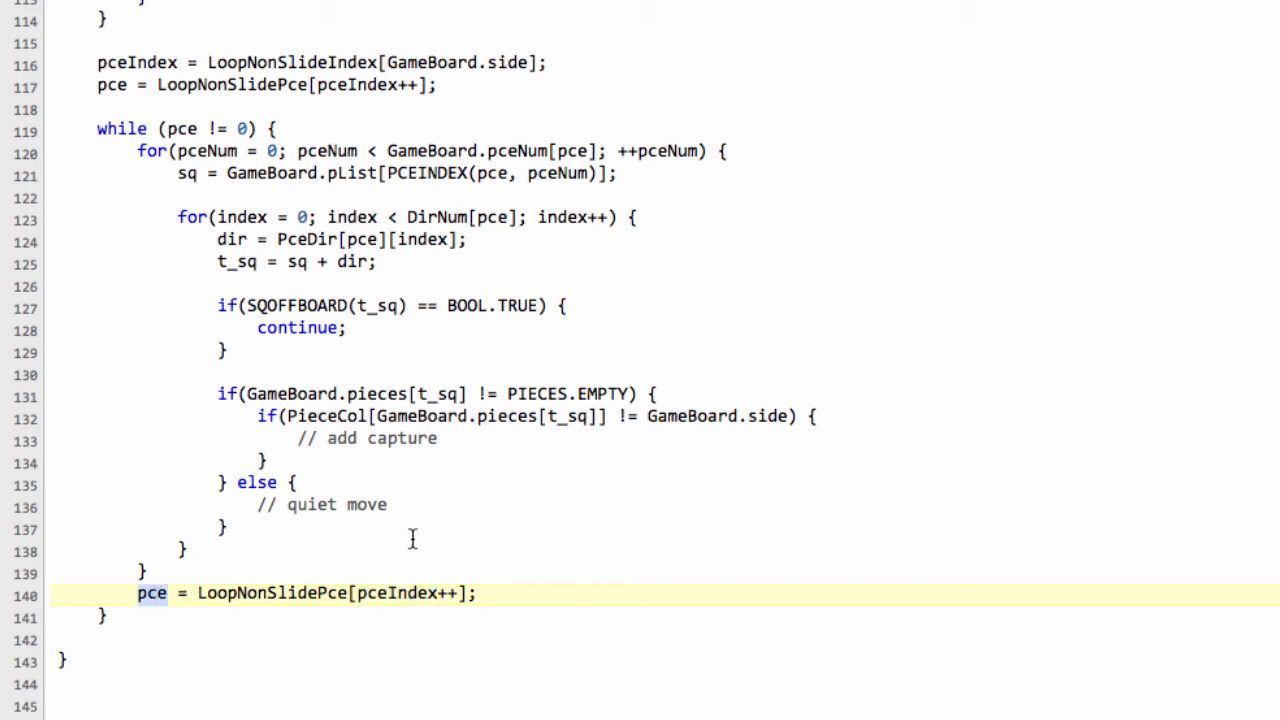
pyautogui.moveTo(388, 536)
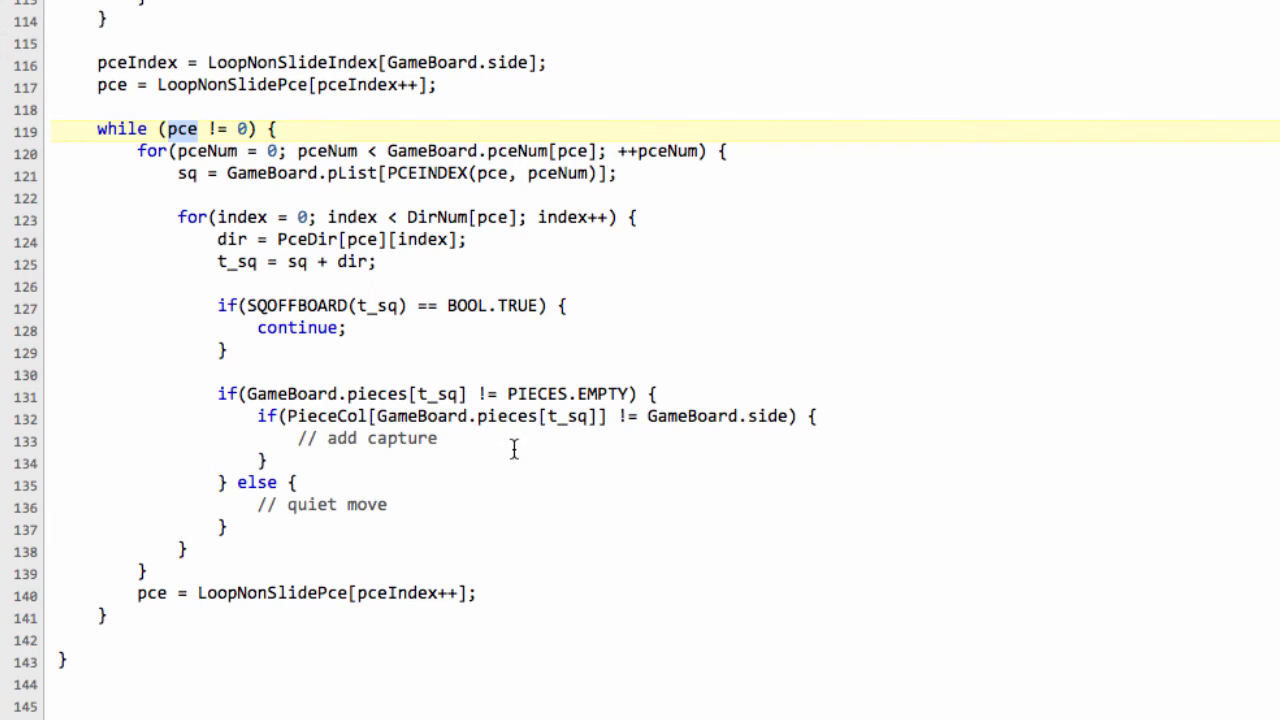
pyautogui.moveTo(284, 130)
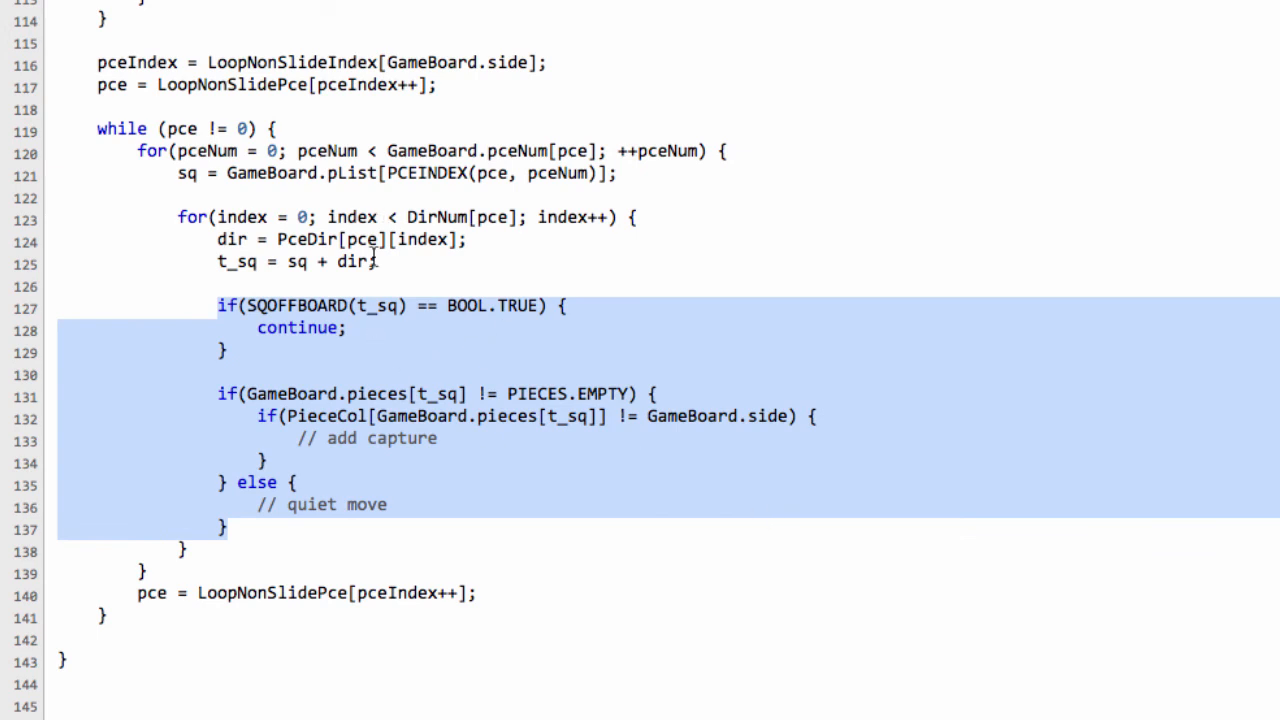
pyautogui.moveTo(536, 182)
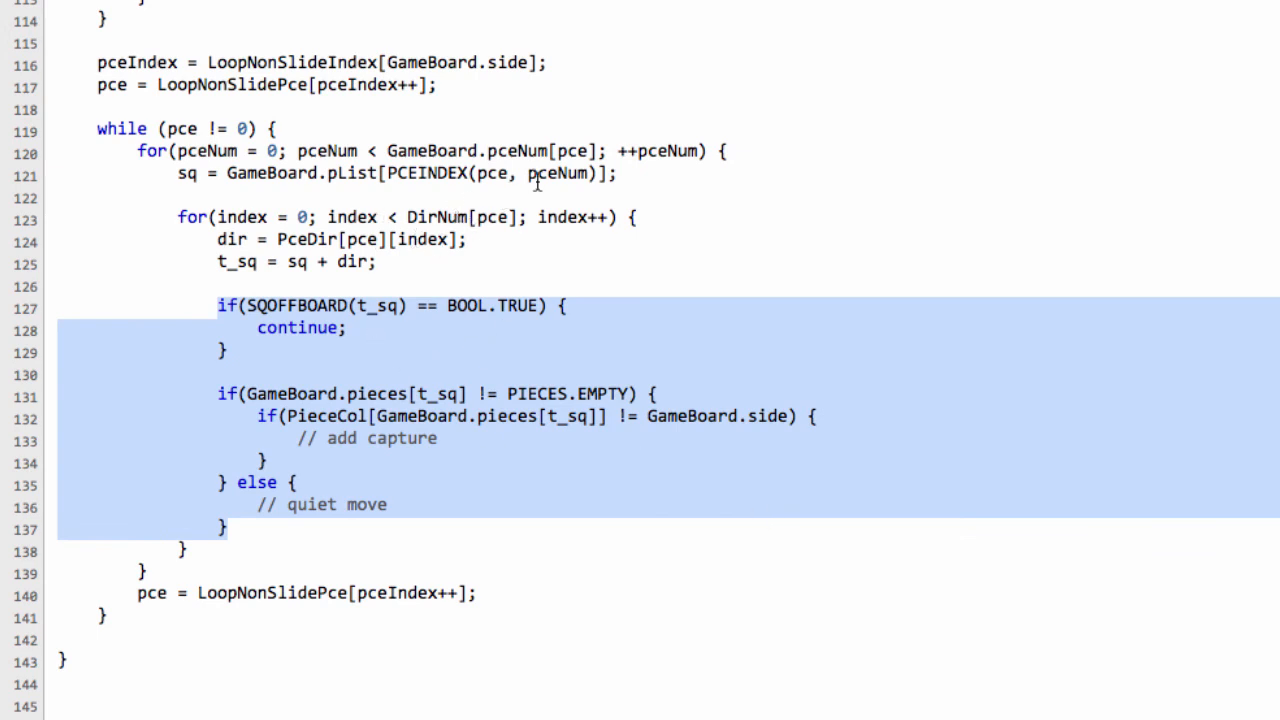